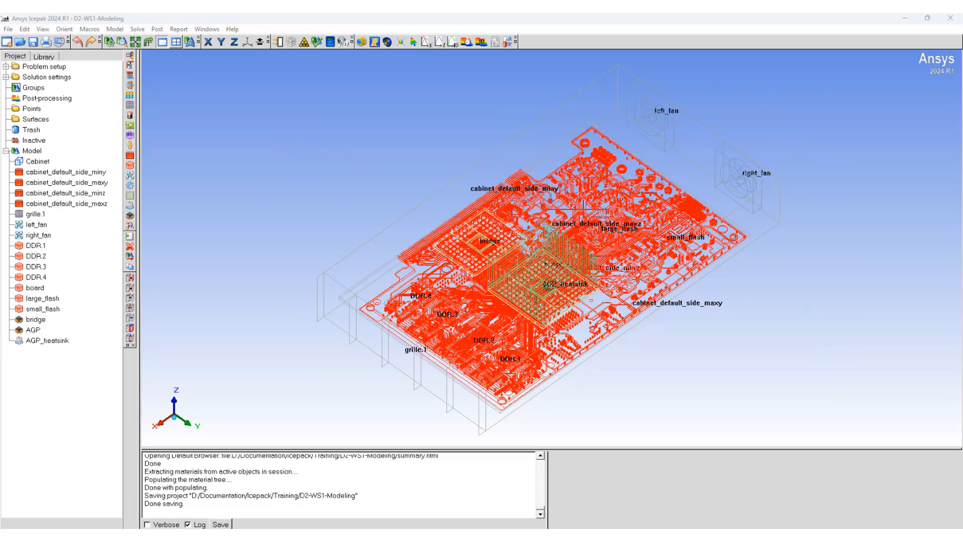
mouse_move(194, 143)
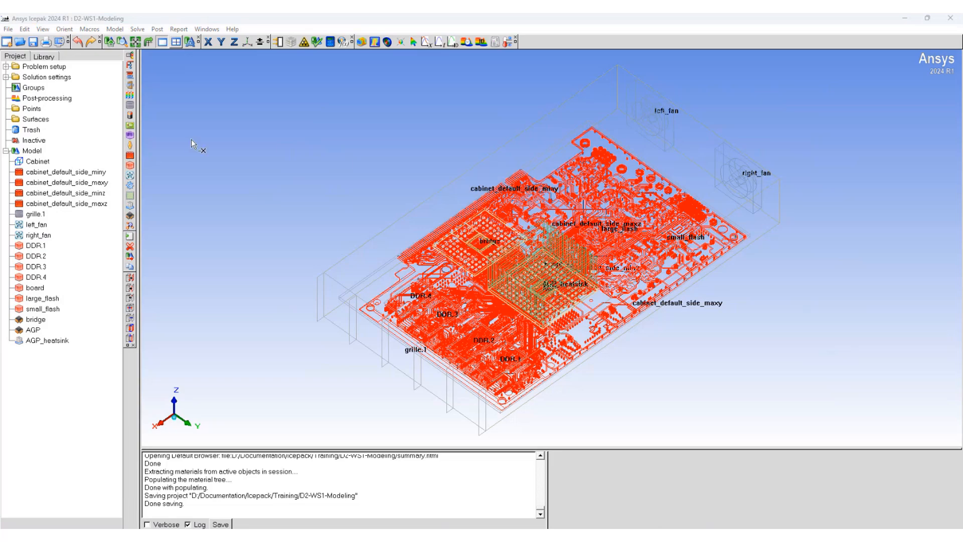
mouse_move(291, 42)
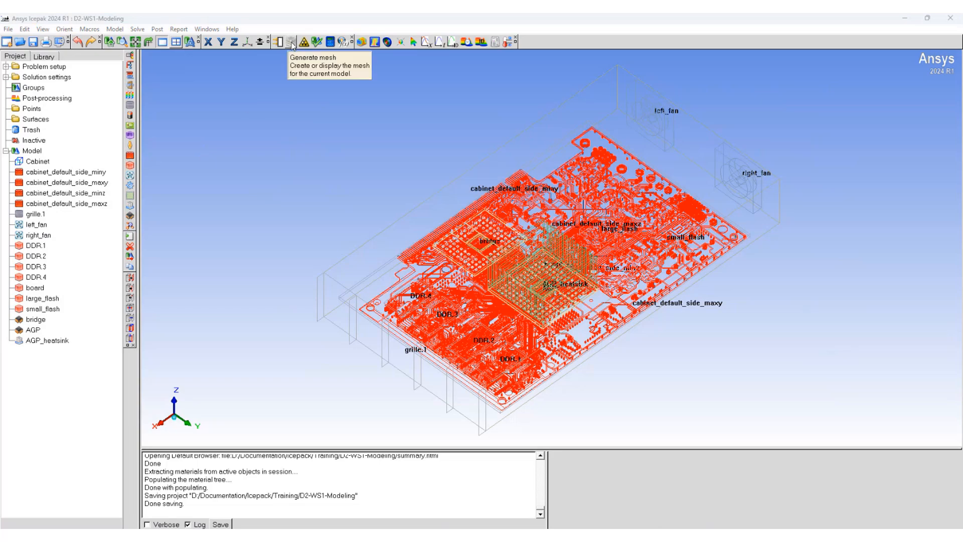
Step: Generate the board model mesh (about 1.77 million elements, 1.82 million nodes)
click(281, 41)
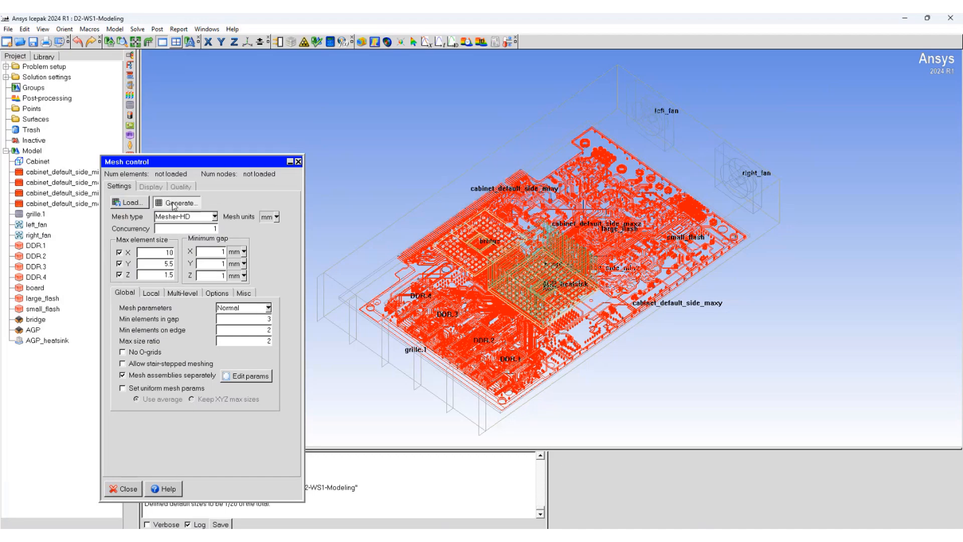
click(178, 203)
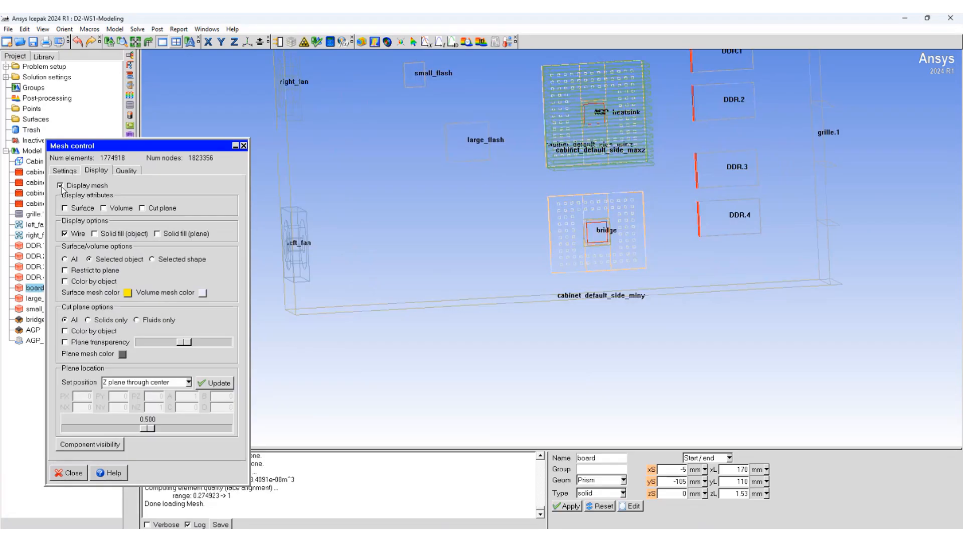
Step: Enable the cut-plane mesh display and position the plane by picking a point on the model
click(141, 207)
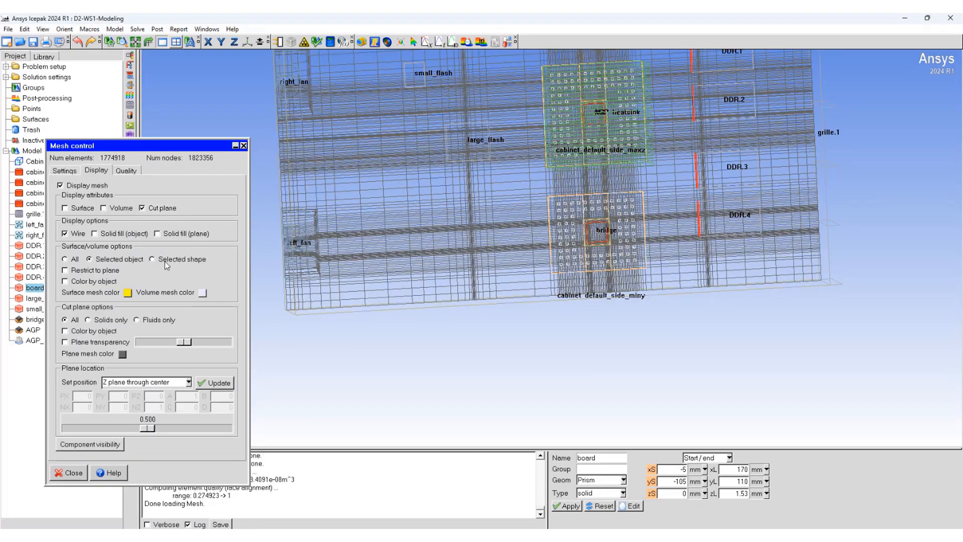
click(190, 381)
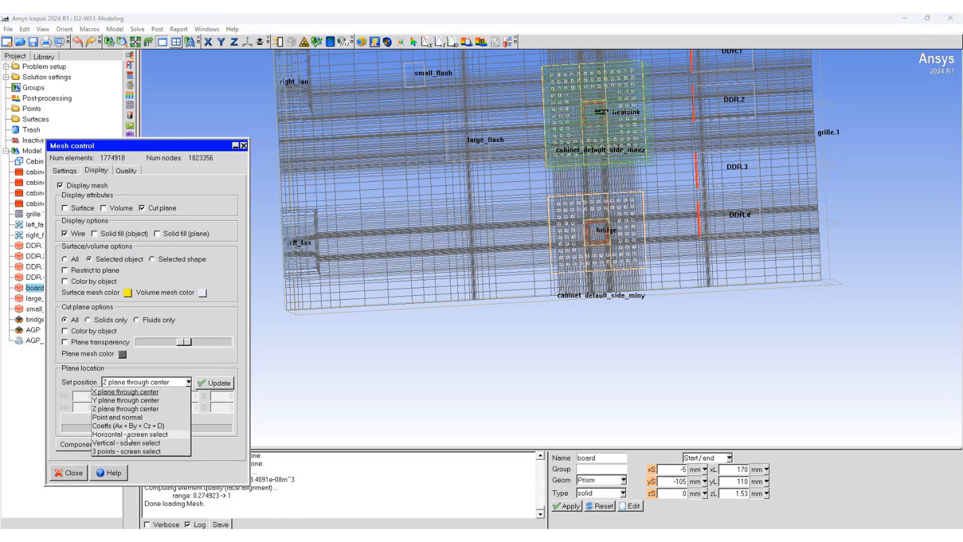
click(126, 434)
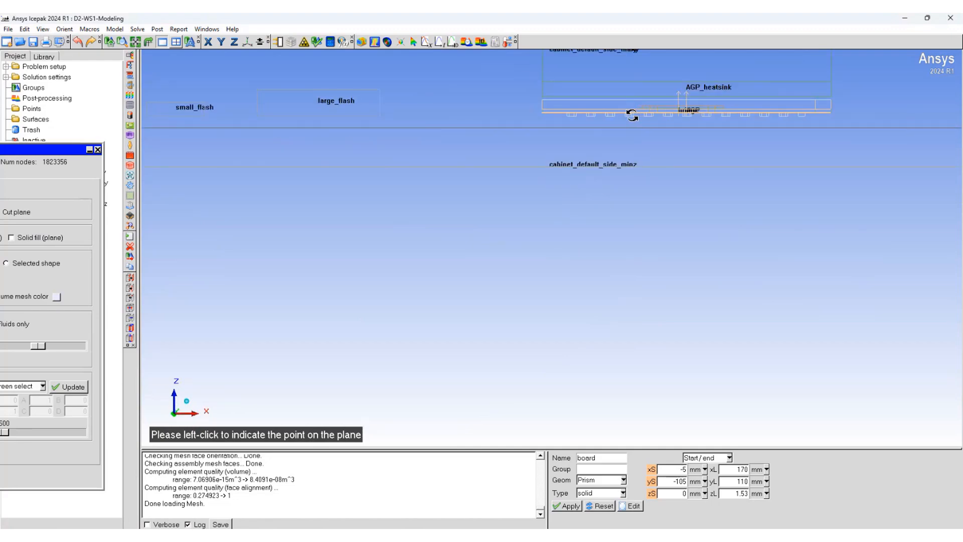
mouse_move(670, 109)
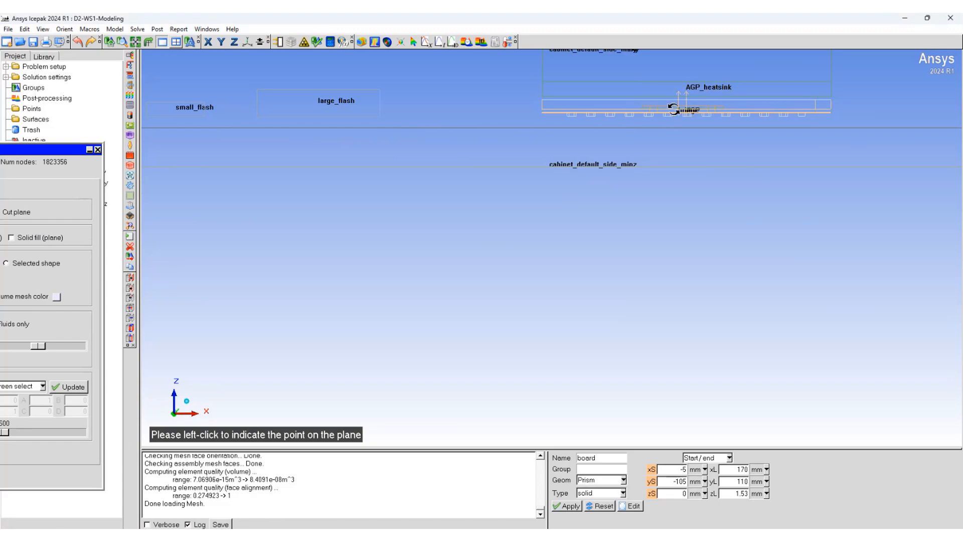
click(672, 117)
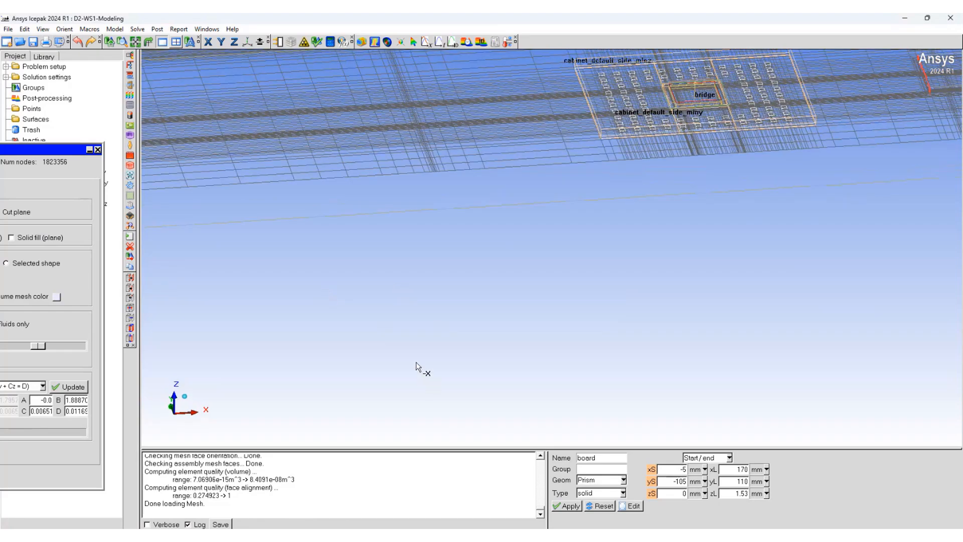
Step: Orbit the model to view the cut-plane mesh around AGP_heatsink from above
drag(416, 365, 504, 278)
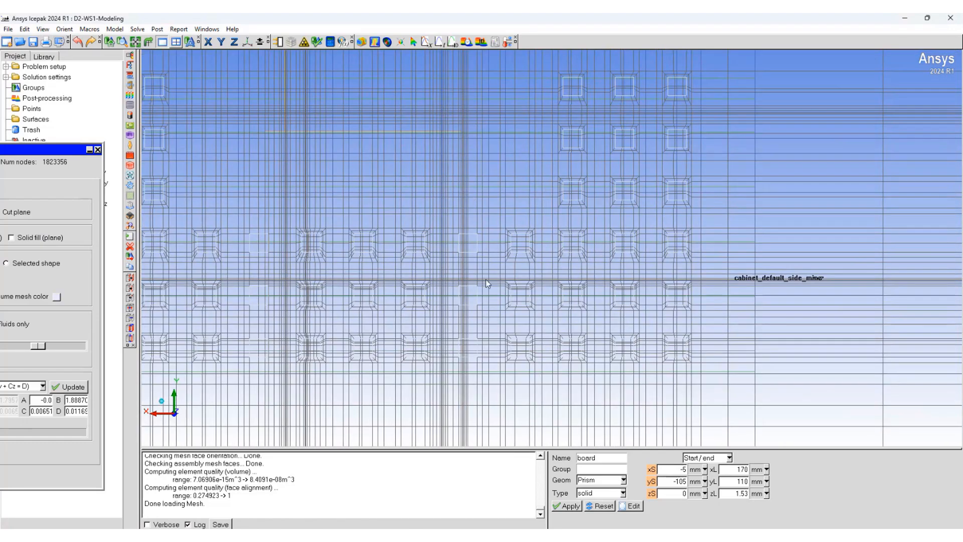
mouse_move(671, 259)
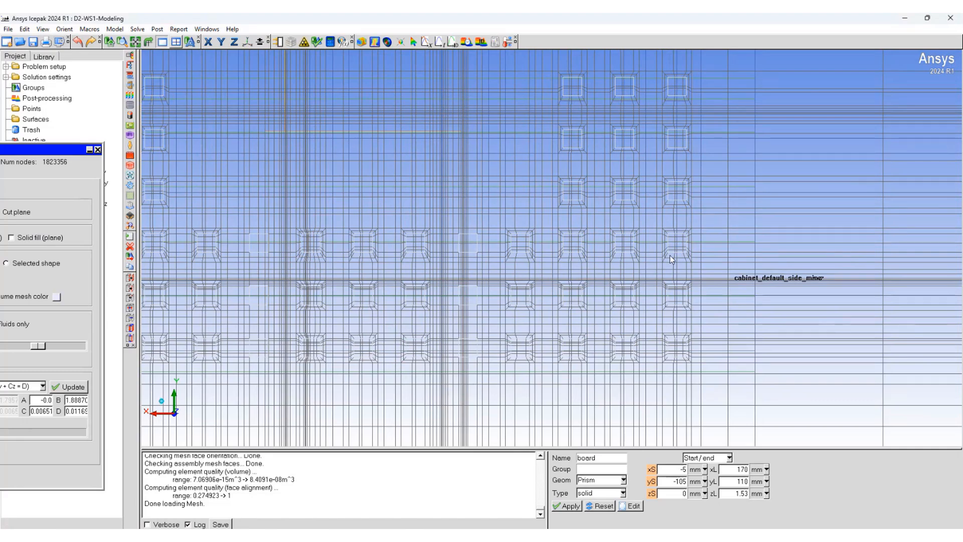
mouse_move(492, 265)
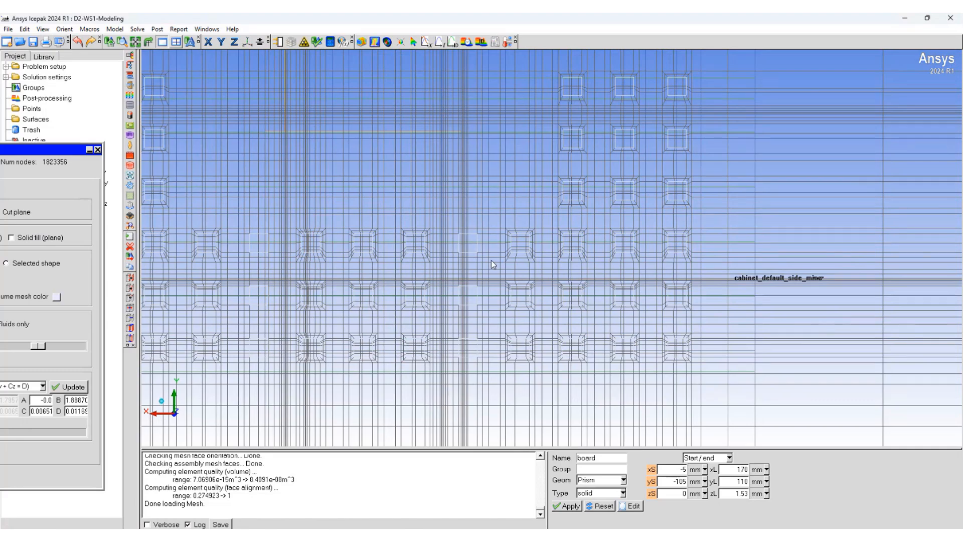
mouse_move(460, 253)
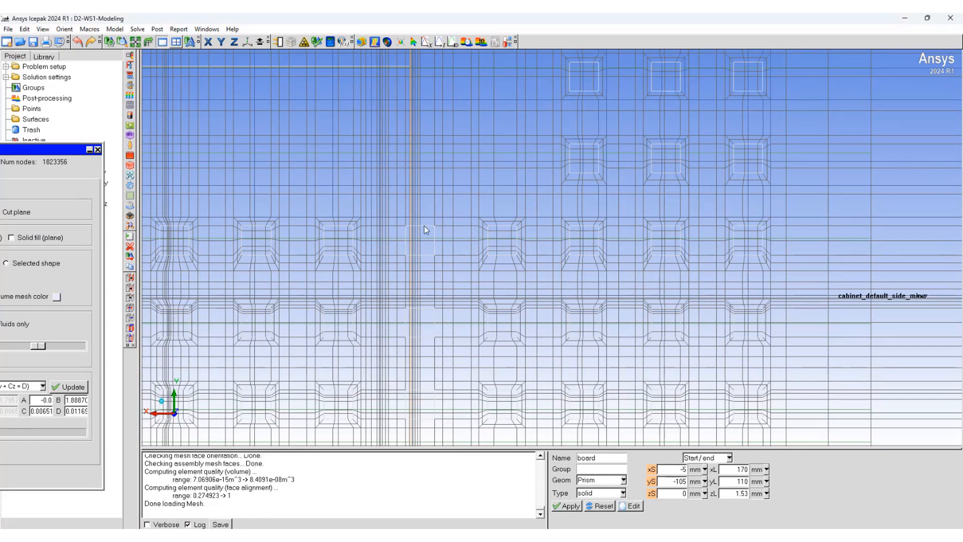
mouse_move(423, 233)
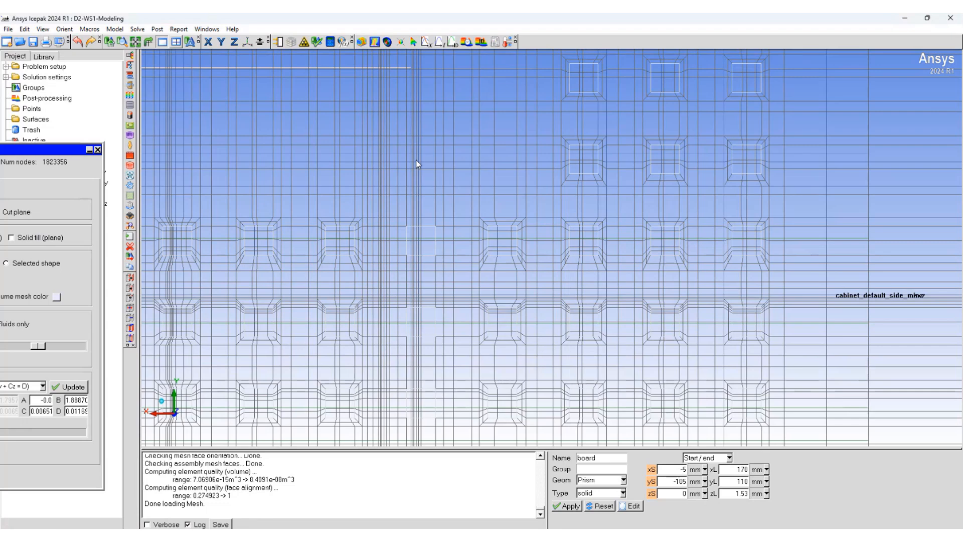
mouse_move(498, 235)
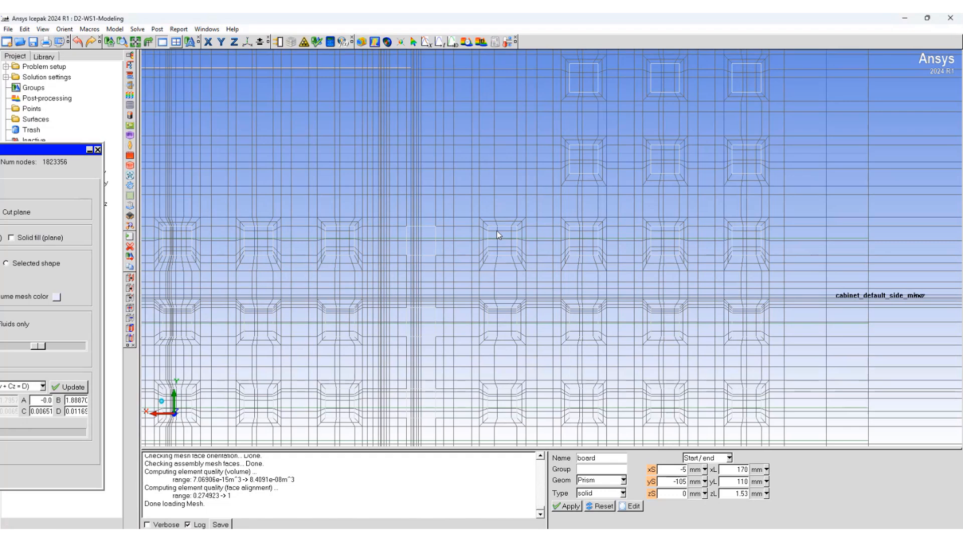
mouse_move(441, 236)
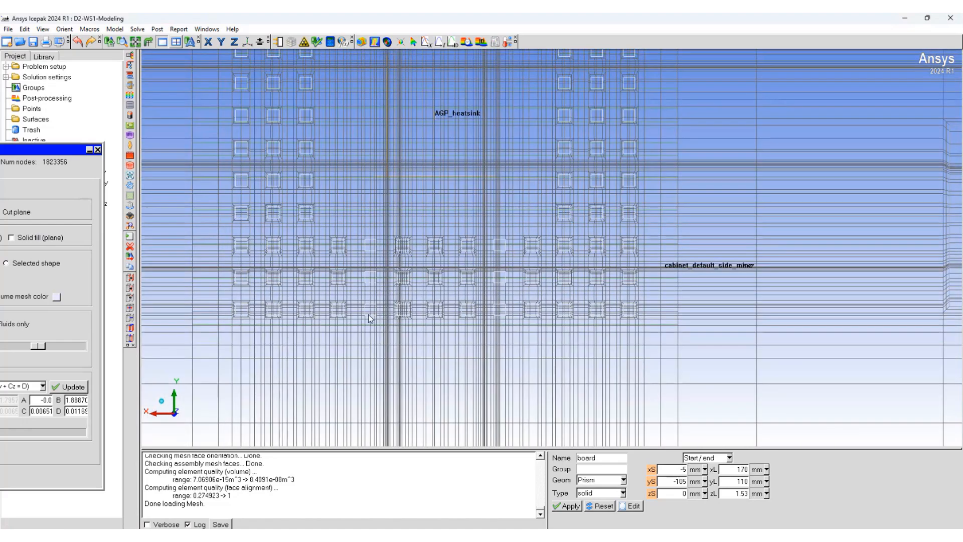
mouse_move(658, 242)
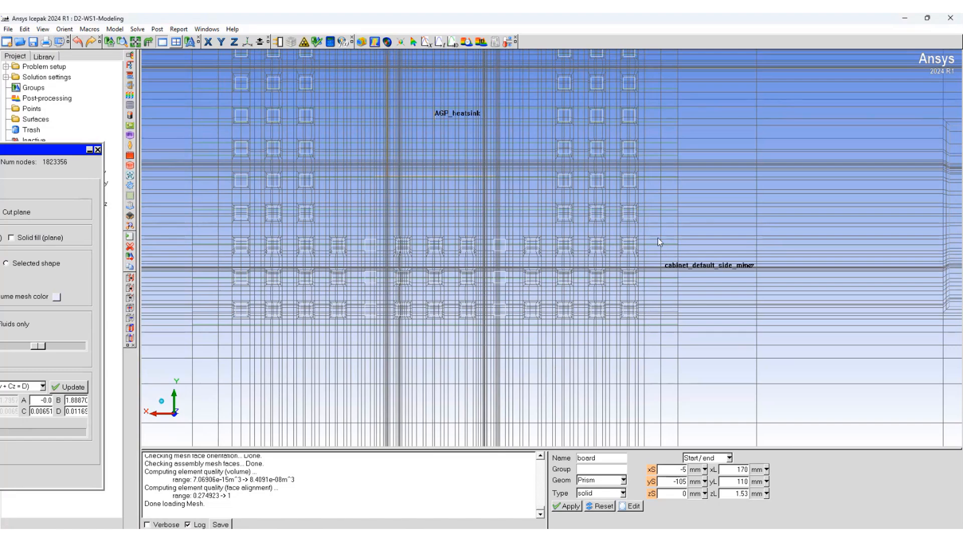
mouse_move(405, 240)
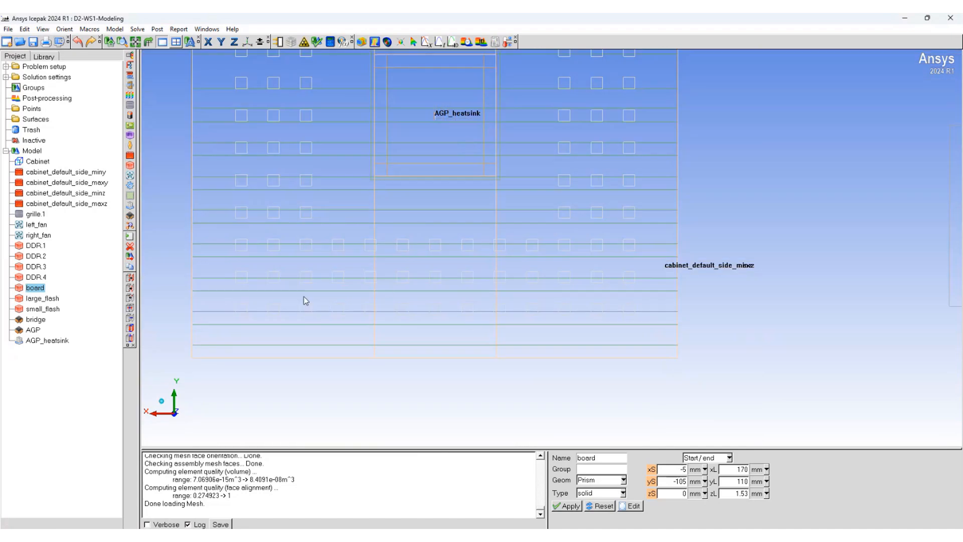
mouse_move(120, 222)
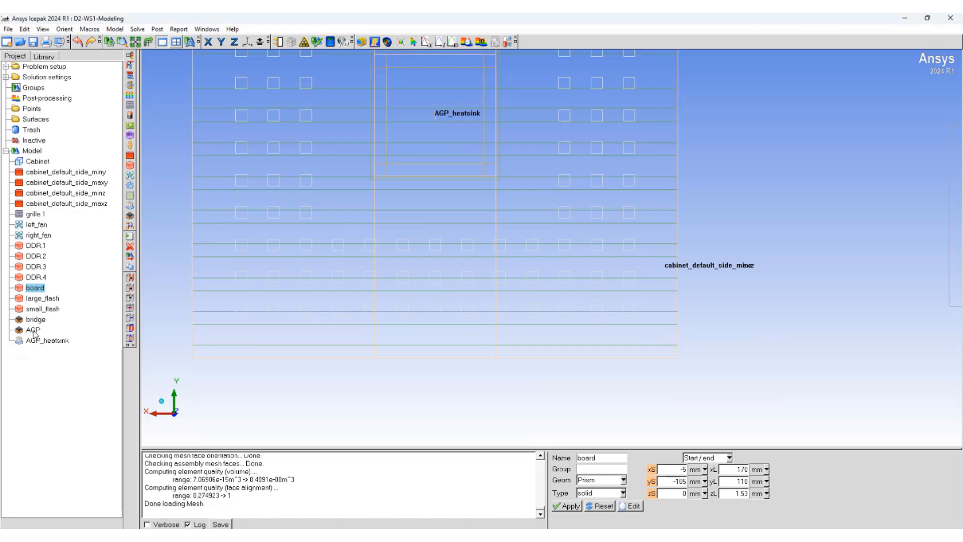
Step: Create an assembly from the AGP component and rename it 'AGP assem'
right_click(30, 330)
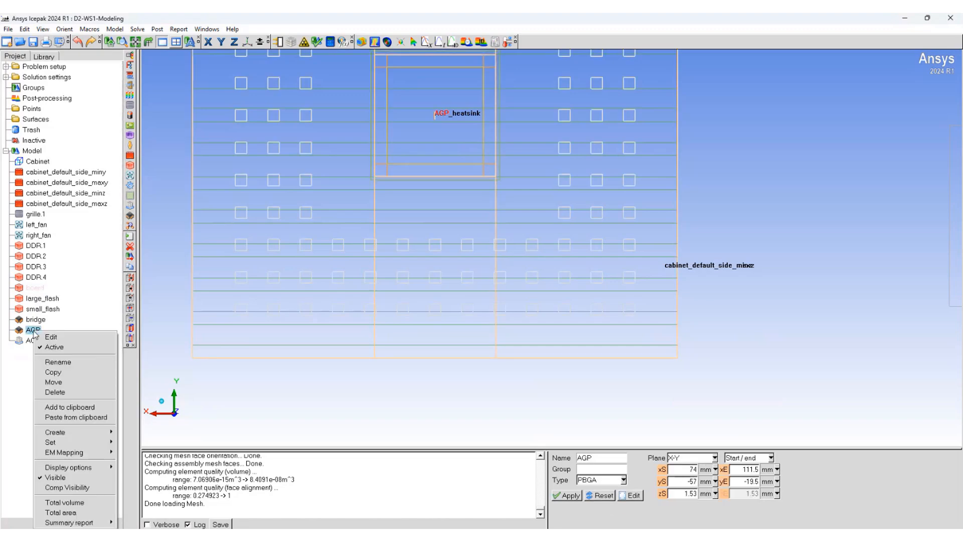
mouse_move(54, 431)
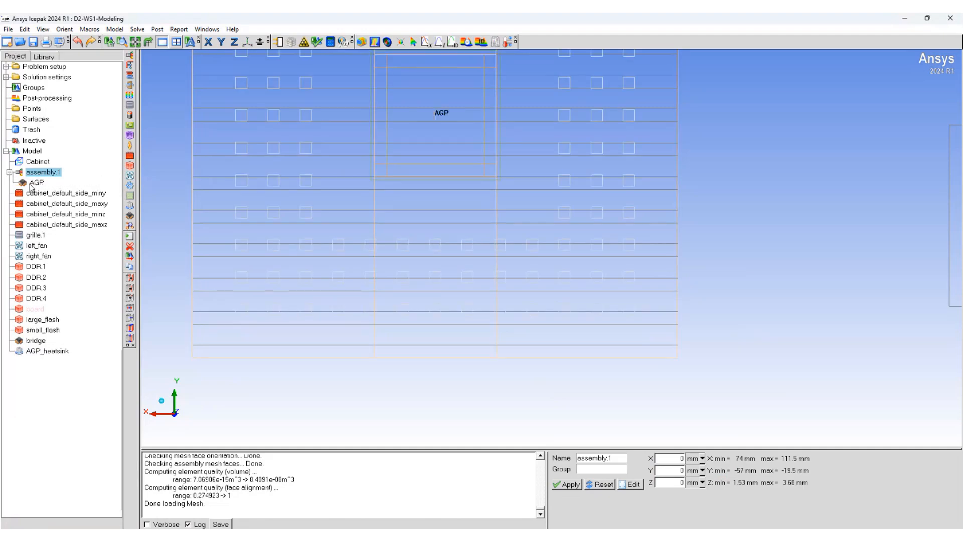
double_click(41, 171)
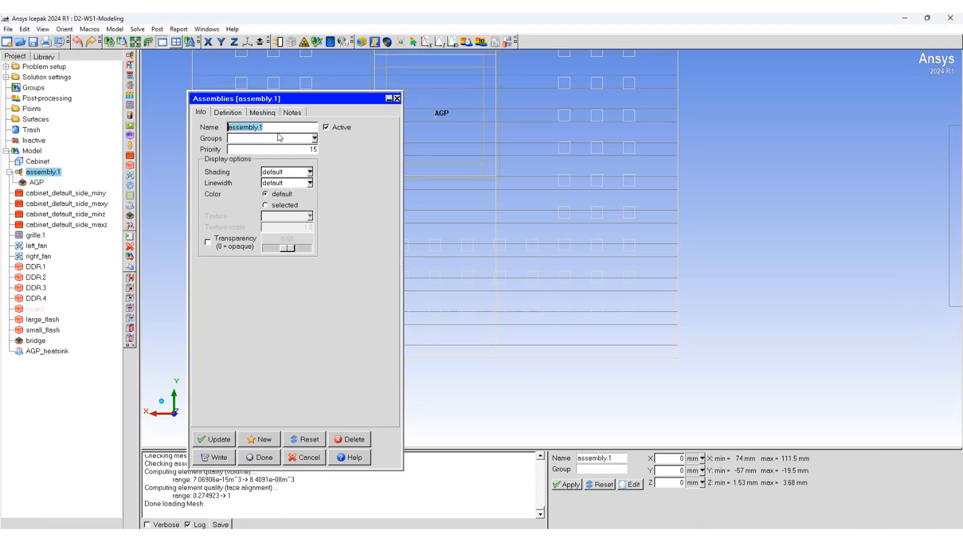
text(AGP asse)
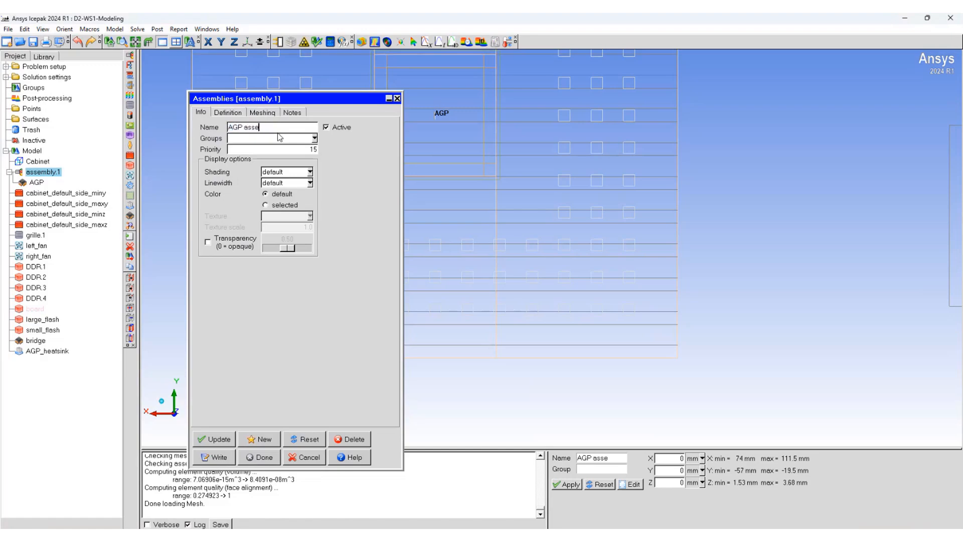
text(m)
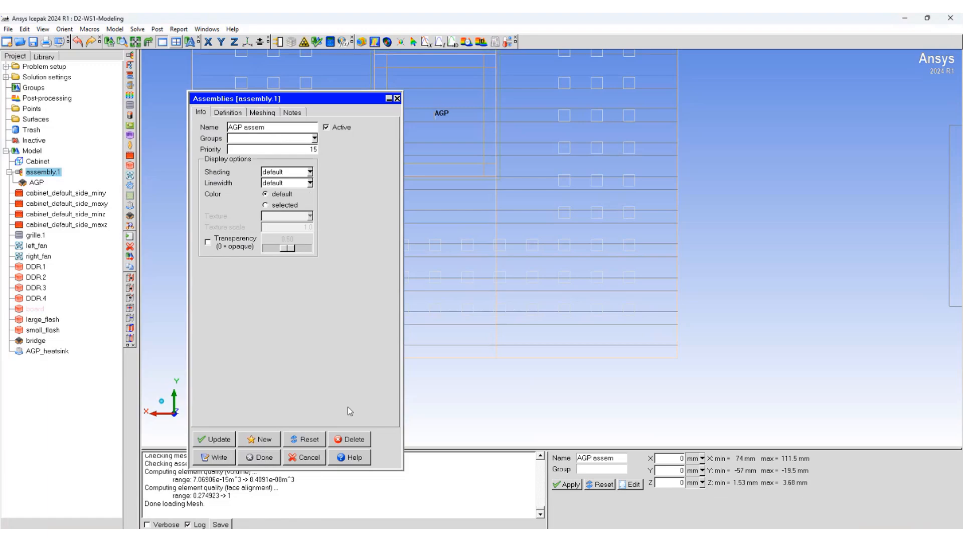
click(264, 457)
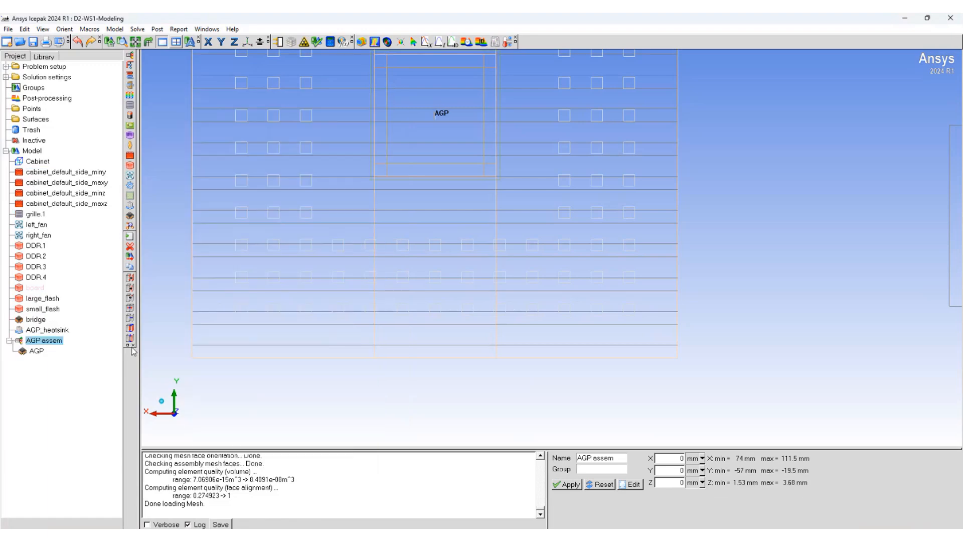
Step: Create a new assembly containing the bridge component
right_click(35, 320)
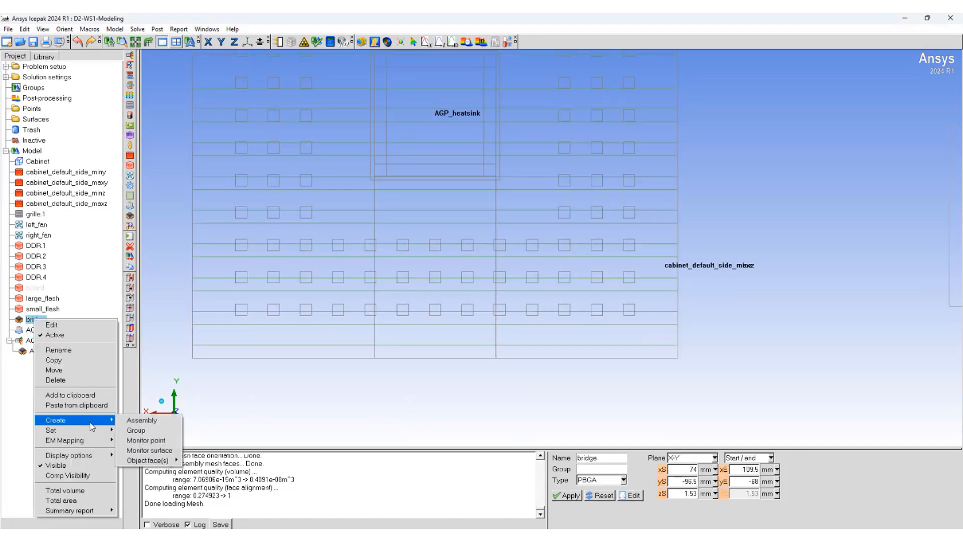
click(142, 419)
text(Bridge assem)
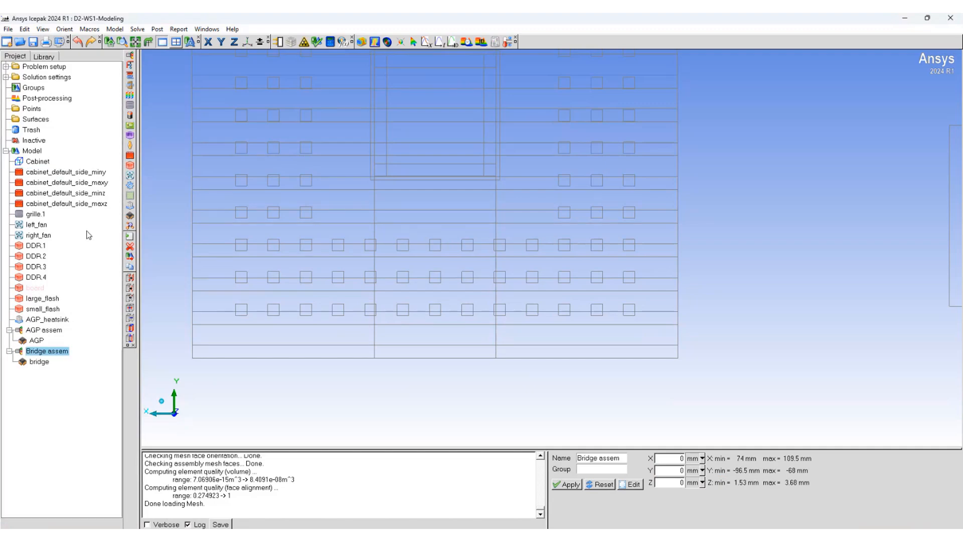
Step: Create a group named DDR and add blocks DDR.1–DDR.4 to it
right_click(33, 87)
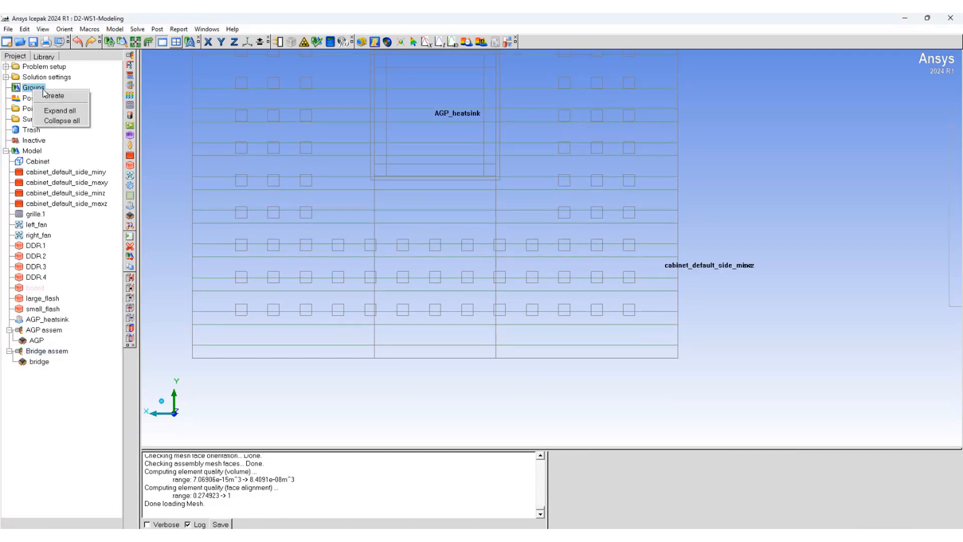
click(54, 96)
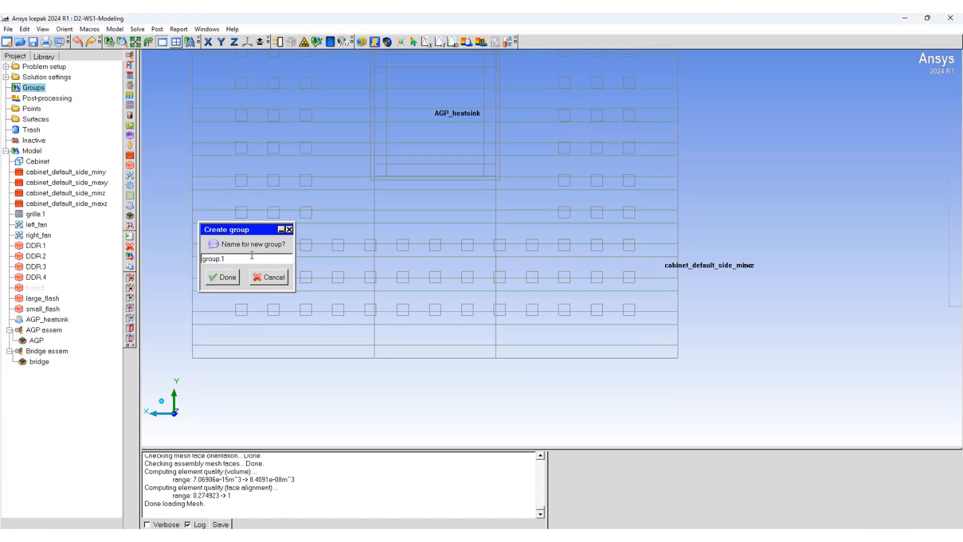
text(DDR)
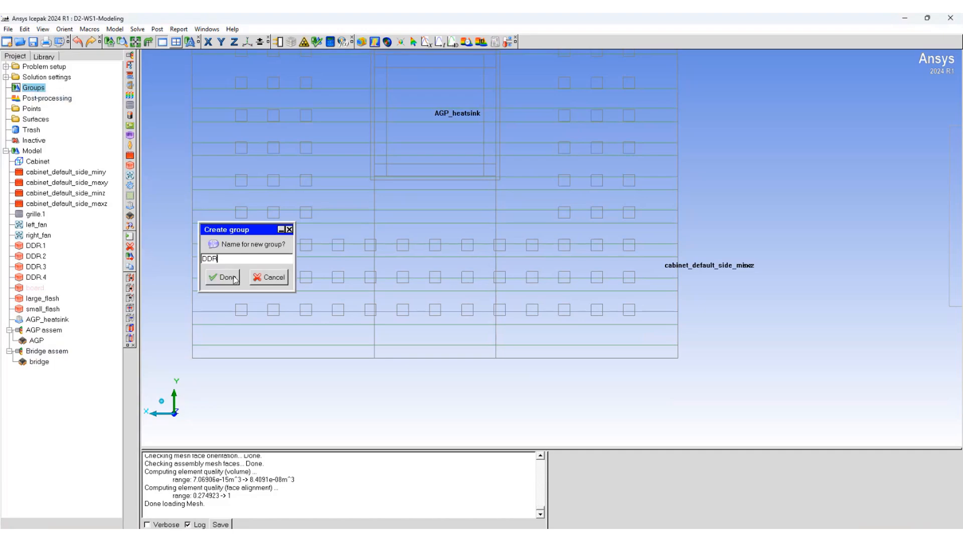
click(224, 276)
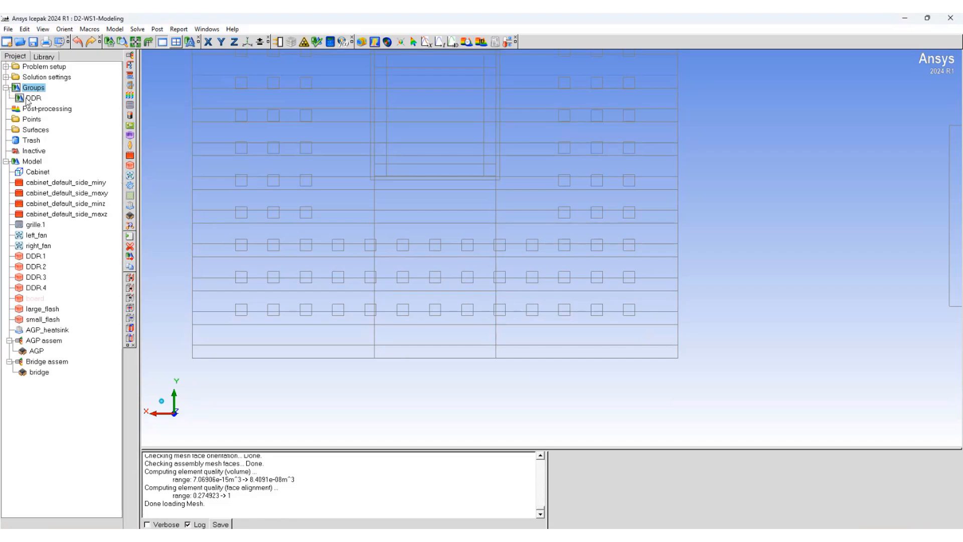
click(38, 256)
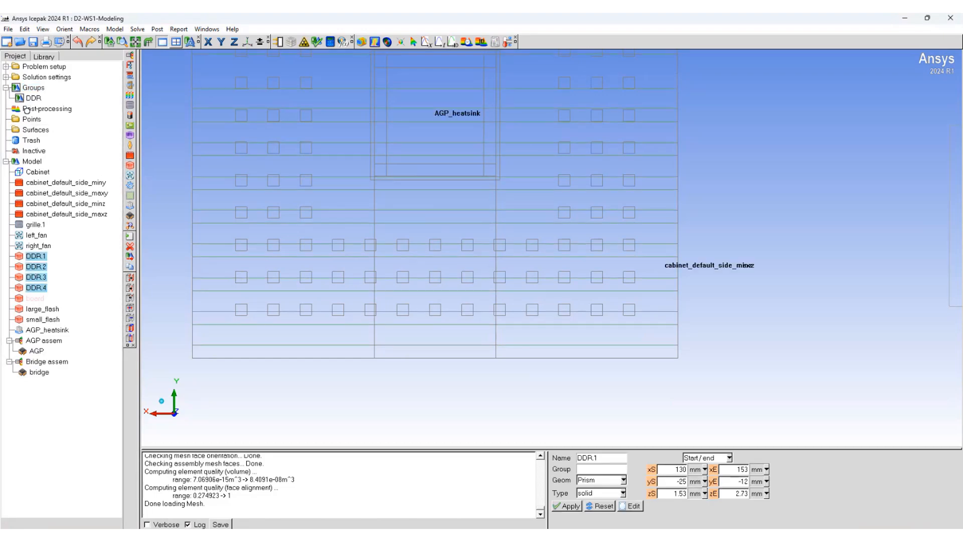
click(23, 97)
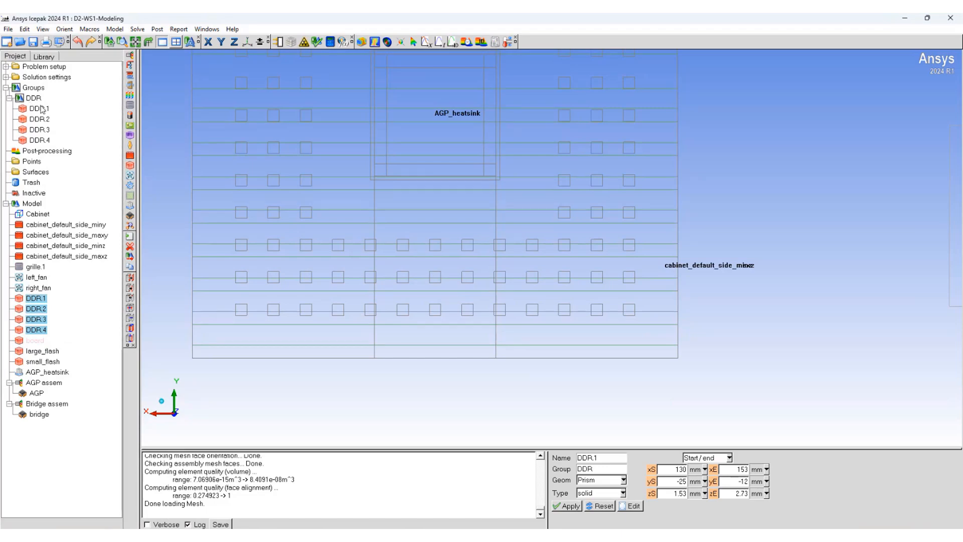
Step: Turn the DDR group into a DDR assembly in the model tree
right_click(29, 97)
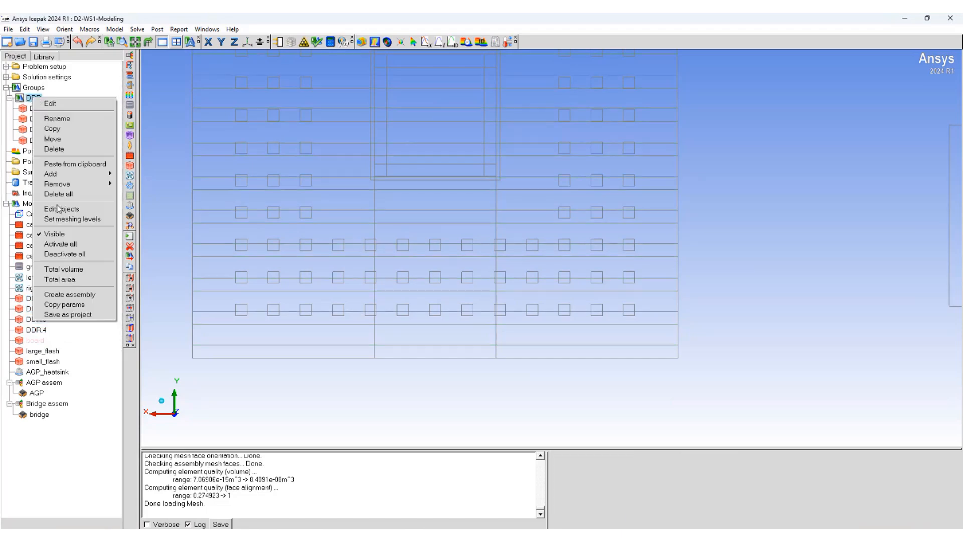
mouse_move(59, 244)
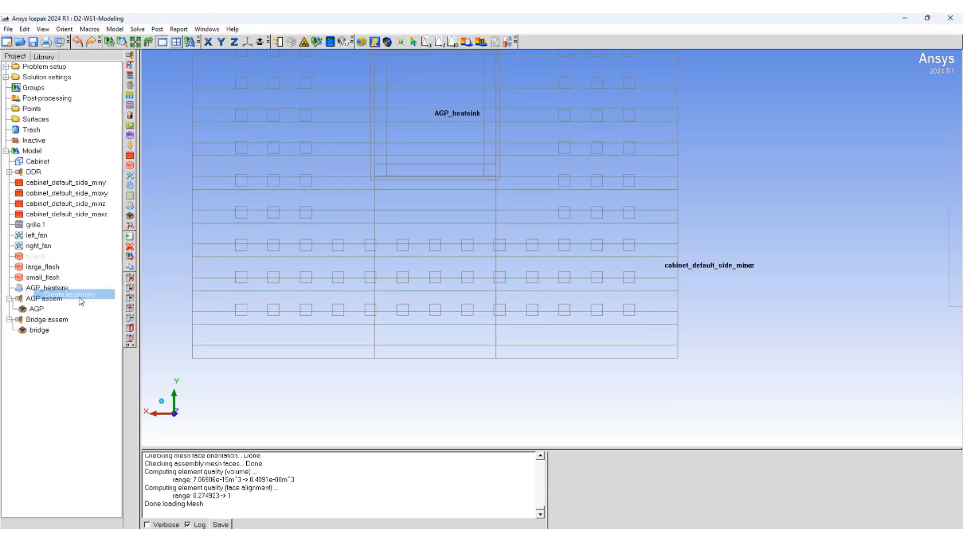
click(18, 172)
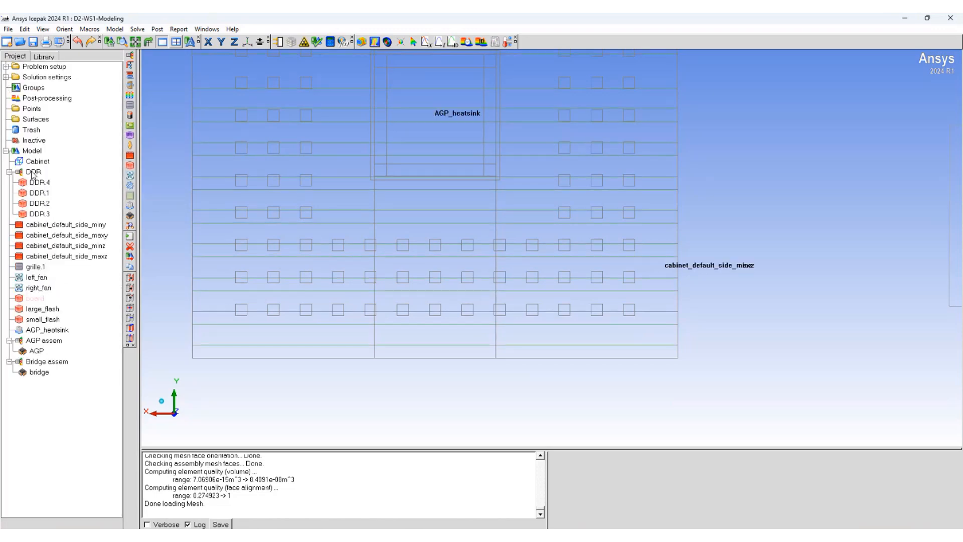
click(9, 172)
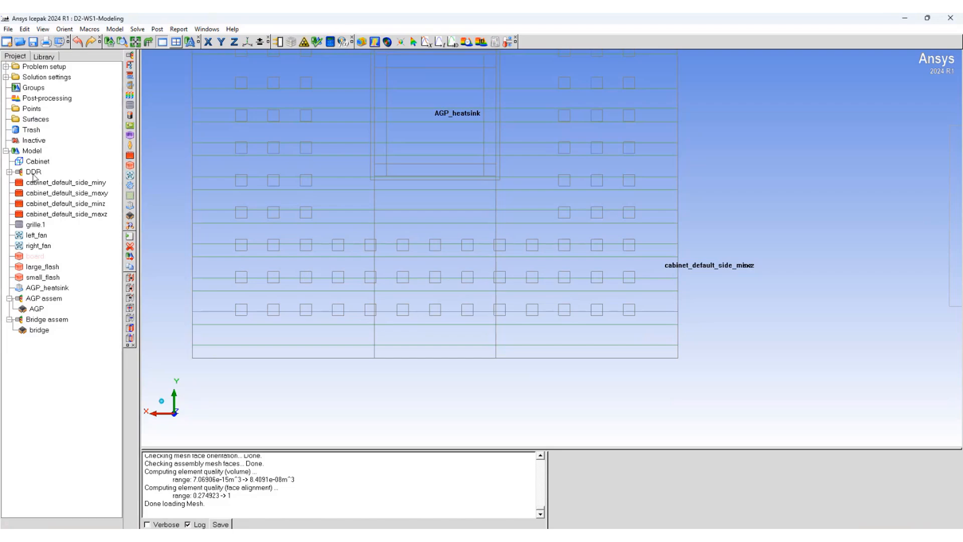
Step: Set the DDR assembly to mesh separately with slack 2 mm X/Y and 1 mm Z
double_click(34, 173)
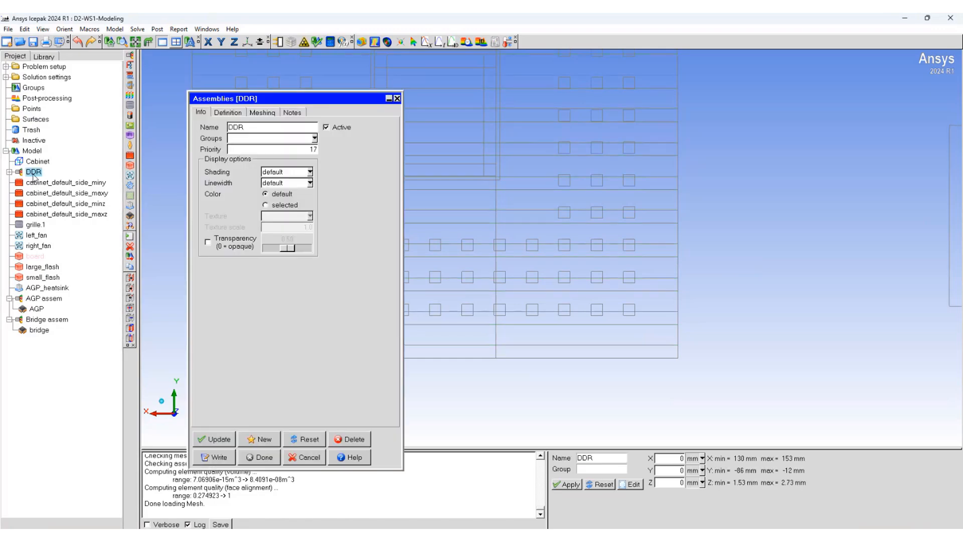
click(262, 111)
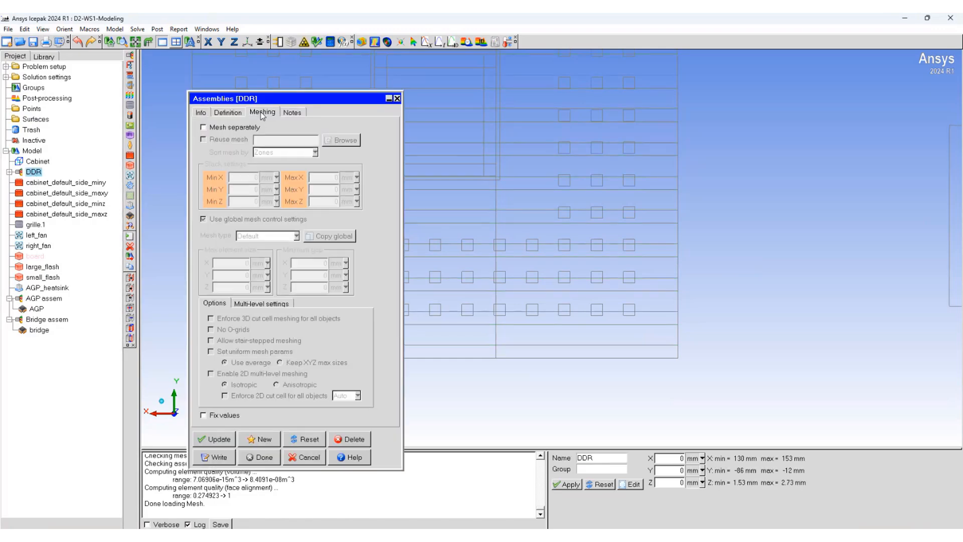
click(202, 127)
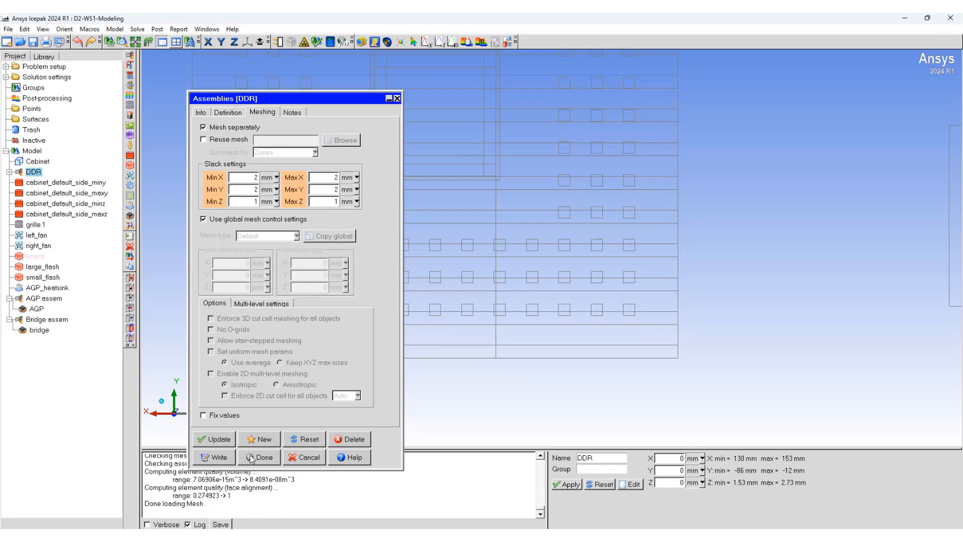
click(260, 457)
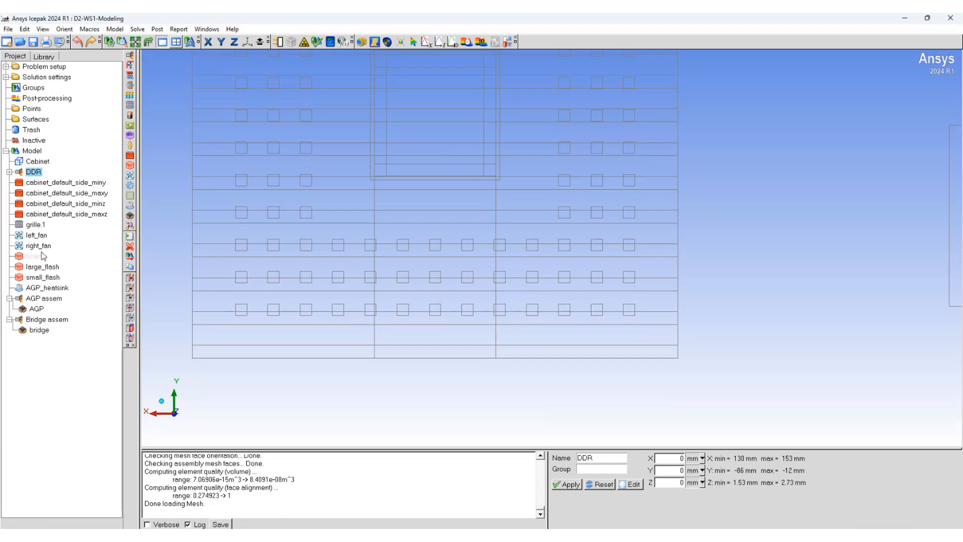
Step: Set AGP assem and Bridge assem to mesh separately with slack 2, 2, 1 mm
click(35, 256)
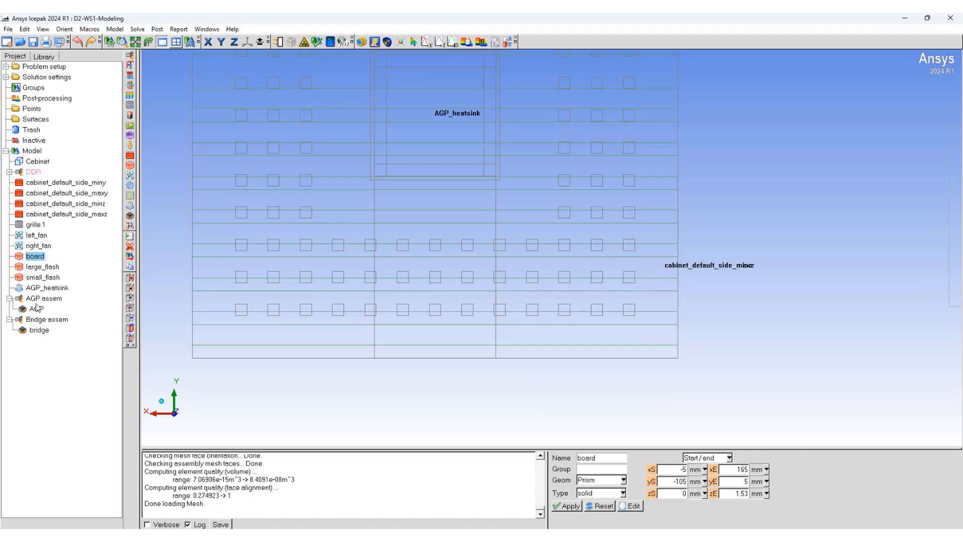
right_click(43, 298)
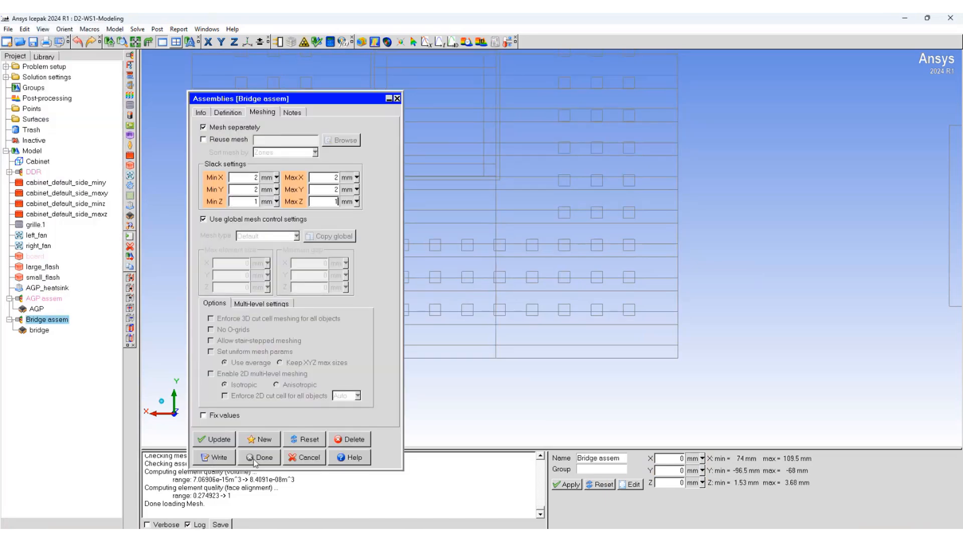
click(259, 457)
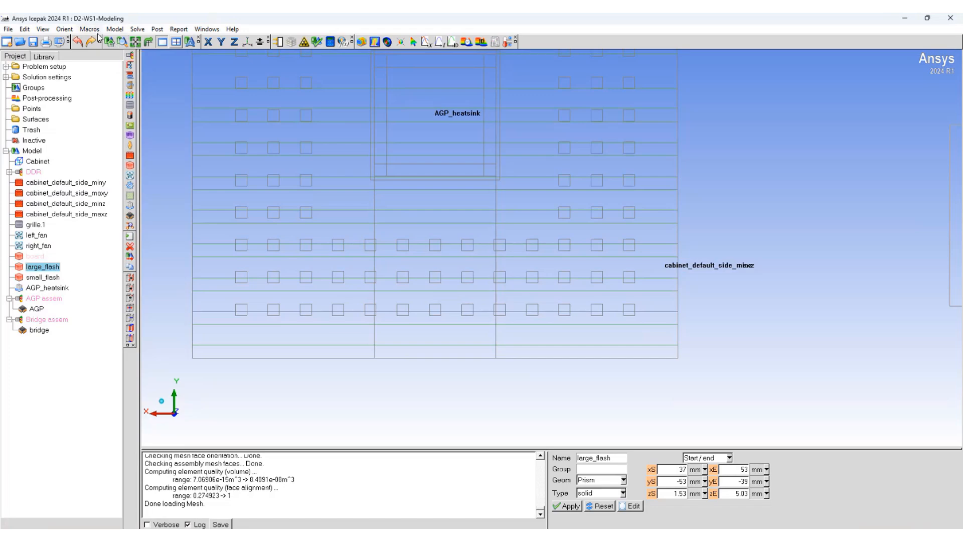
Step: Run the Automatic Case Check Tool's assembly intersection check, finding no intersections
click(88, 29)
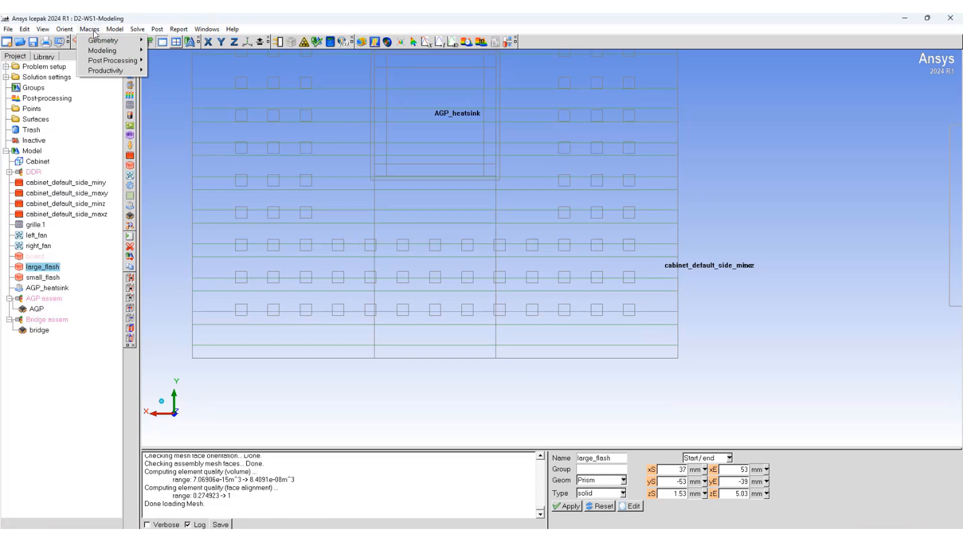
click(105, 70)
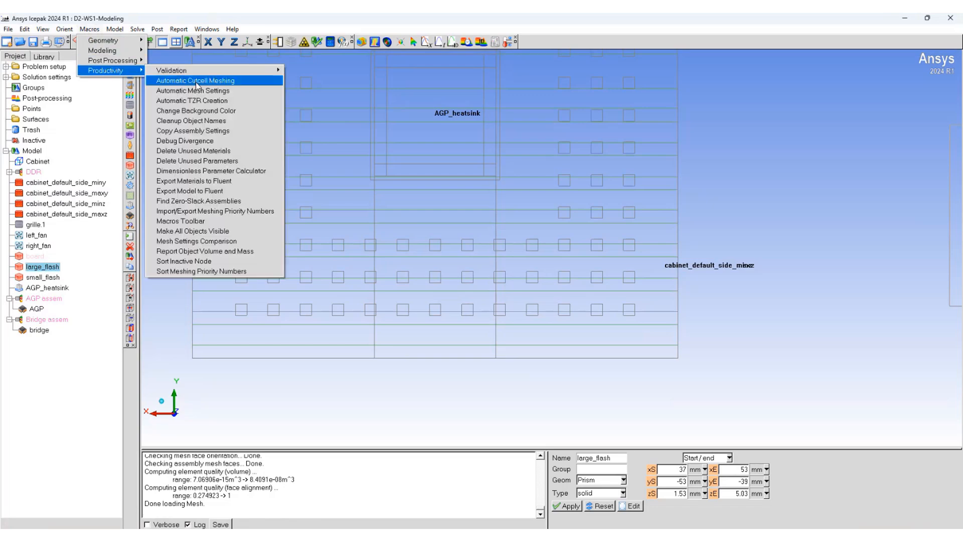
mouse_move(192, 91)
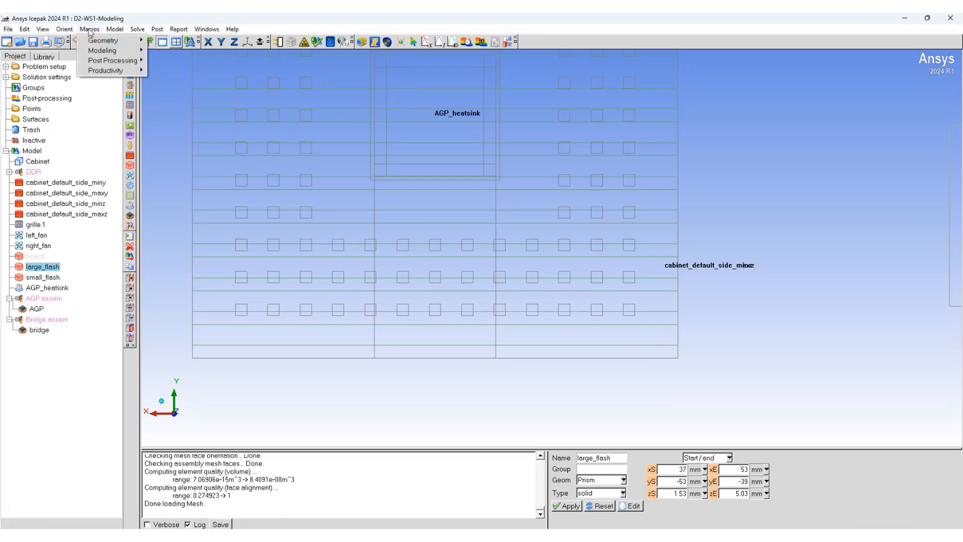
click(111, 70)
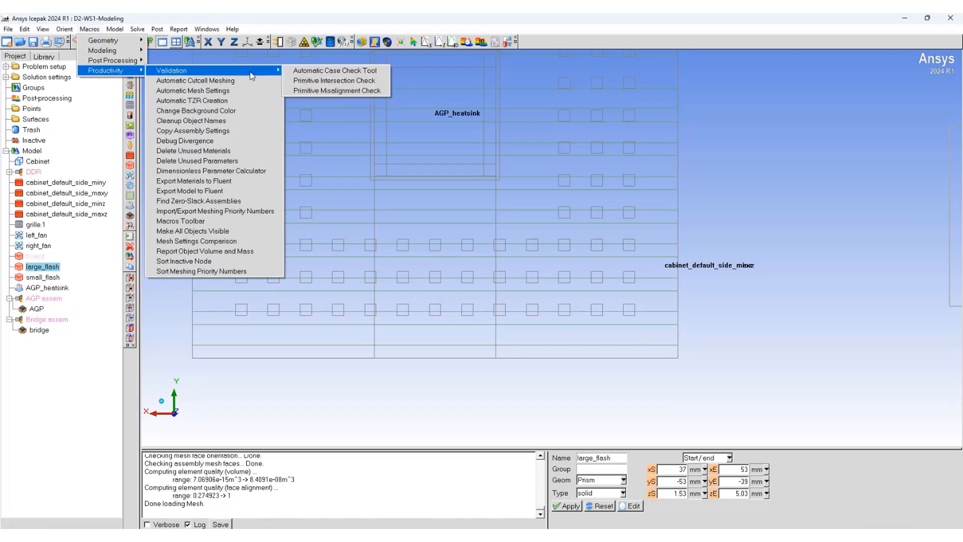
click(334, 70)
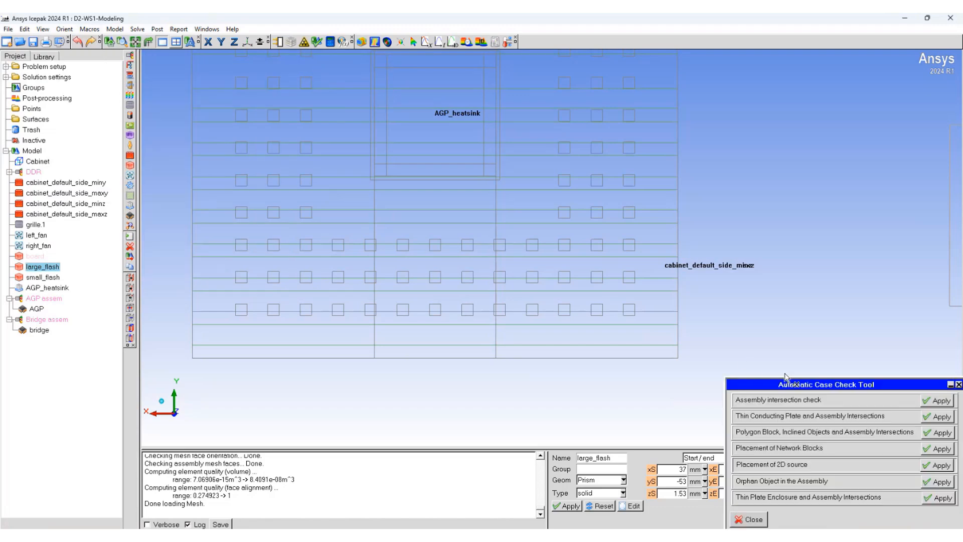
drag(827, 384, 267, 128)
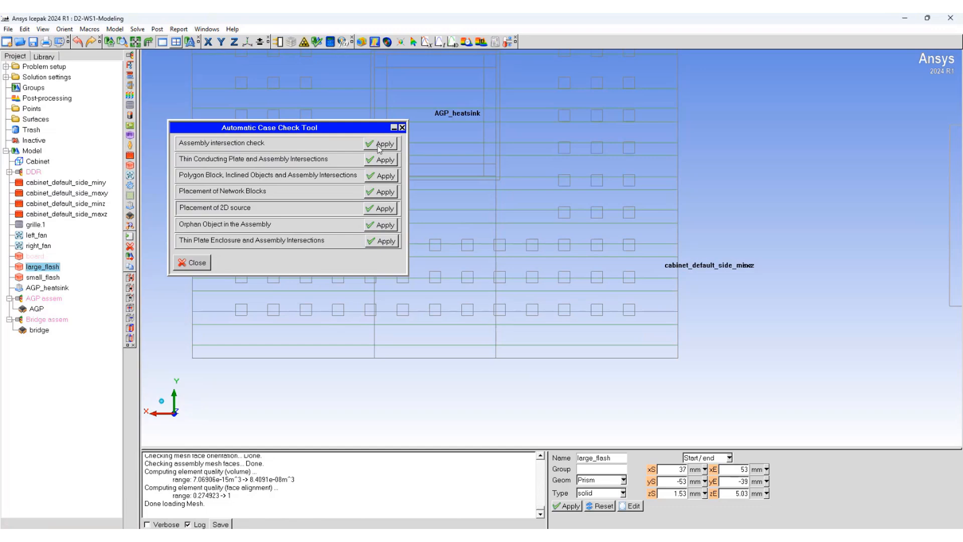
click(384, 143)
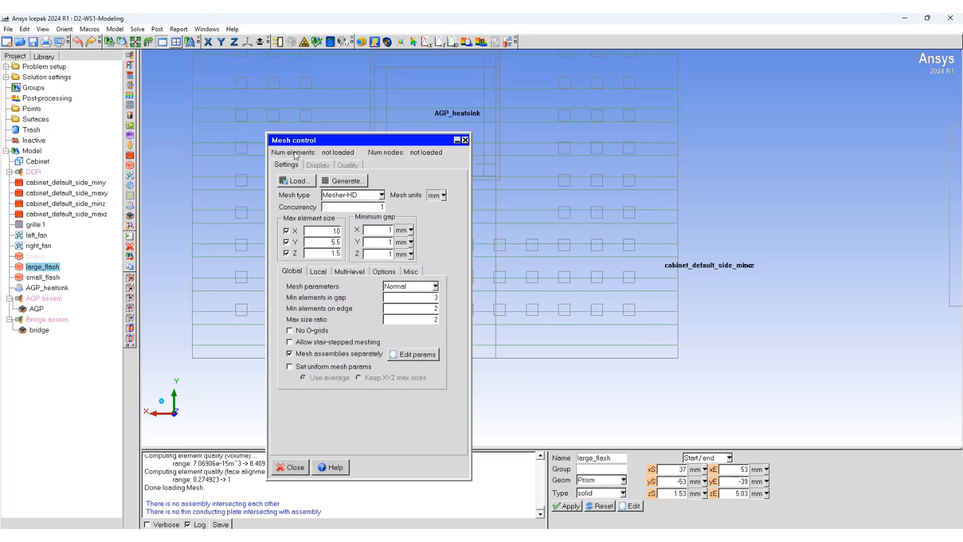
mouse_move(405, 193)
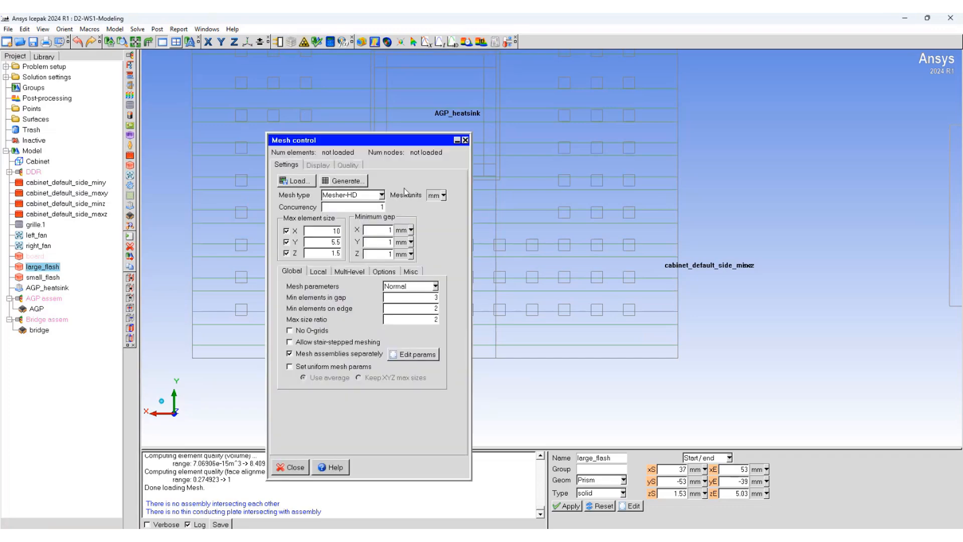
Step: Generate the mesh with Mesher-HD sizes 10, 5.5, 1.5 and separate assembly meshing
click(343, 180)
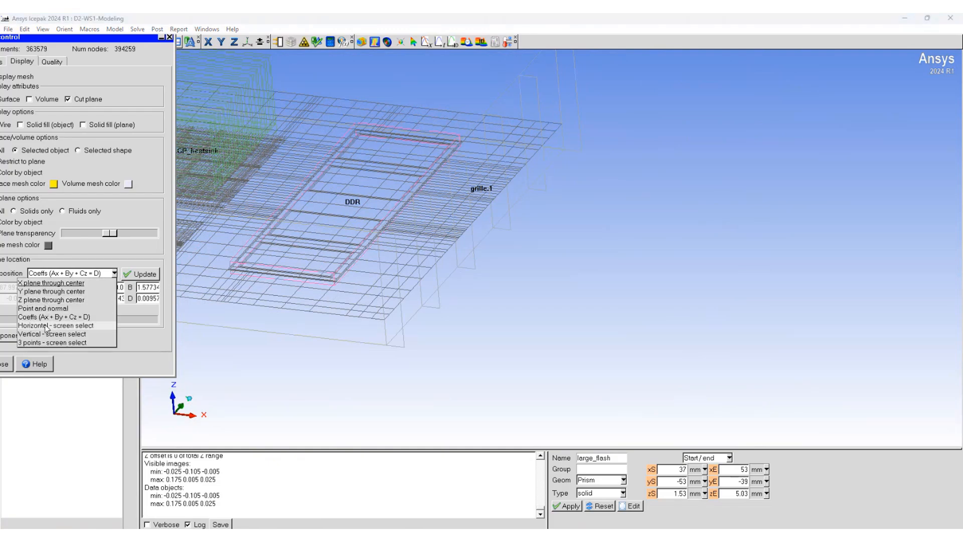
Step: Place a horizontal cut plane through the board and orbit to inspect the mesh around the heatsink
click(61, 325)
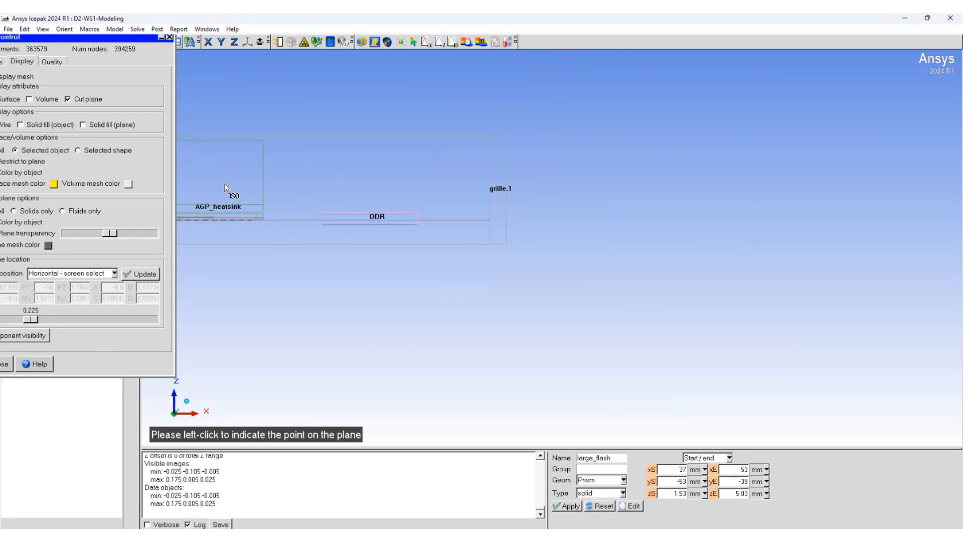
click(226, 182)
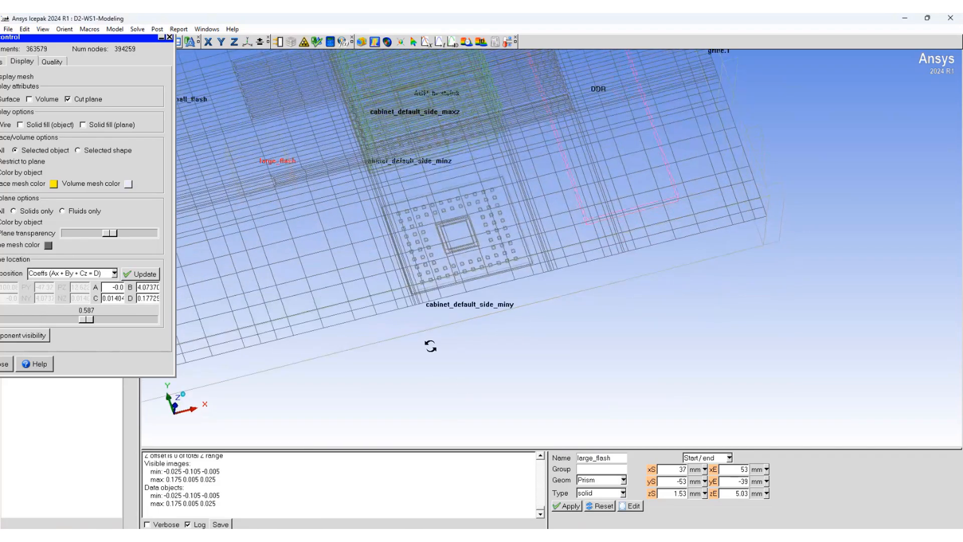
drag(431, 246, 417, 228)
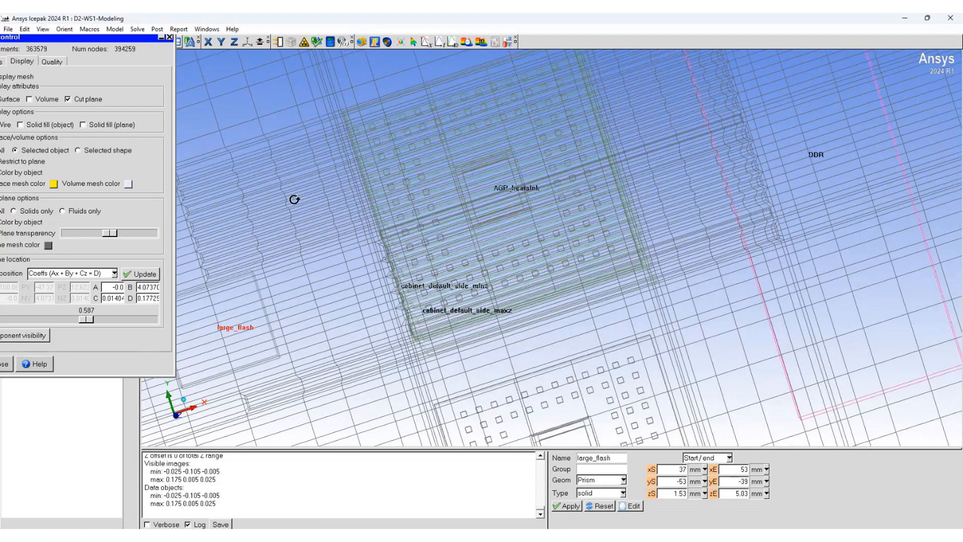
mouse_move(373, 175)
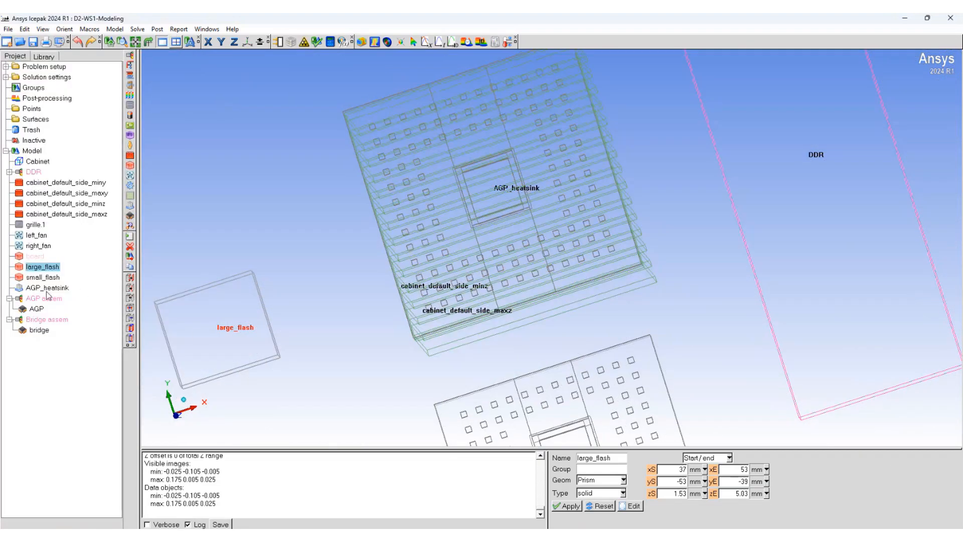
Step: Create a separately meshed HS_assem assembly from the heatsink objects with 2 mm X/Y and 1 mm Z slack
right_click(46, 288)
text(HS_assem)
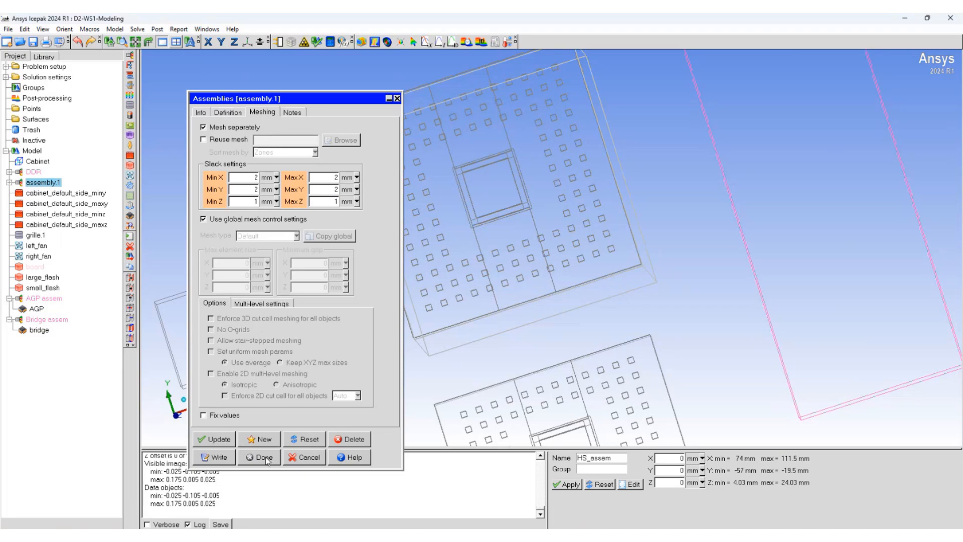
click(259, 456)
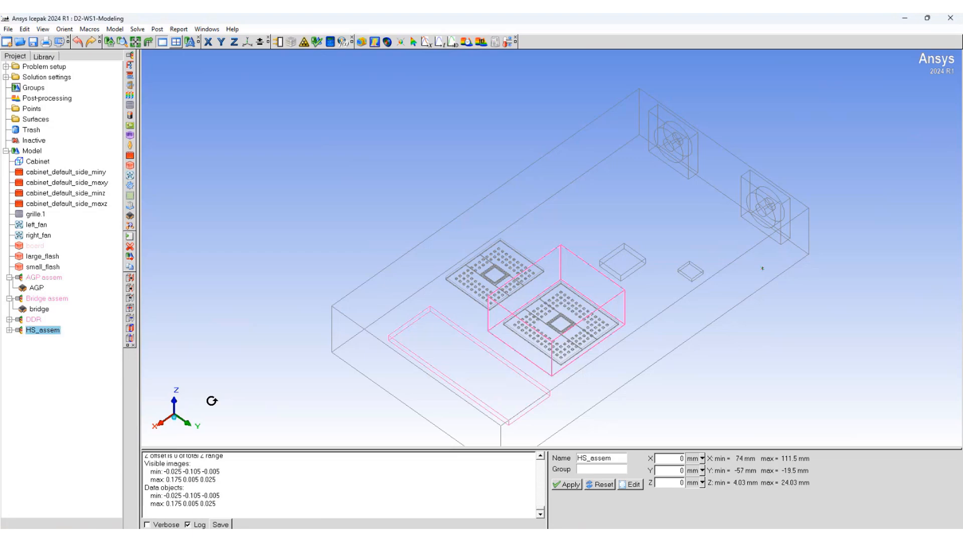
mouse_move(194, 422)
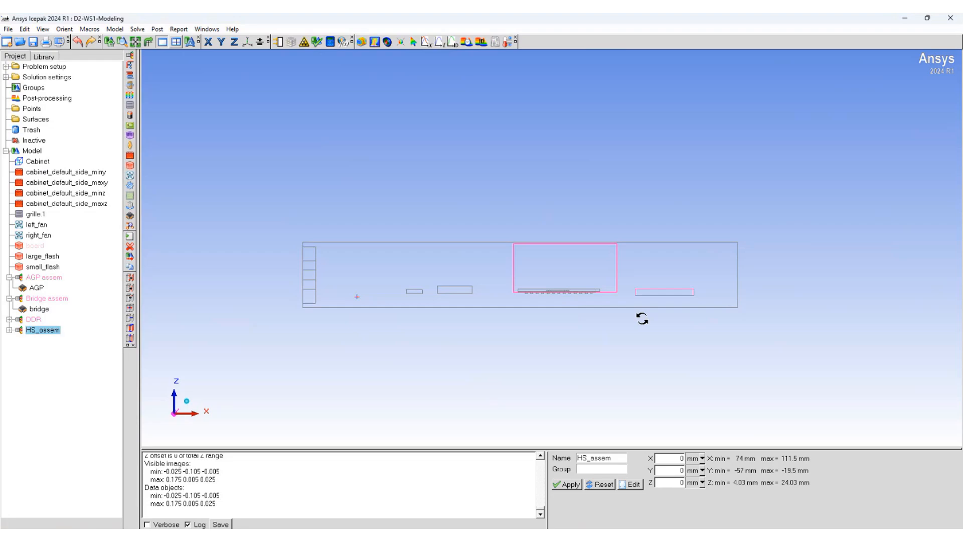
Step: Zoom into the top edge of HS_assem to inspect its clearance to the cabinet top
drag(642, 318, 521, 232)
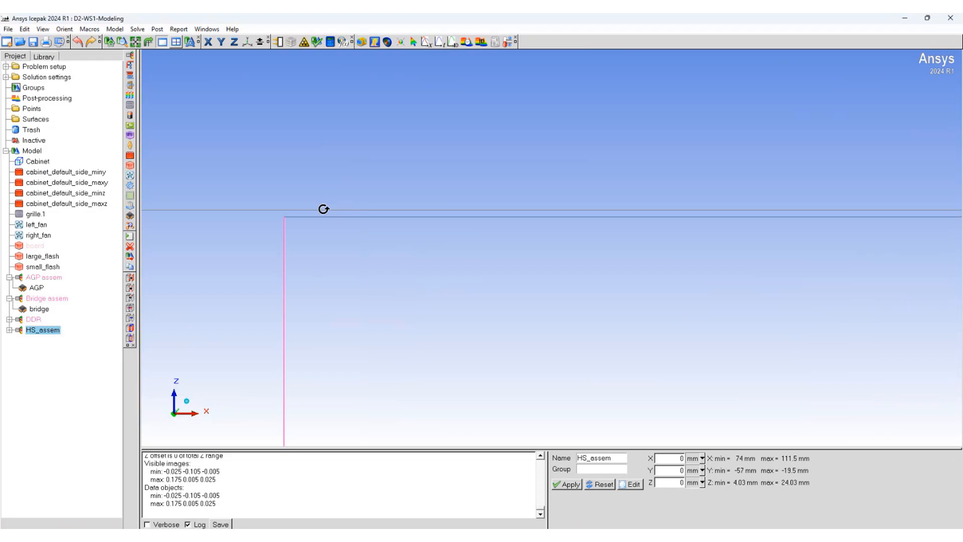
mouse_move(350, 210)
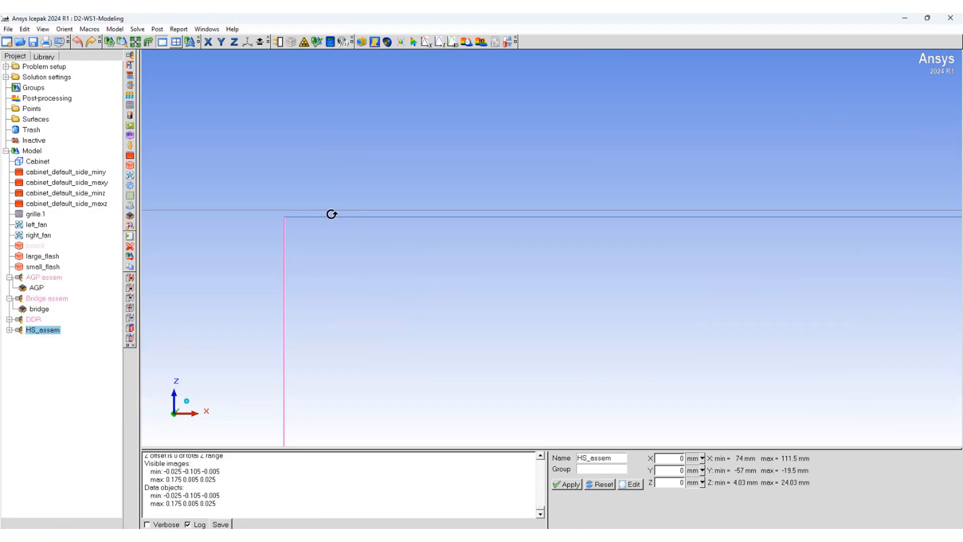
mouse_move(356, 212)
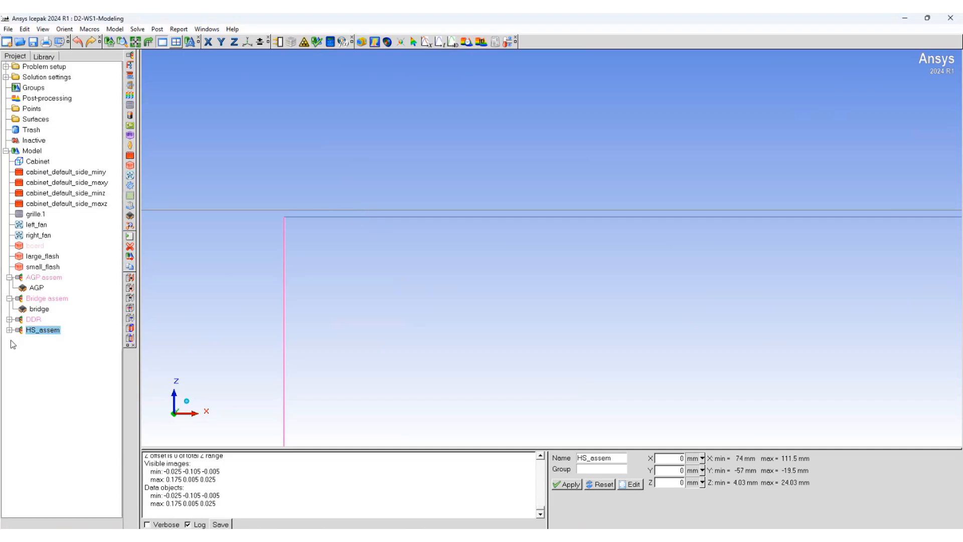
Step: Set HS_assem's Max X slack to 8 mm and Max Z slack to 0.5 mm
double_click(43, 329)
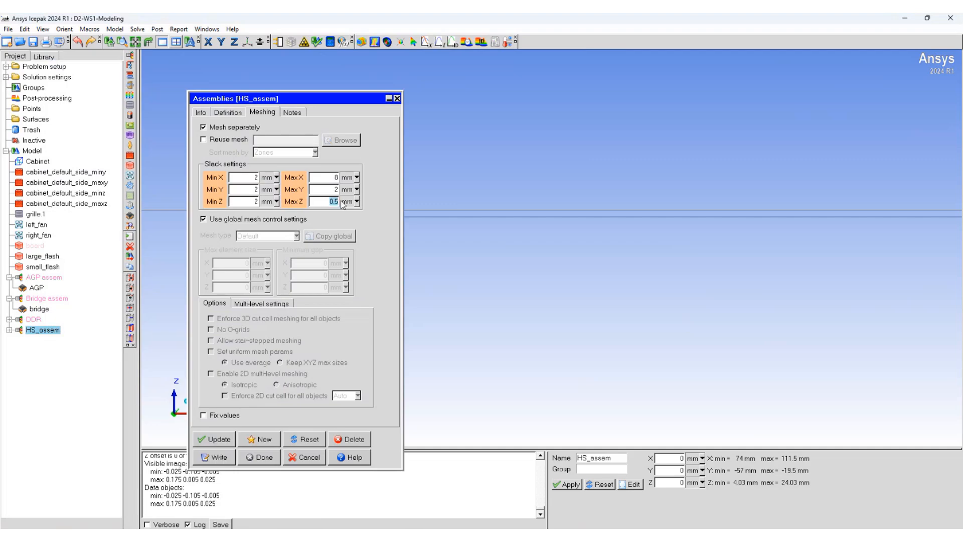
mouse_move(354, 203)
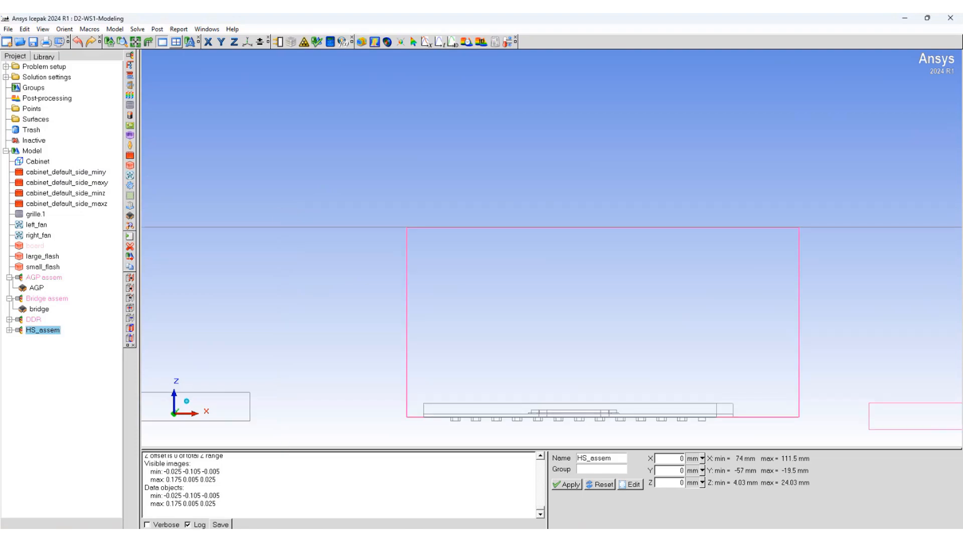
Step: Run the Automatic Case Check Tool validations and review the AGP_assem–HS_assem intersection report
click(89, 29)
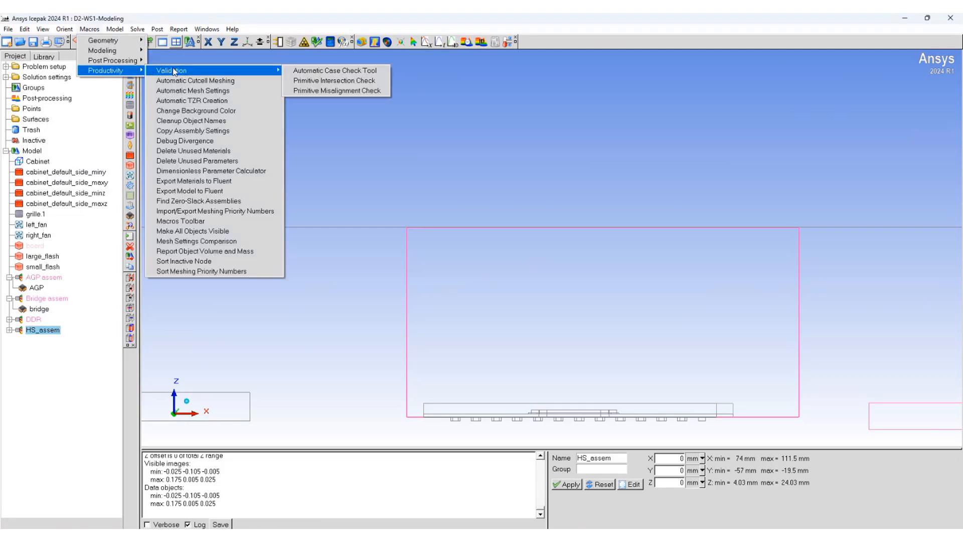
mouse_move(334, 71)
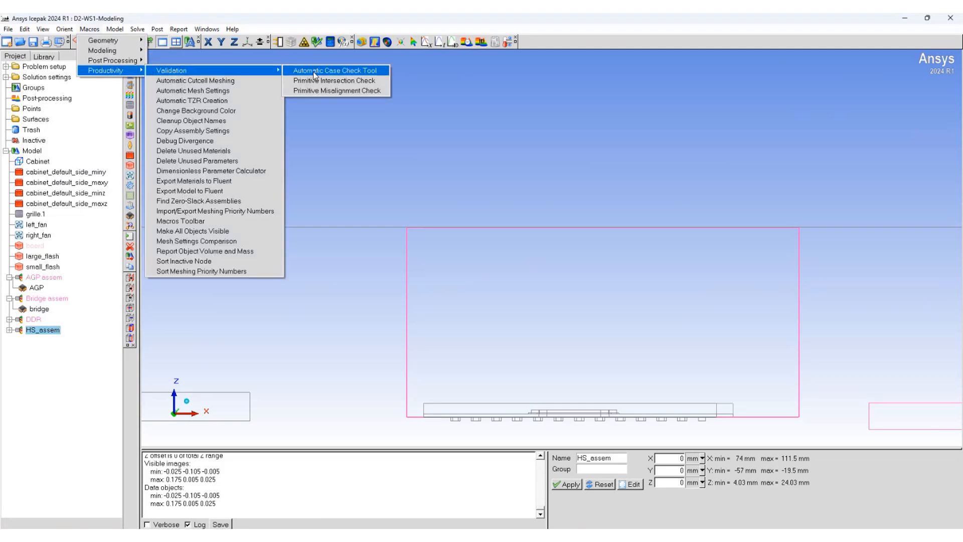
click(333, 70)
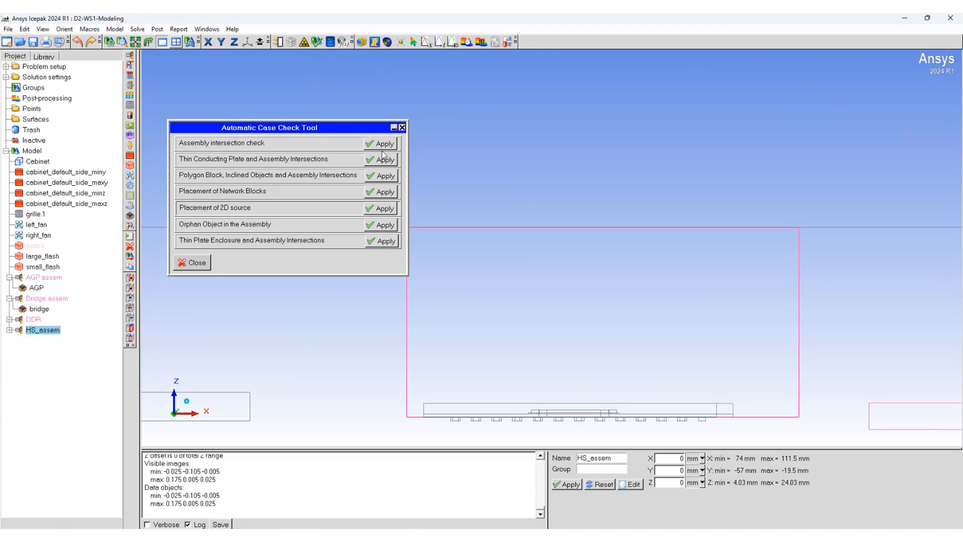
mouse_move(381, 245)
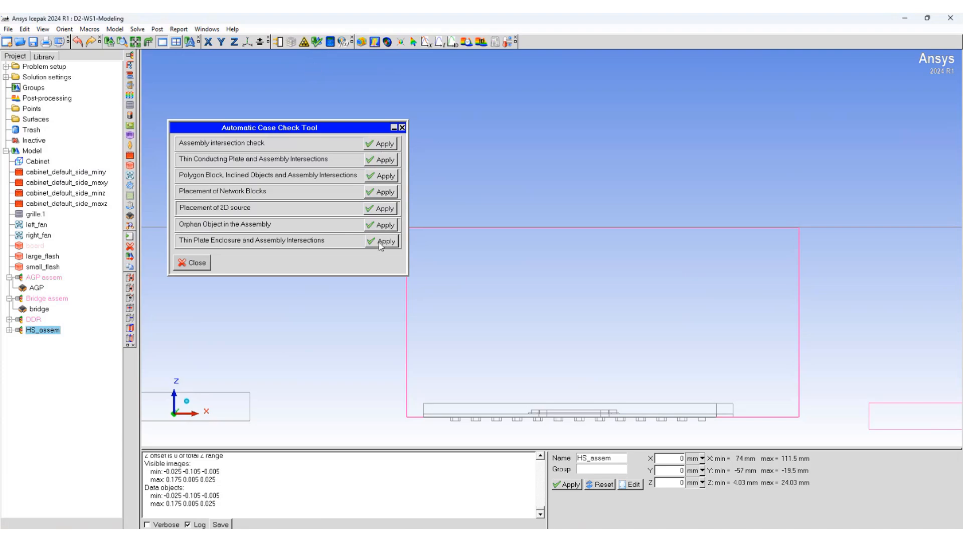
click(384, 207)
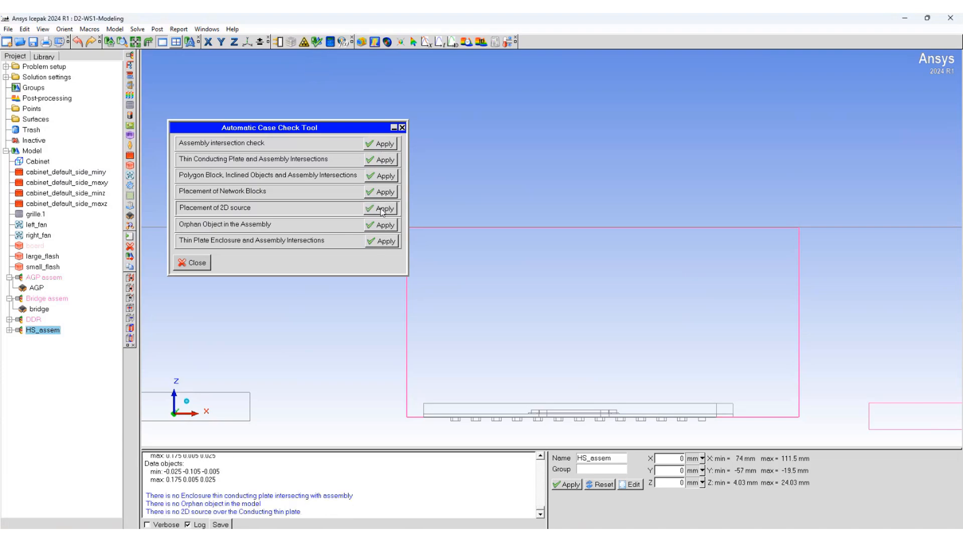
click(385, 190)
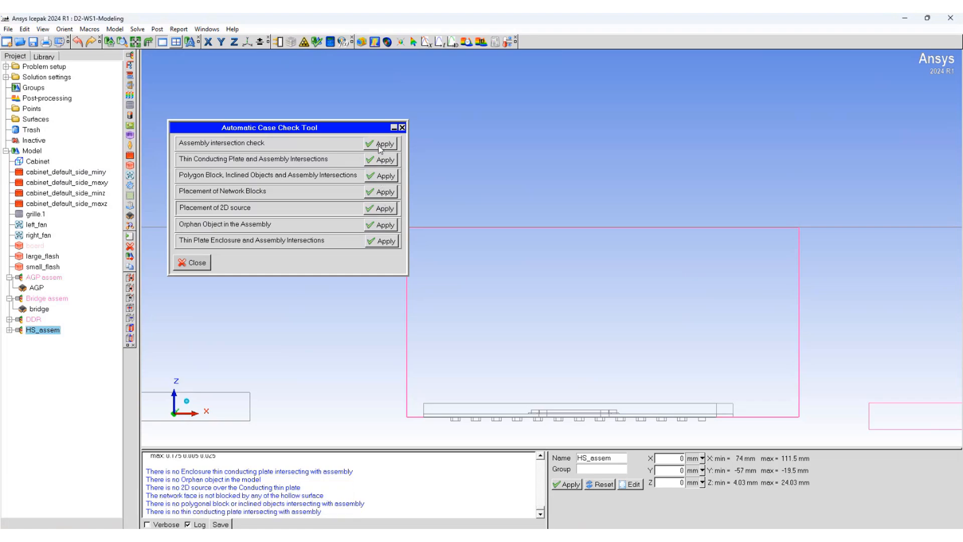
click(384, 143)
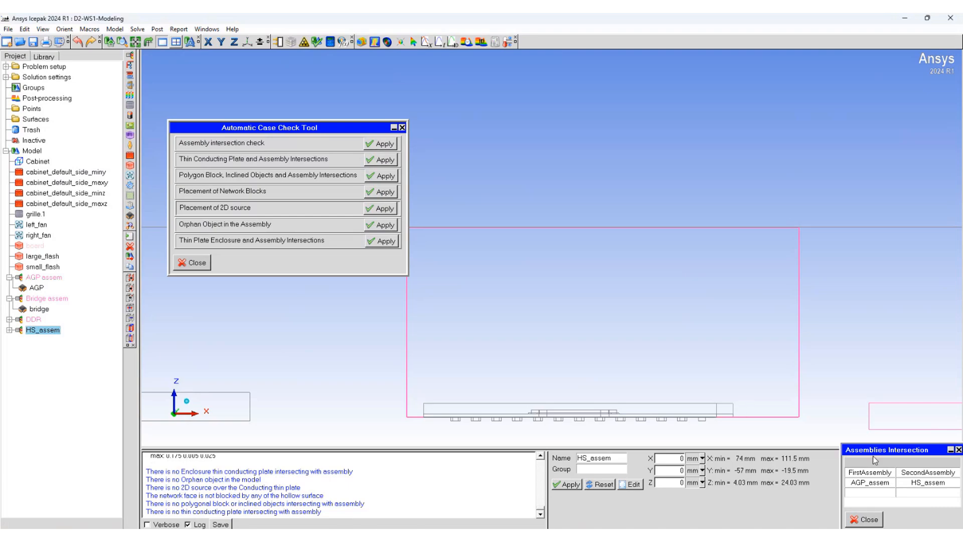
drag(888, 450, 289, 271)
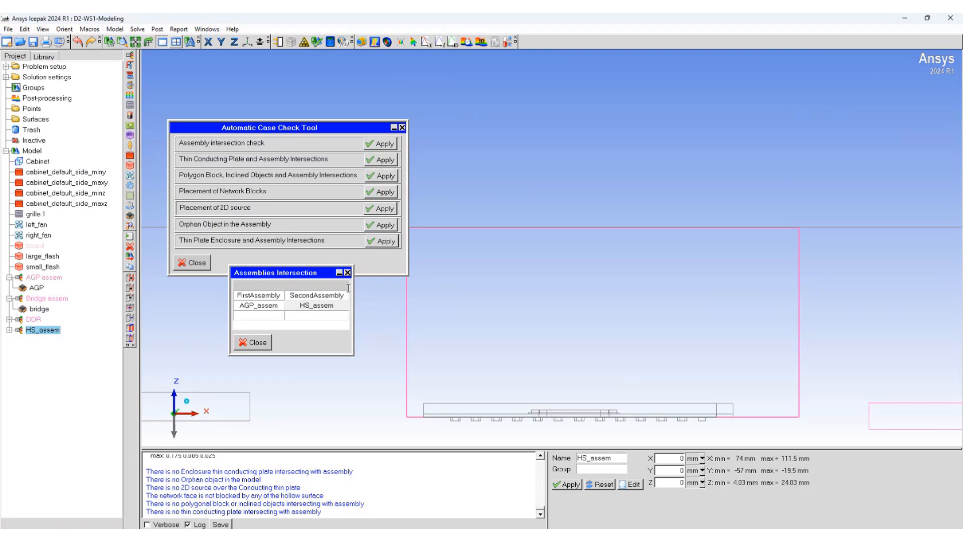
click(253, 342)
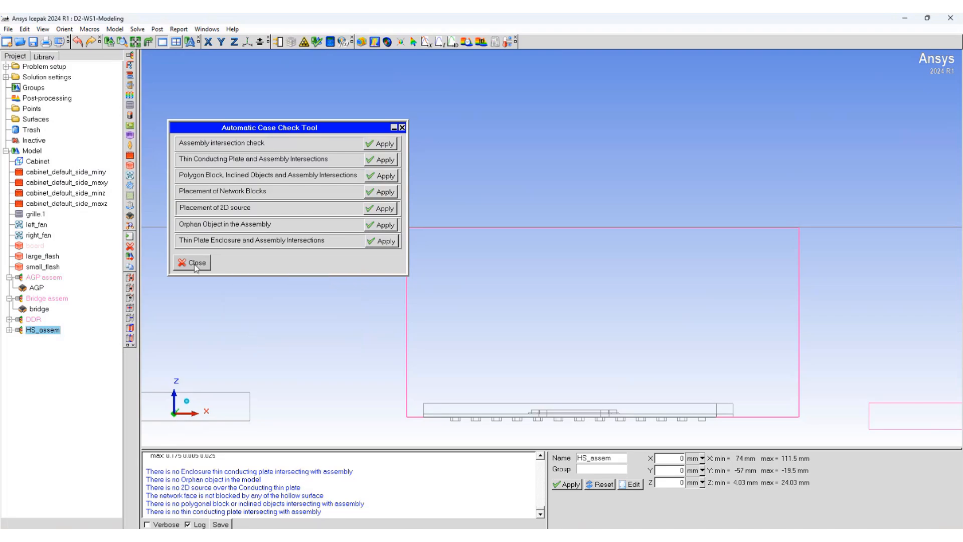
Step: Nest AGP_assem inside HS_assem and rerun the assembly intersection check to confirm no overlaps
click(192, 262)
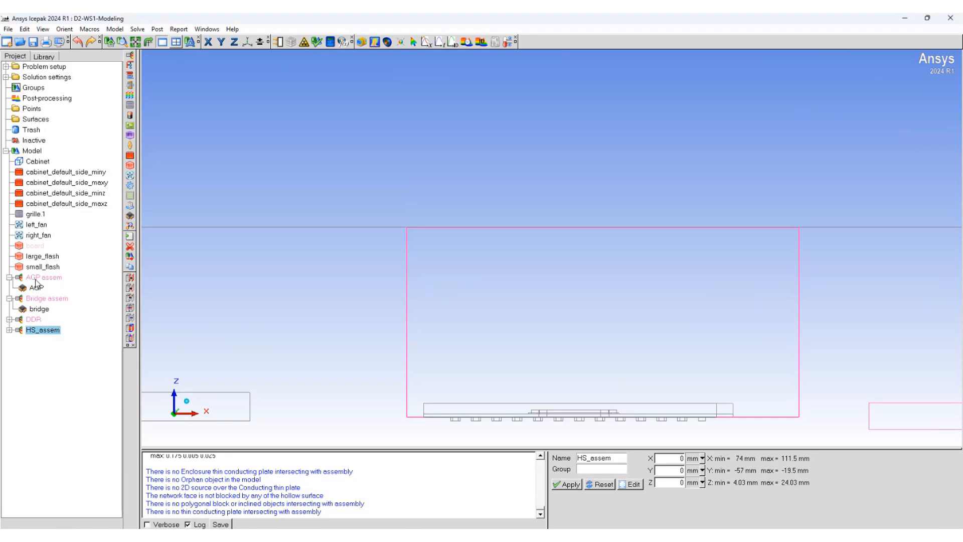
click(42, 276)
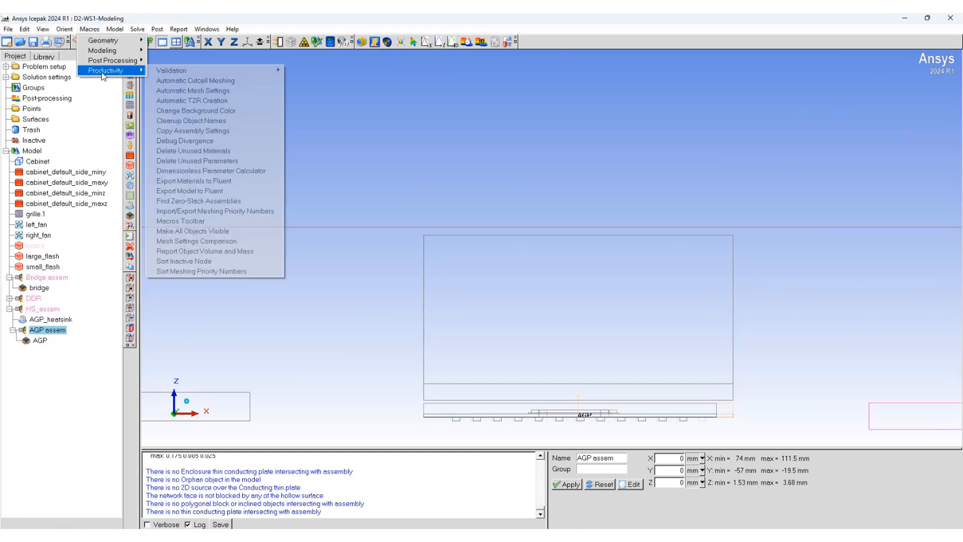
click(171, 70)
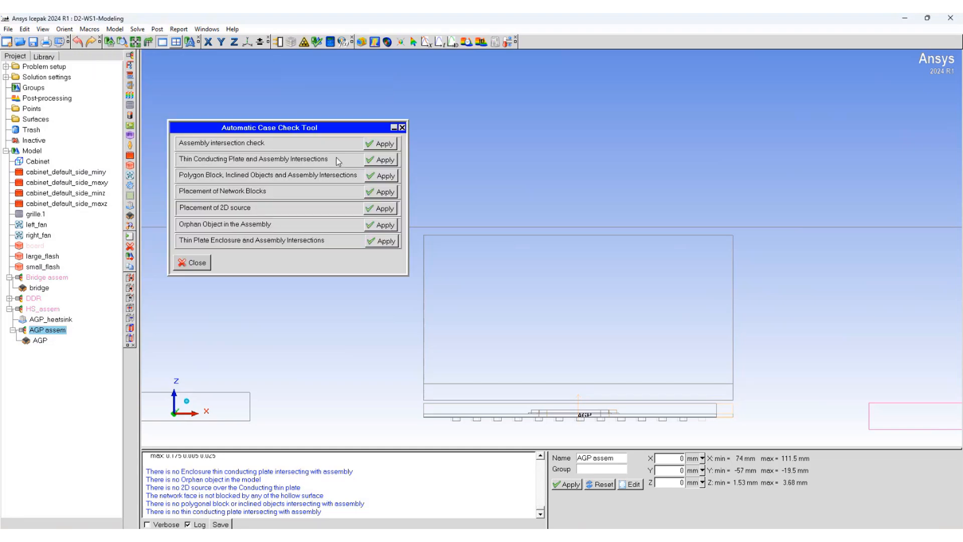
click(379, 142)
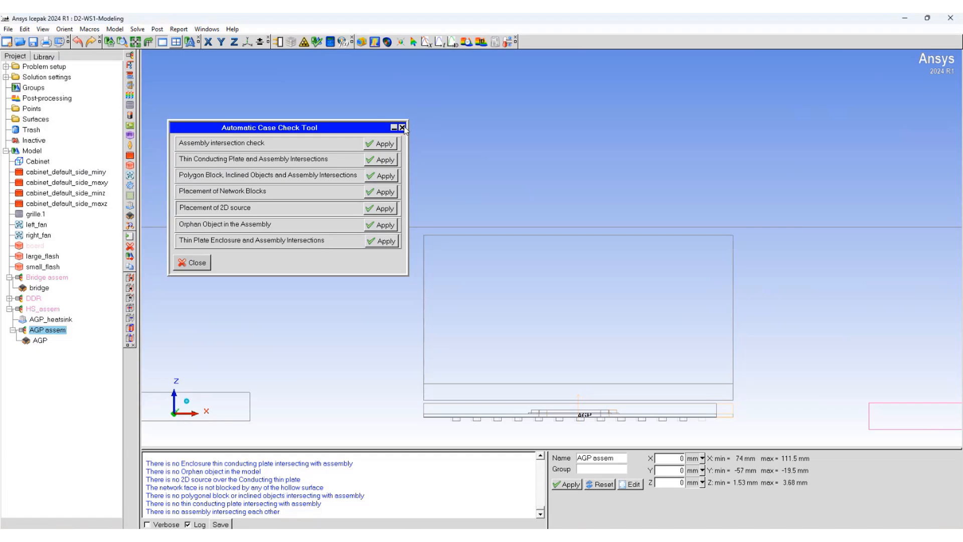
click(403, 128)
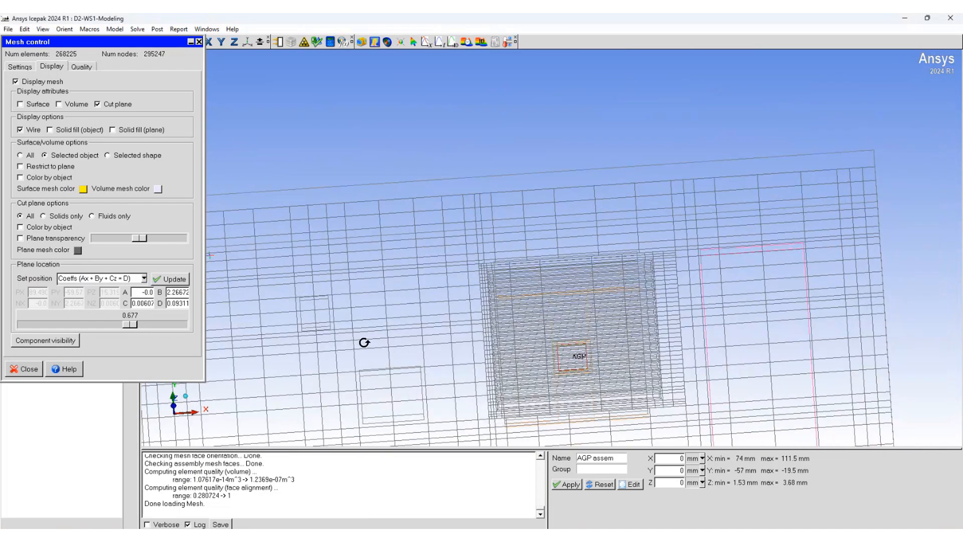
mouse_move(469, 388)
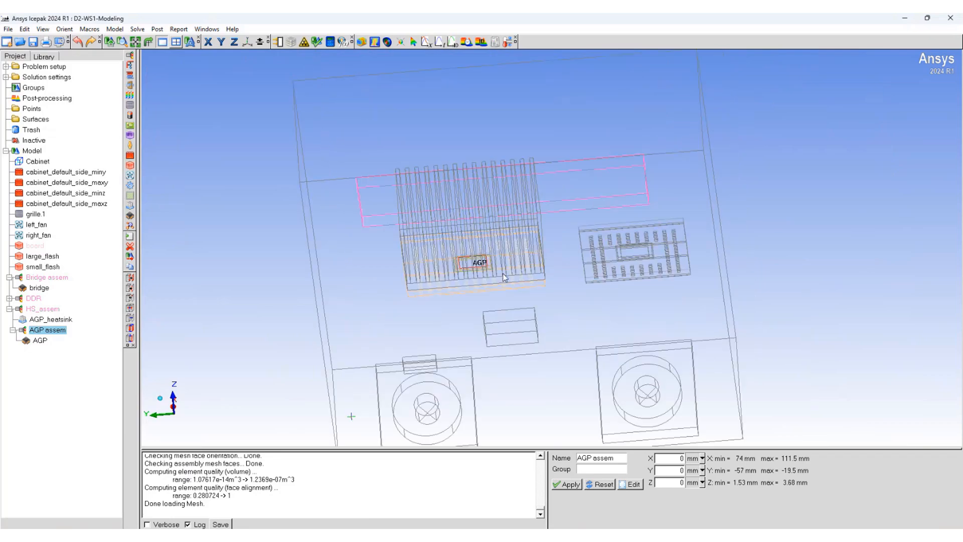
mouse_move(526, 294)
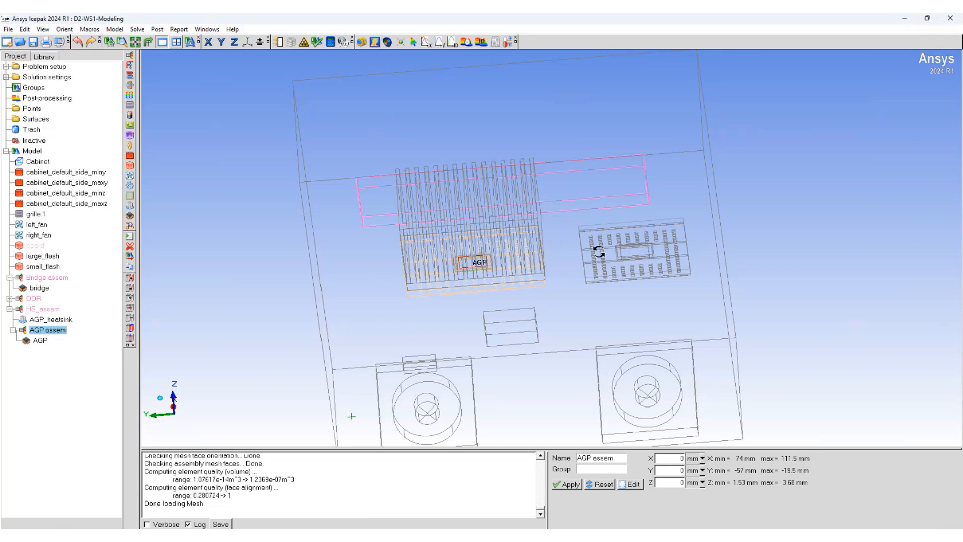
mouse_move(376, 256)
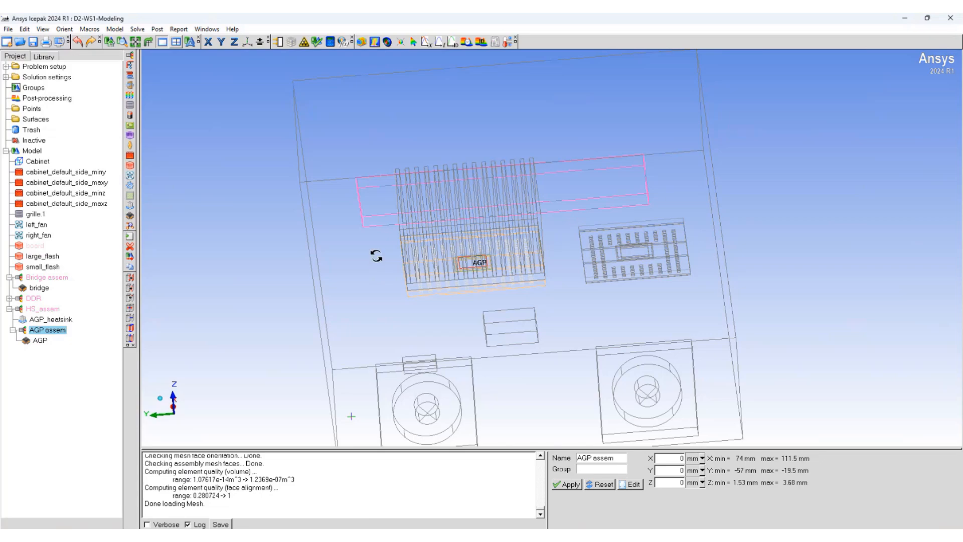
mouse_move(97, 292)
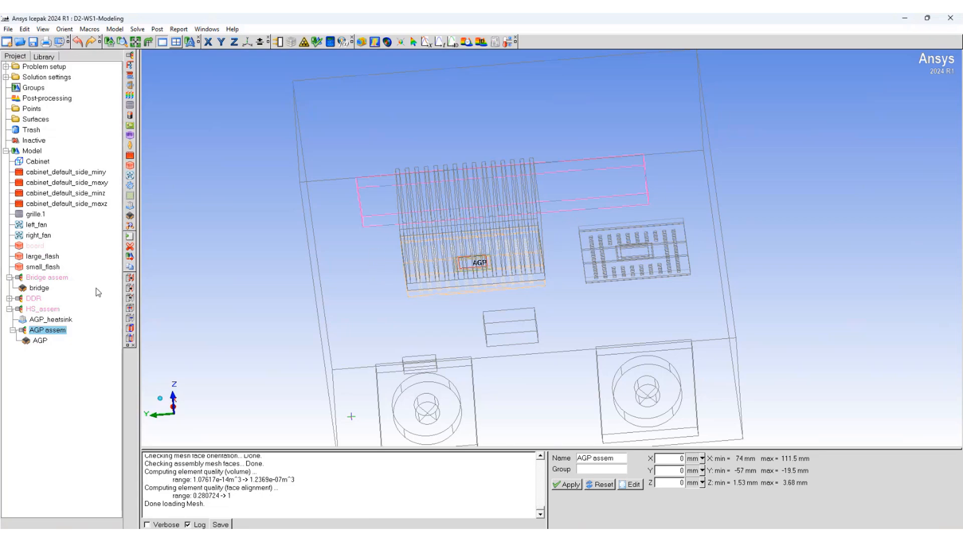
mouse_move(39, 311)
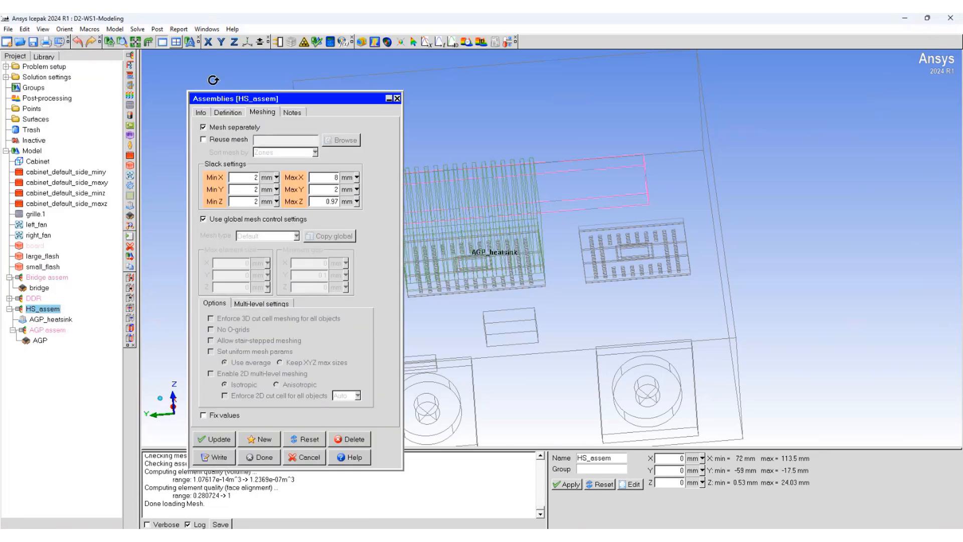
Step: Apply a 15 mm Y offset to HS_assem in its Definition settings
click(228, 111)
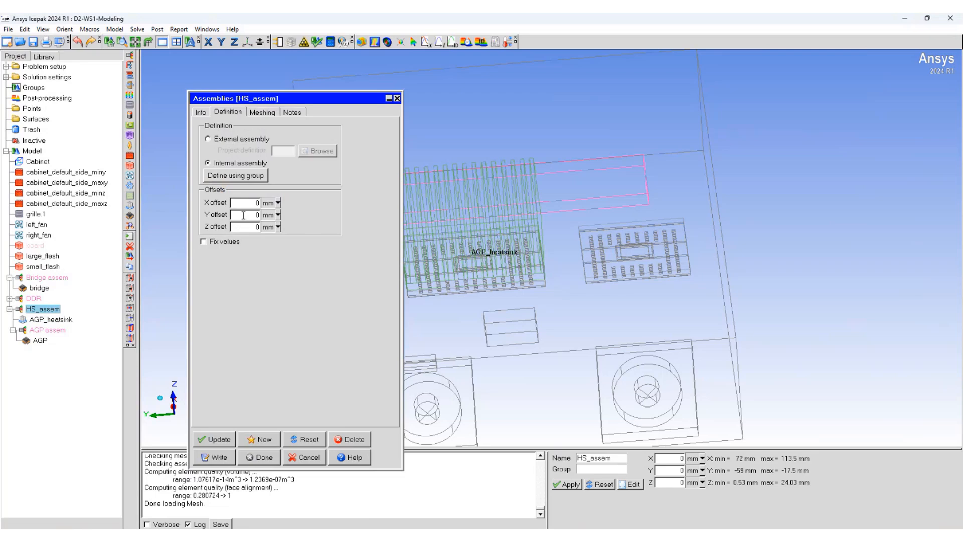
text(15)
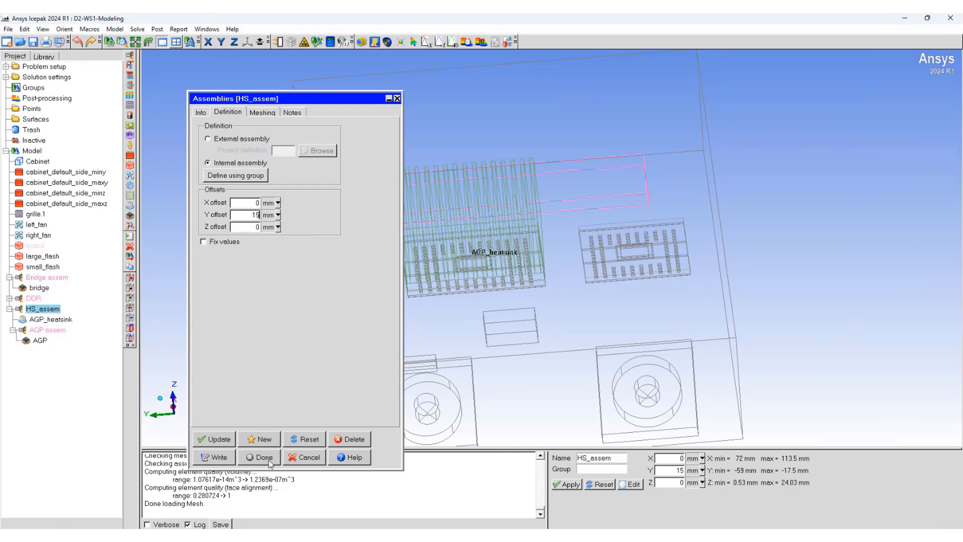
click(259, 456)
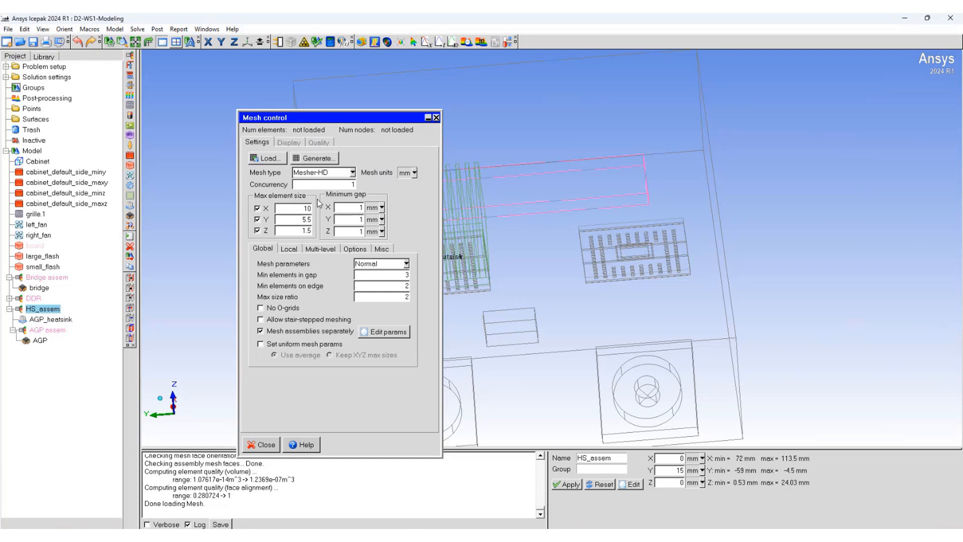
Step: Load the mesh, set max element sizes X 8 and Y 4.5, and regenerate to about 274,000 elements
click(264, 157)
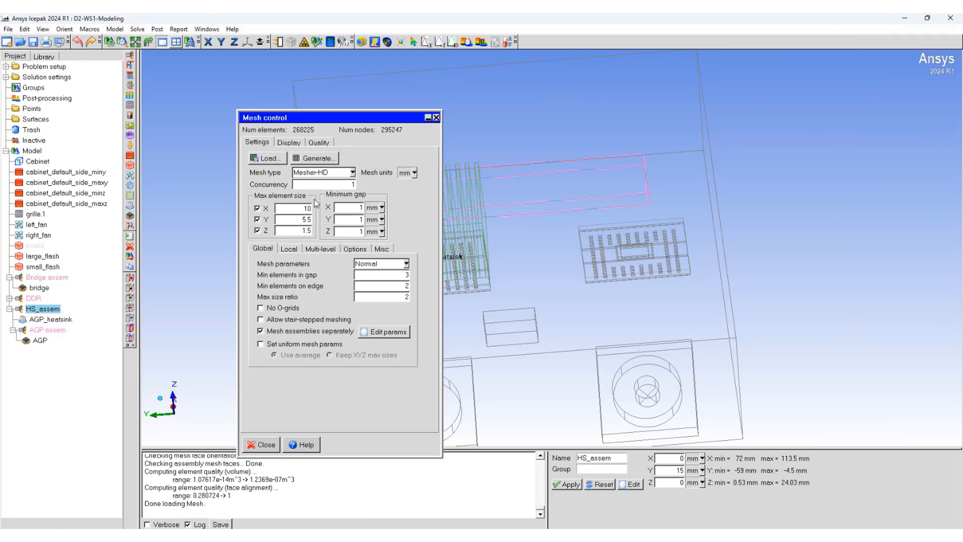
mouse_move(336, 198)
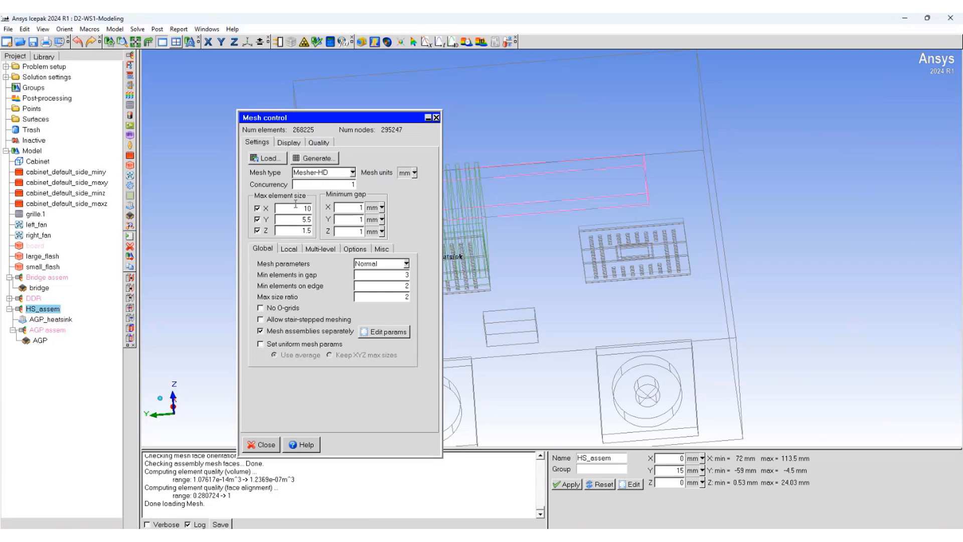
click(297, 208)
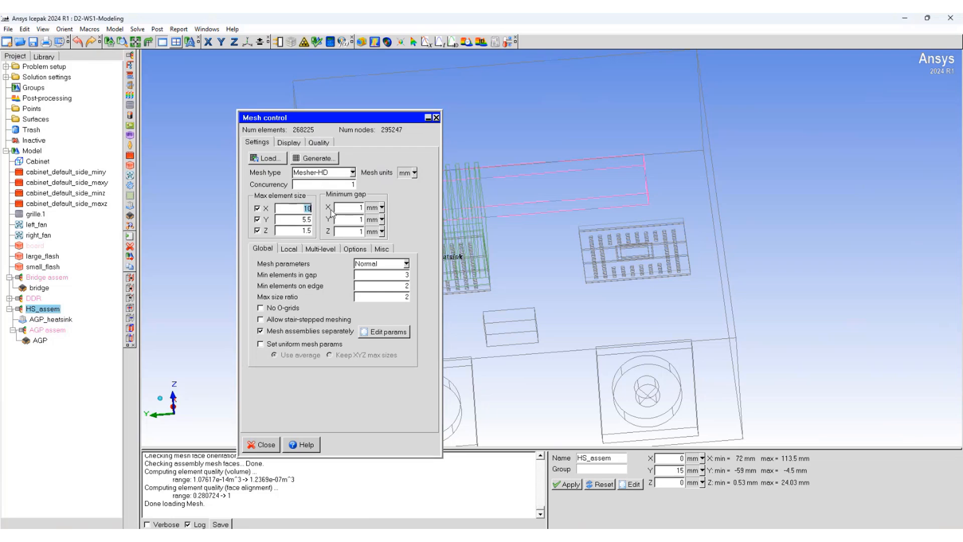
text(8)
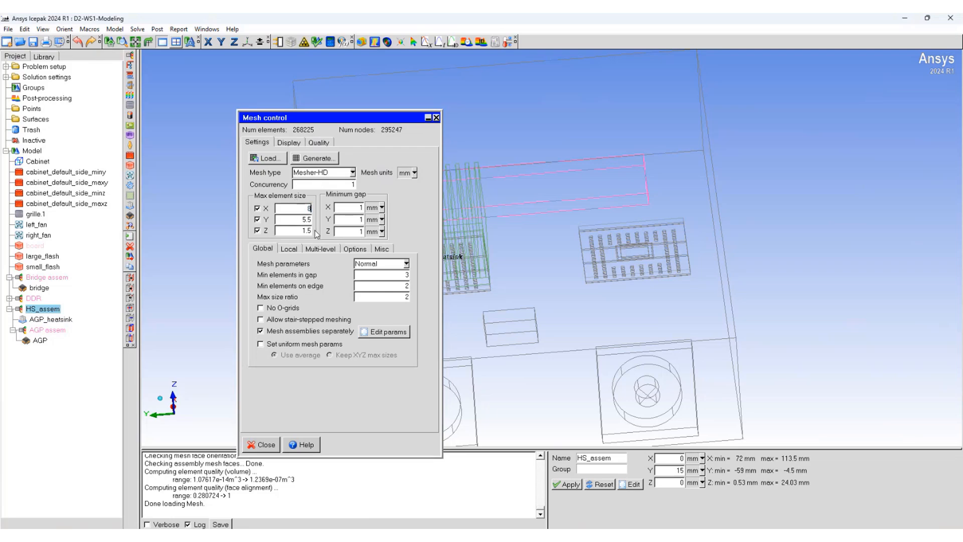
text(4)
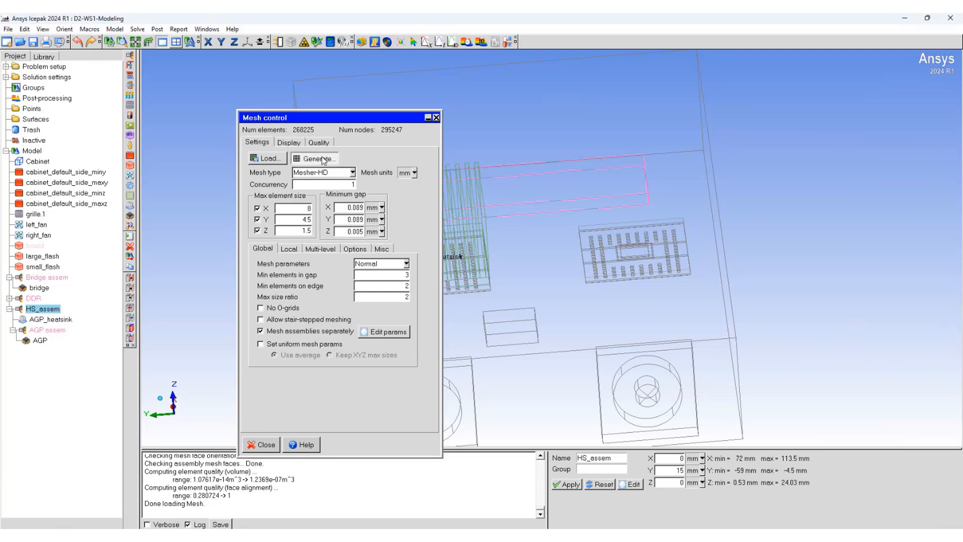
click(315, 158)
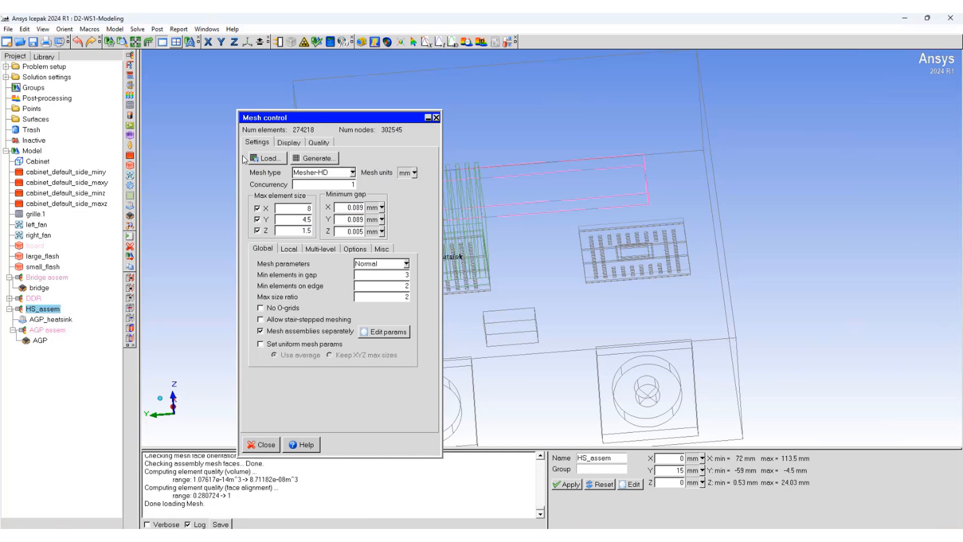
mouse_move(288, 138)
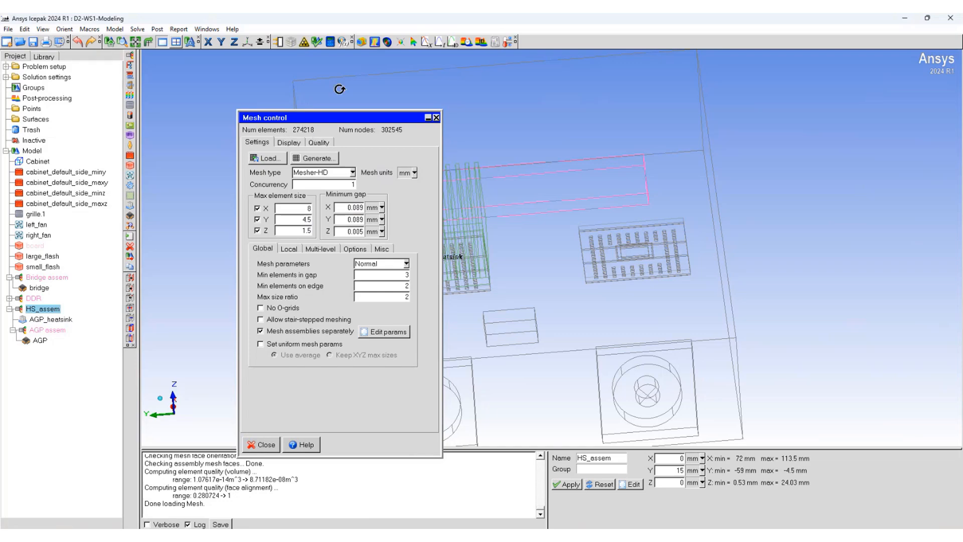
Step: Disable global mesh settings for AGP assem, copy the global sizes and edit its X size
click(260, 444)
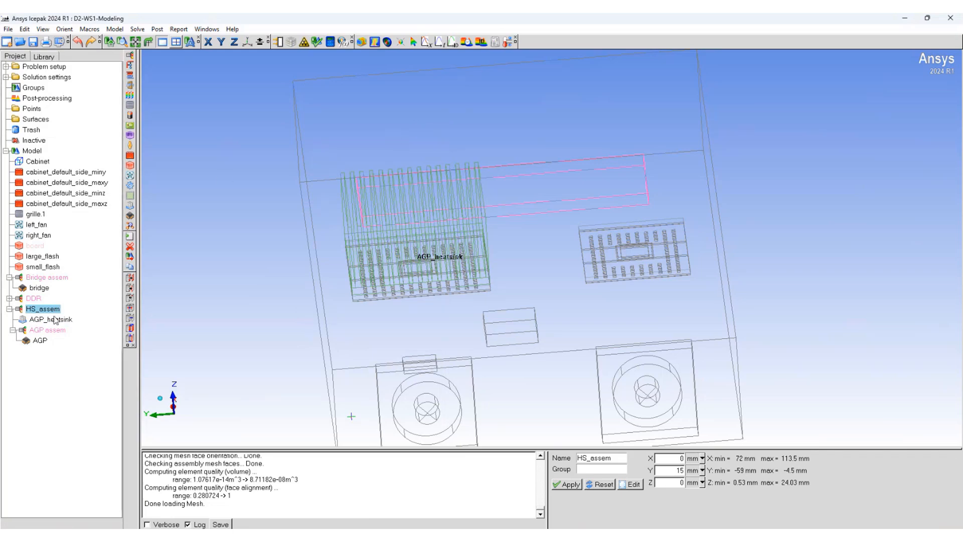
right_click(47, 330)
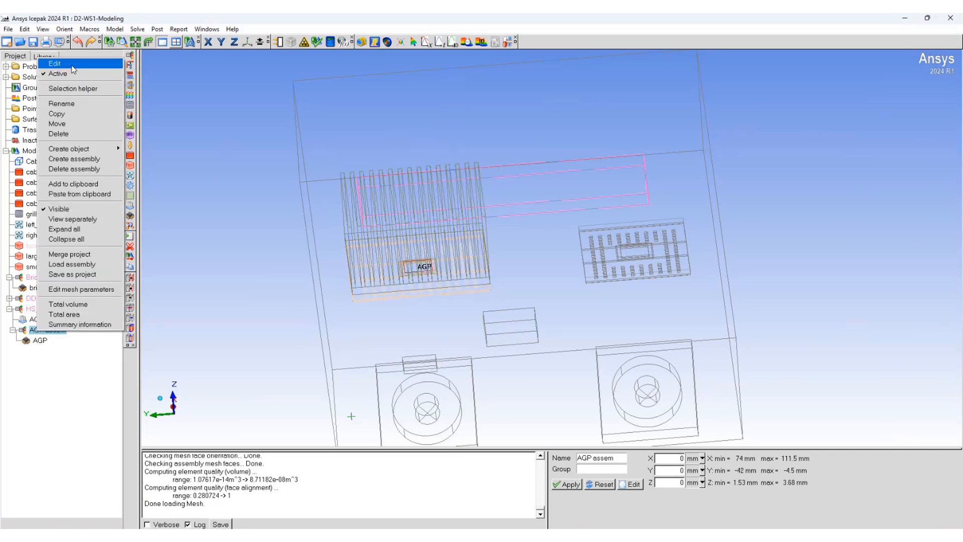
click(54, 62)
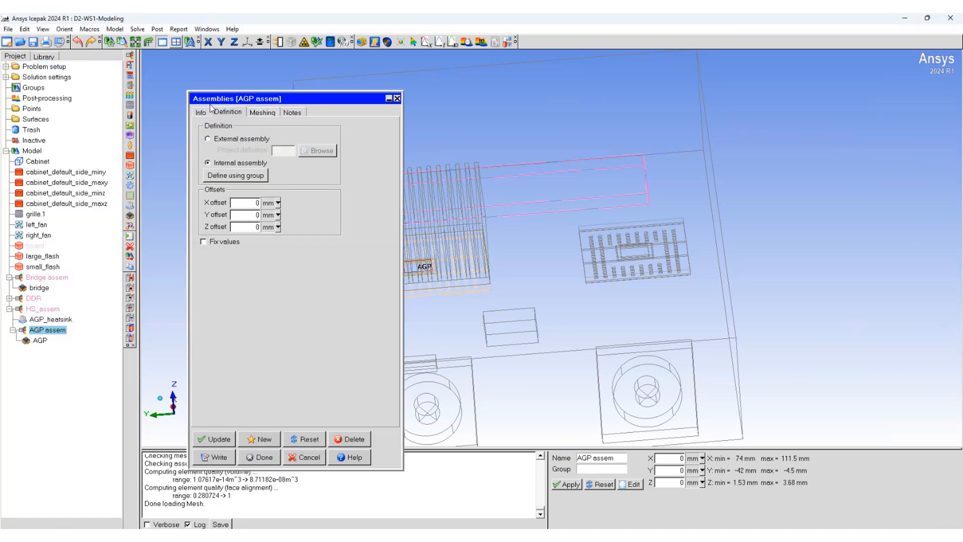
click(261, 111)
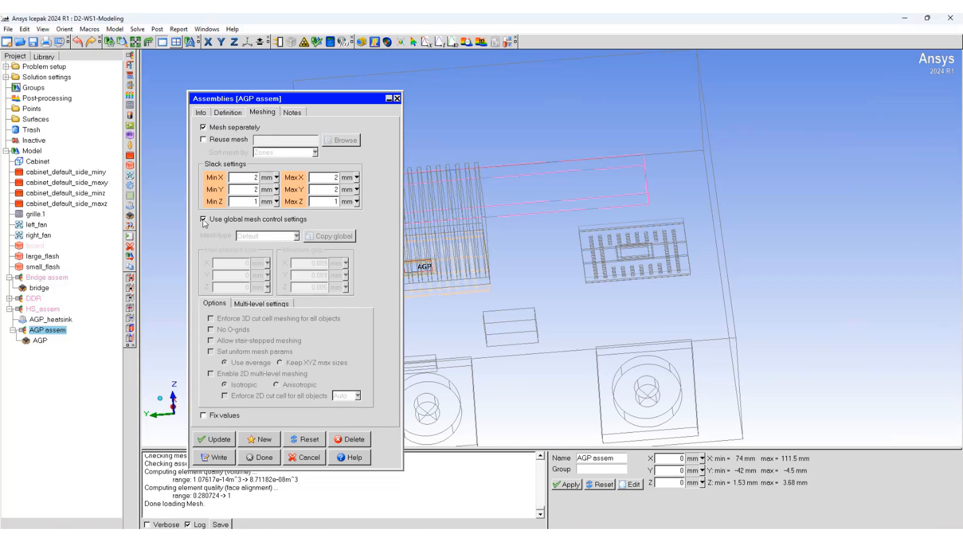
click(209, 219)
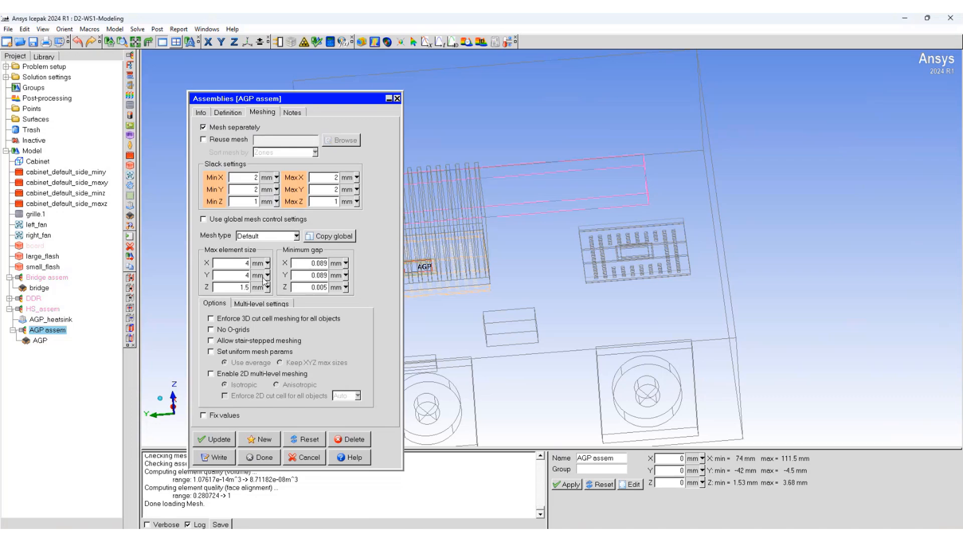
mouse_move(263, 281)
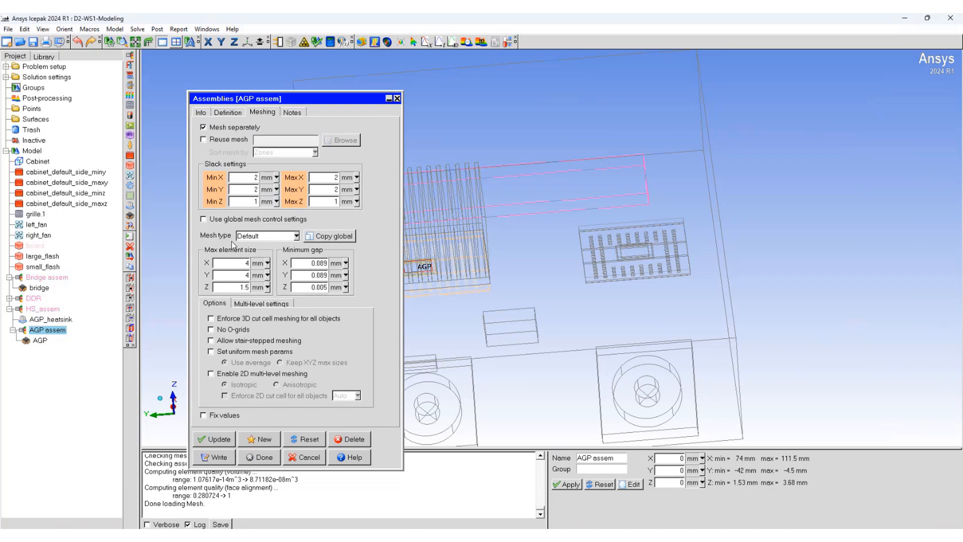
click(330, 235)
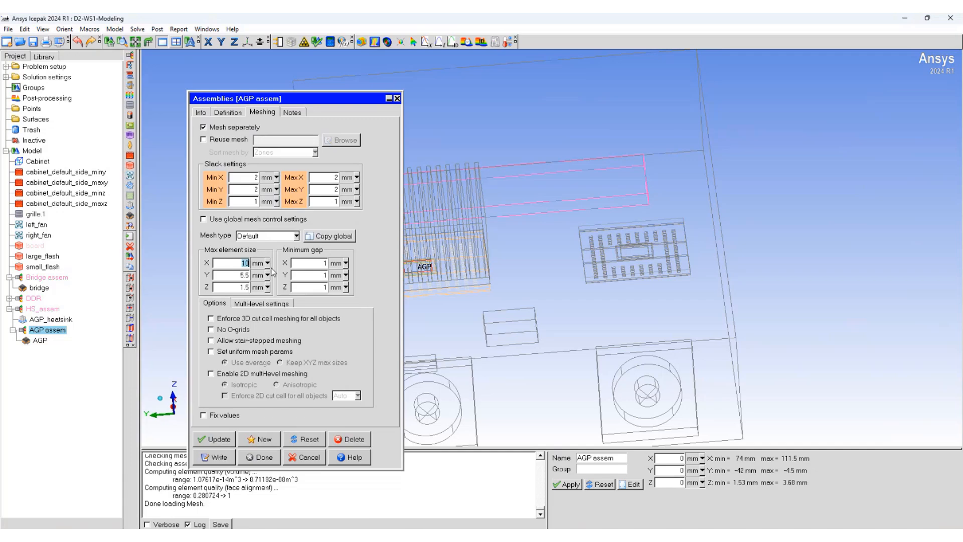
text(4)
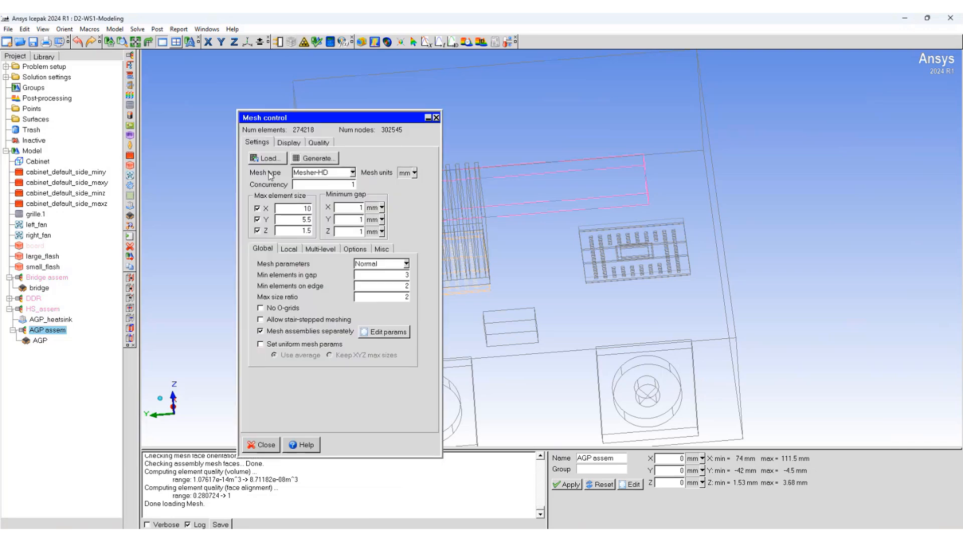
Step: Regenerate the mesh using the AGP assembly's own element sizes
click(260, 445)
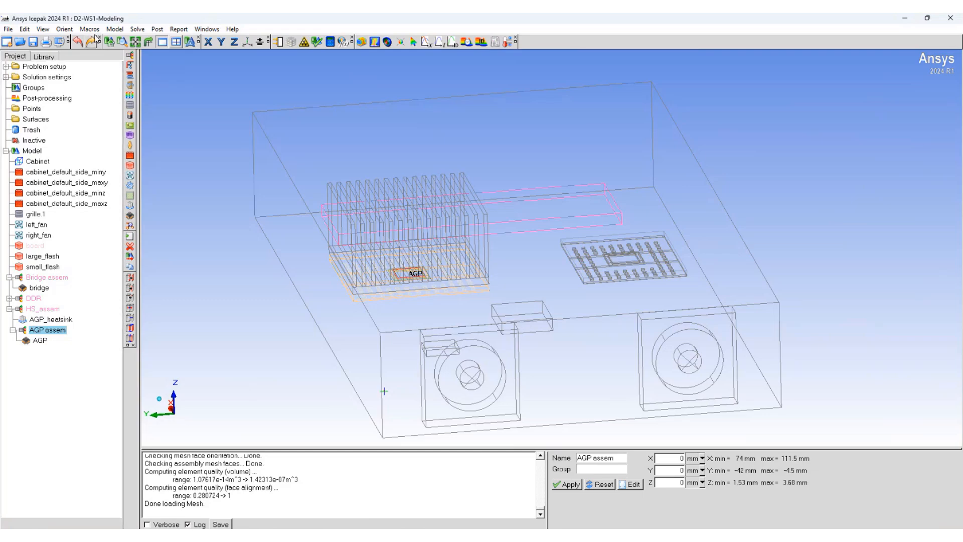
Step: In the object priority list, change the board's priority from 9 to 8 and edit AGP_heatsink's priority
click(114, 29)
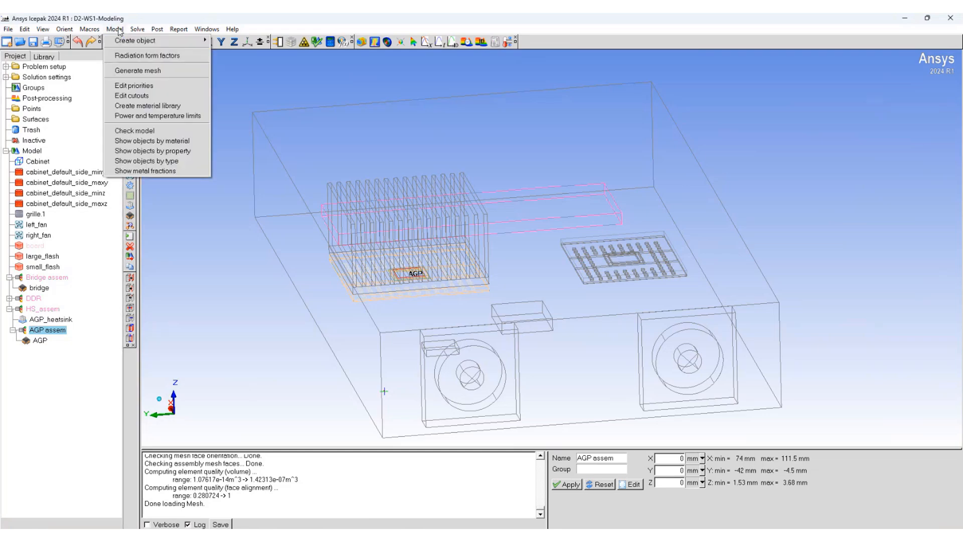
click(133, 85)
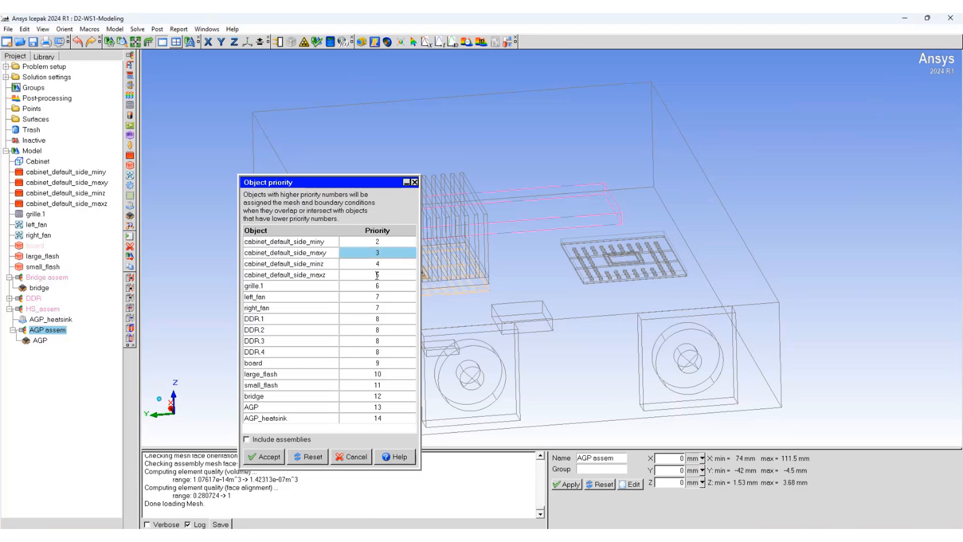
click(377, 340)
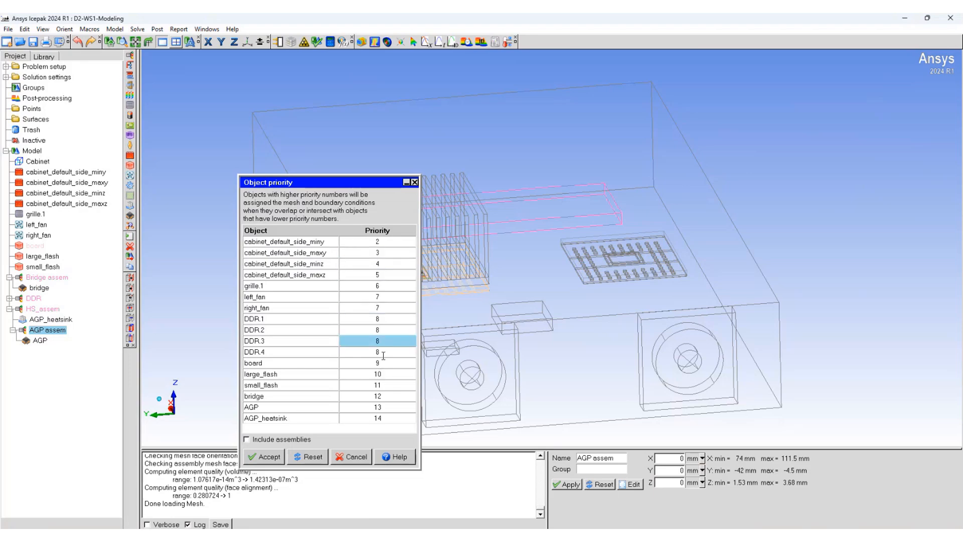
click(289, 395)
text(8)
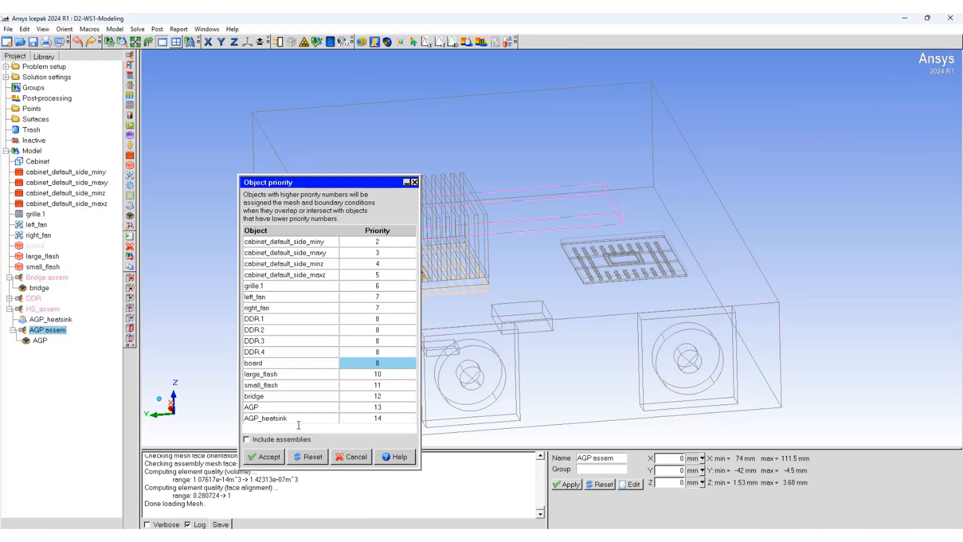
click(264, 455)
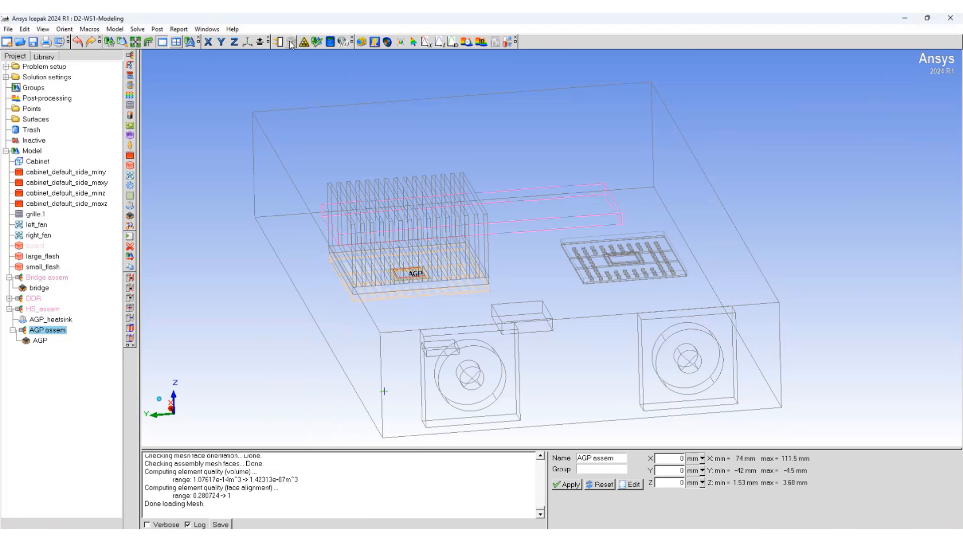
Step: View the face alignment (from 0.28), skewness (from 0.104) and element volume histograms for the 267,766-element mesh
click(285, 42)
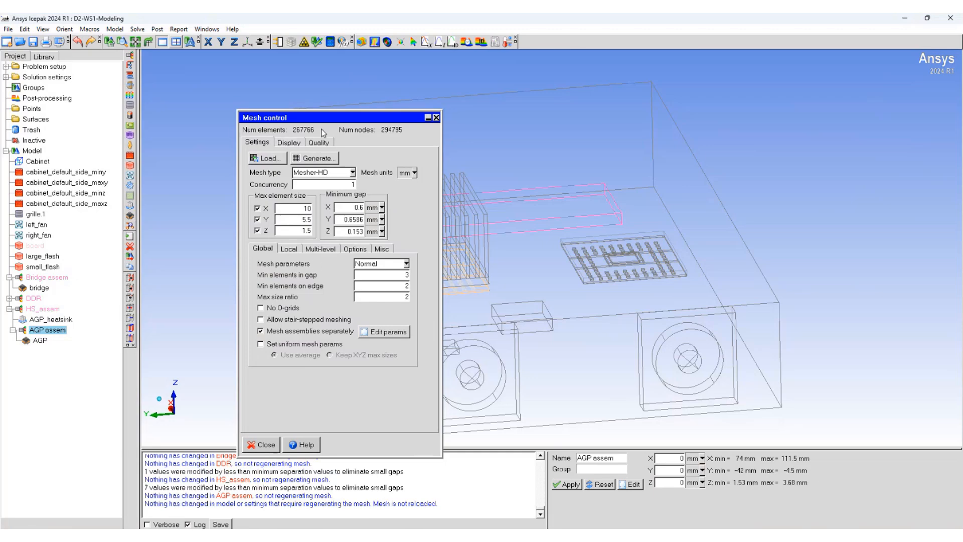
click(318, 141)
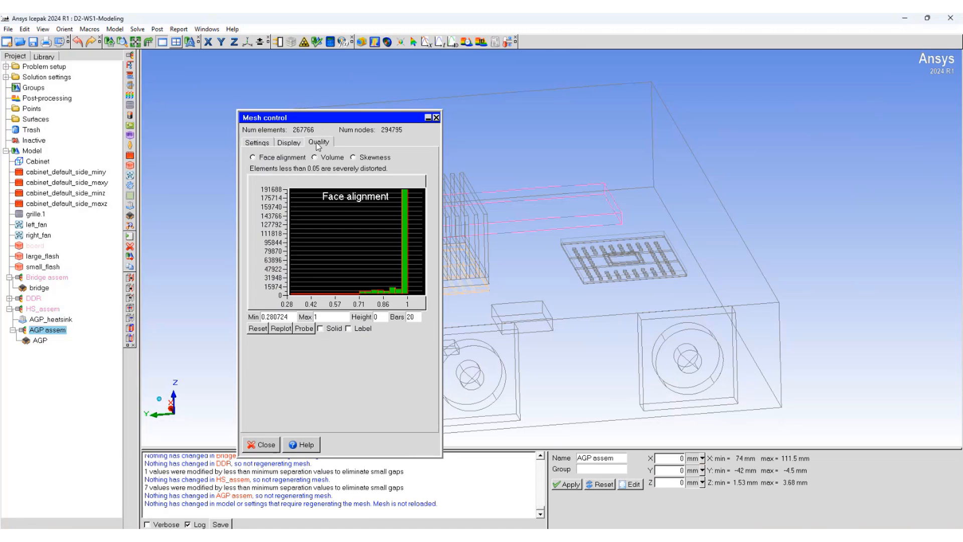
click(253, 157)
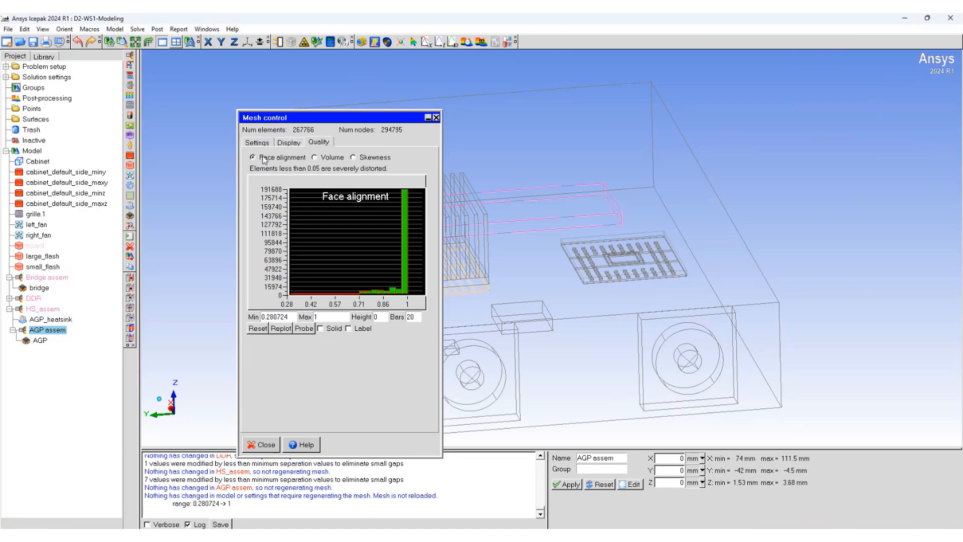
mouse_move(427, 246)
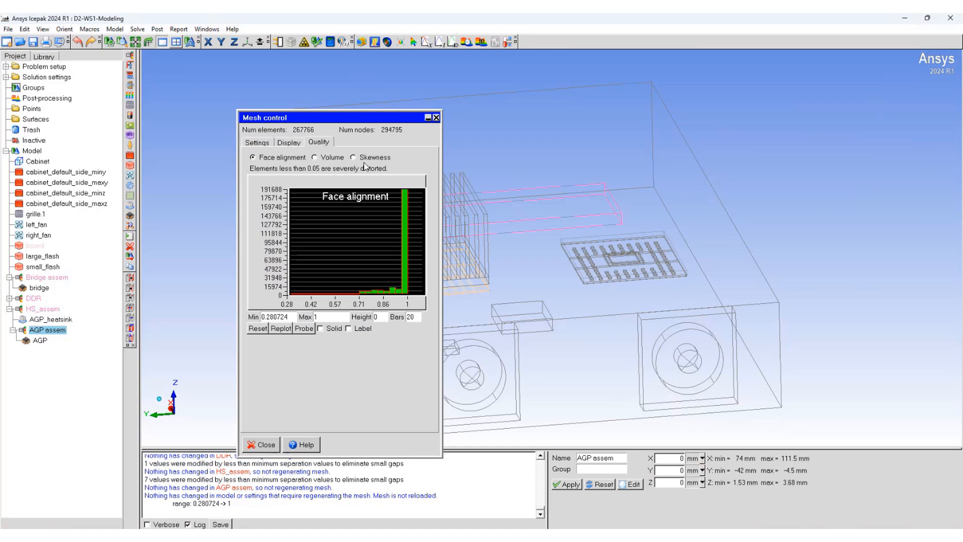
click(354, 157)
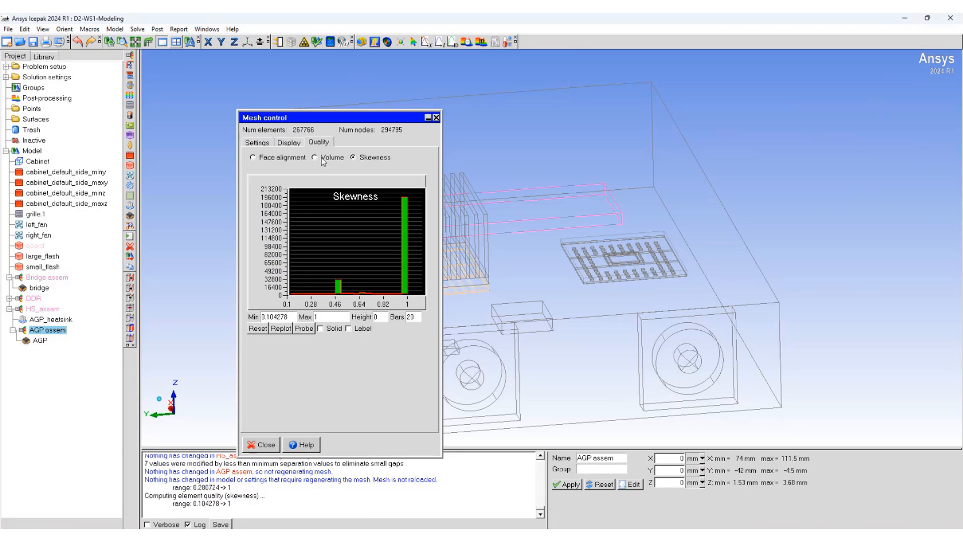
click(314, 157)
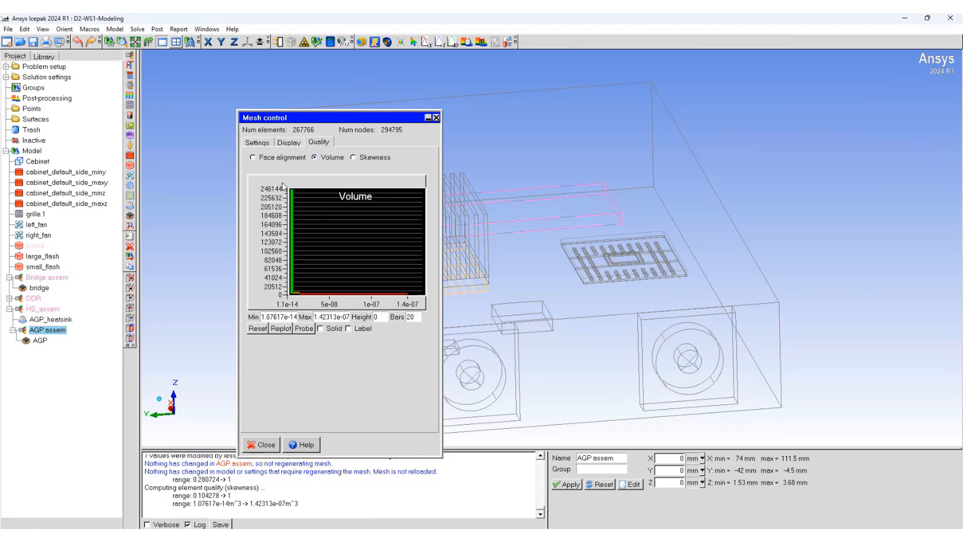
mouse_move(256, 306)
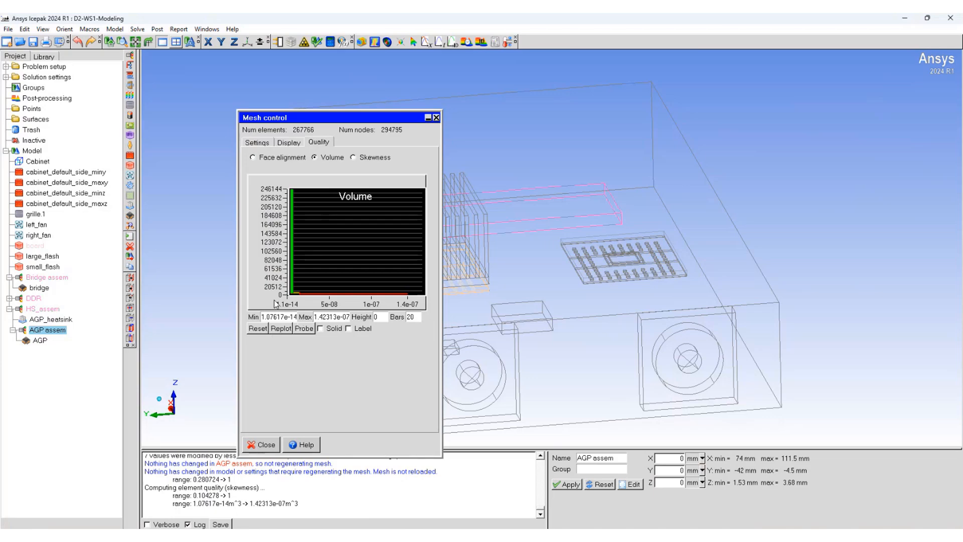
mouse_move(270, 305)
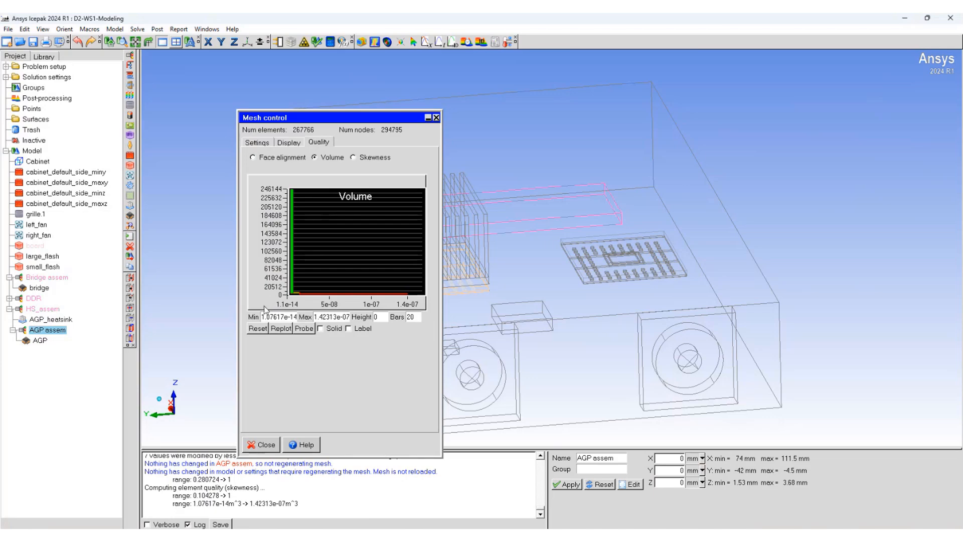
mouse_move(305, 317)
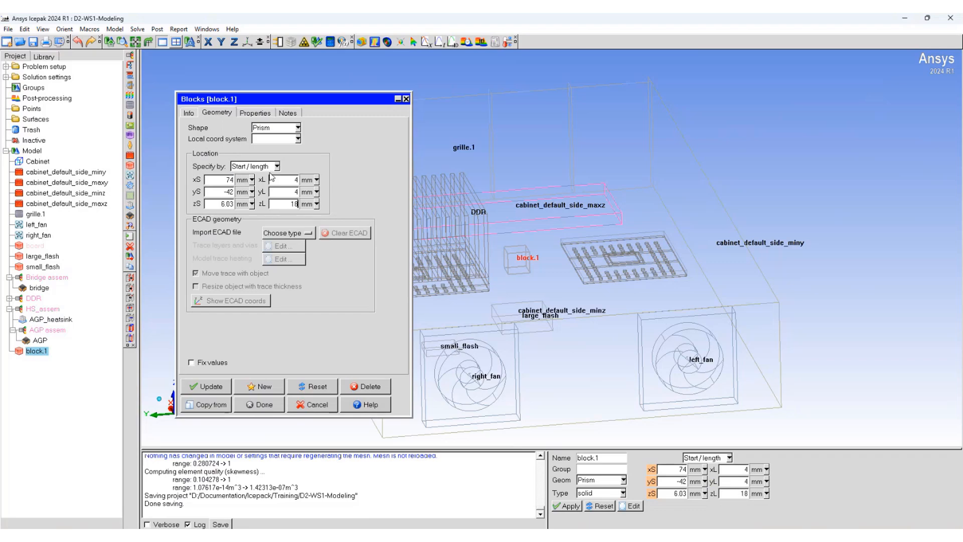
Step: Finish the 4 × 4 × 18 mm fluid prism block and display its mesh
click(254, 112)
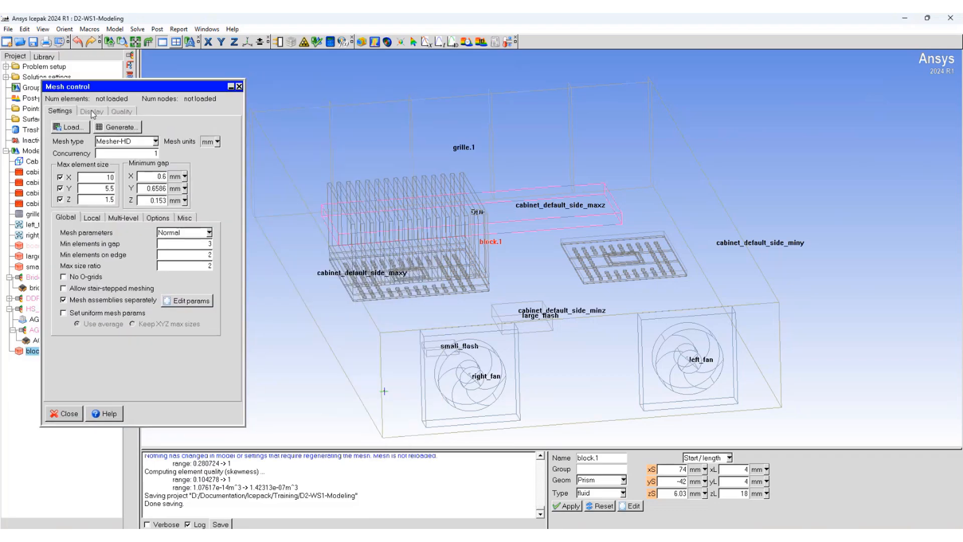
click(92, 111)
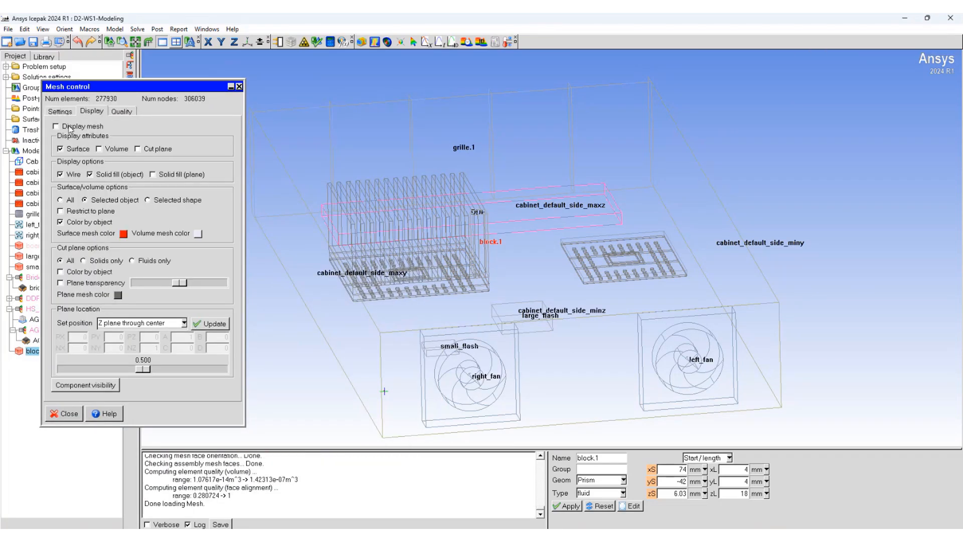
click(55, 126)
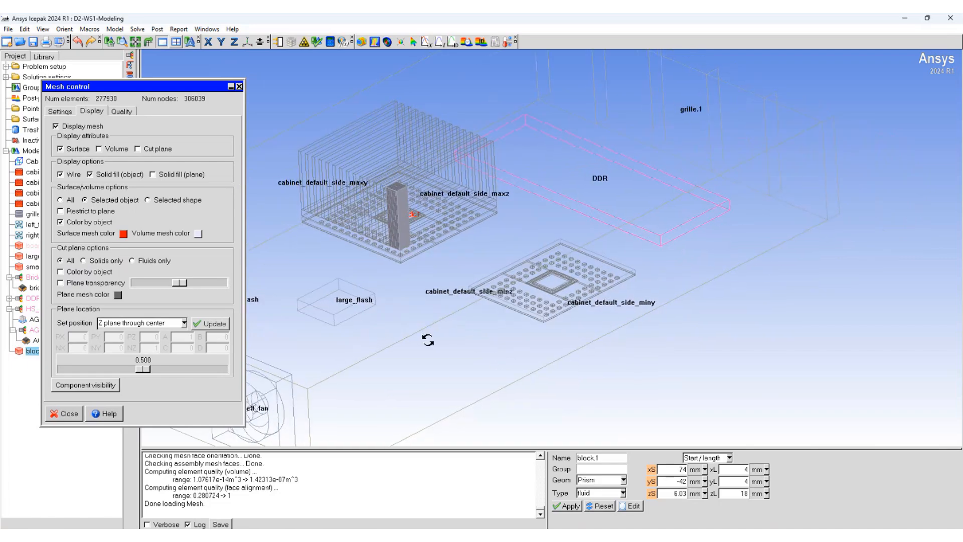
Step: Copy block.1 by translation, then copy both corner blocks with a 33.5 mm Y offset
right_click(39, 351)
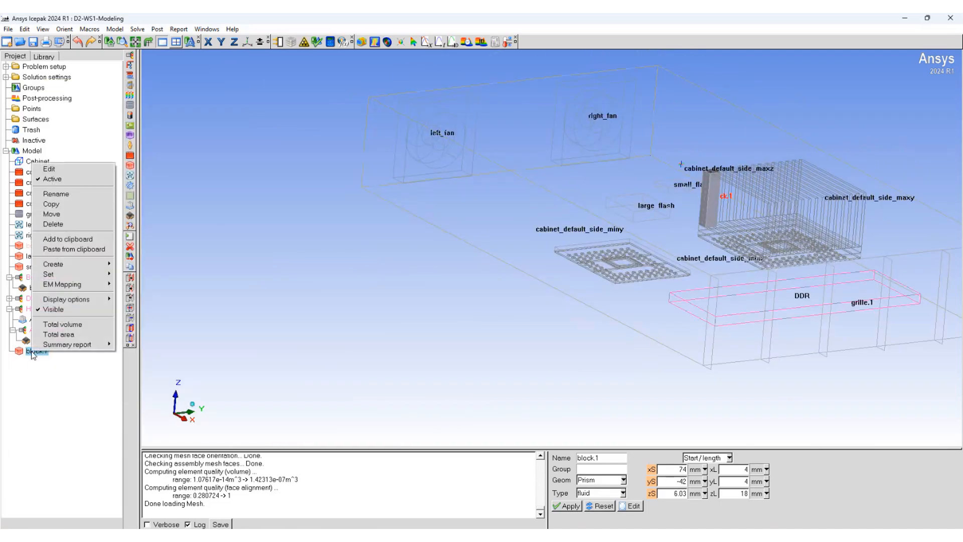
mouse_move(55, 194)
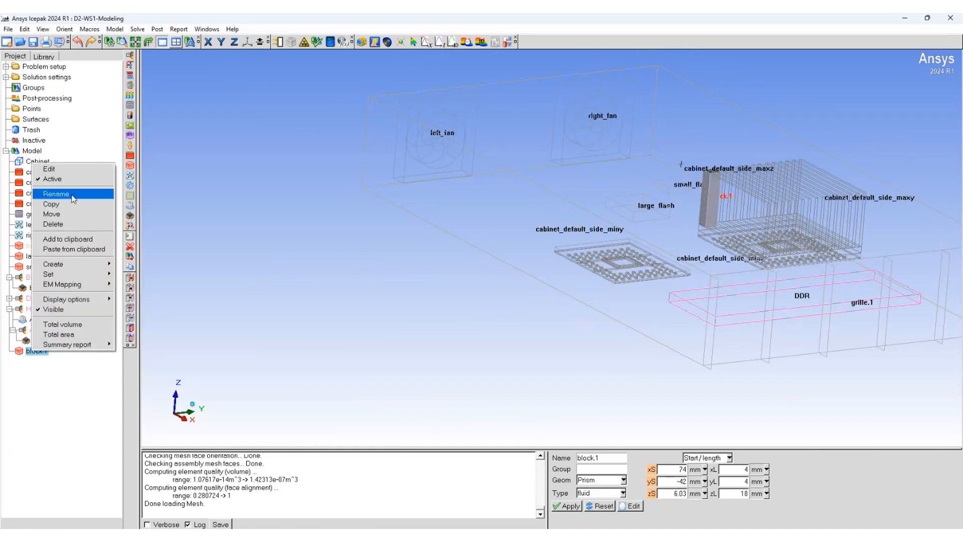
click(50, 204)
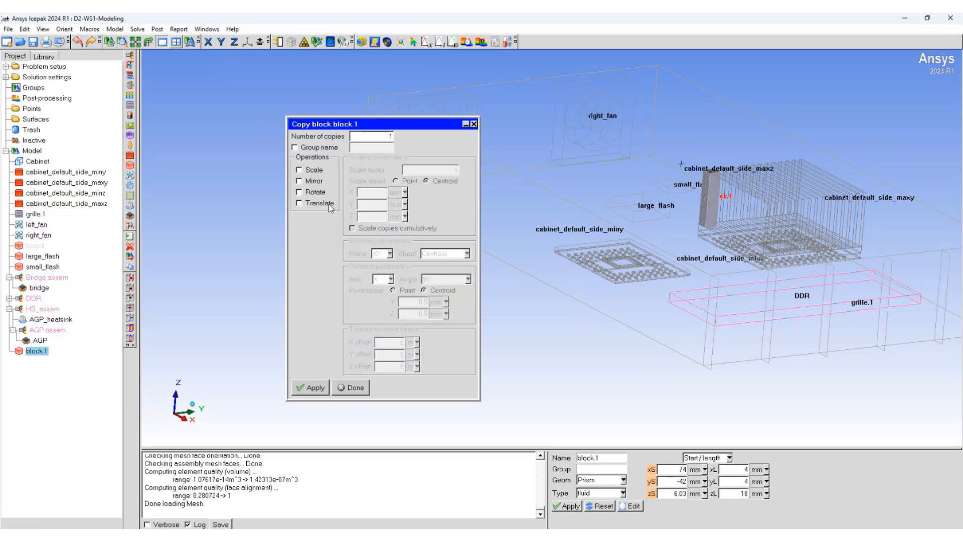
click(299, 202)
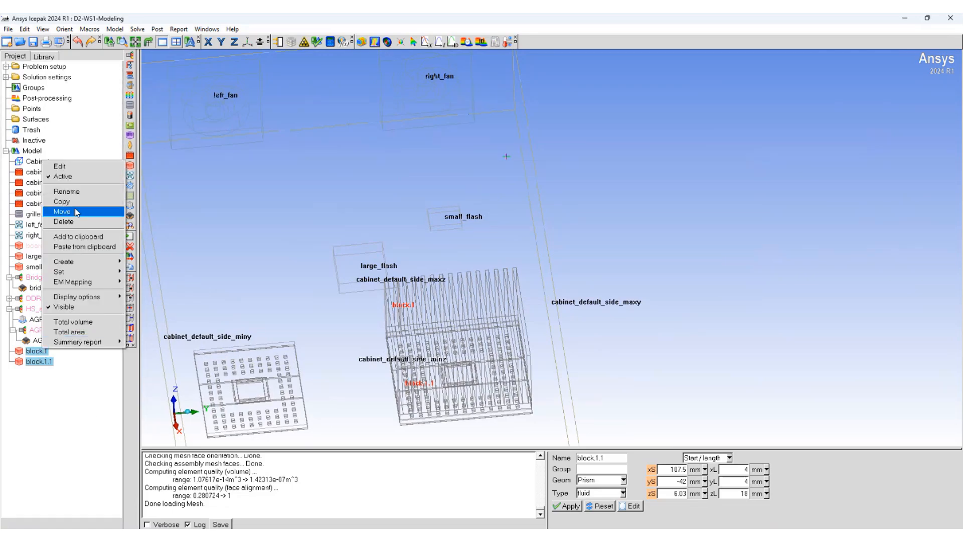
click(61, 211)
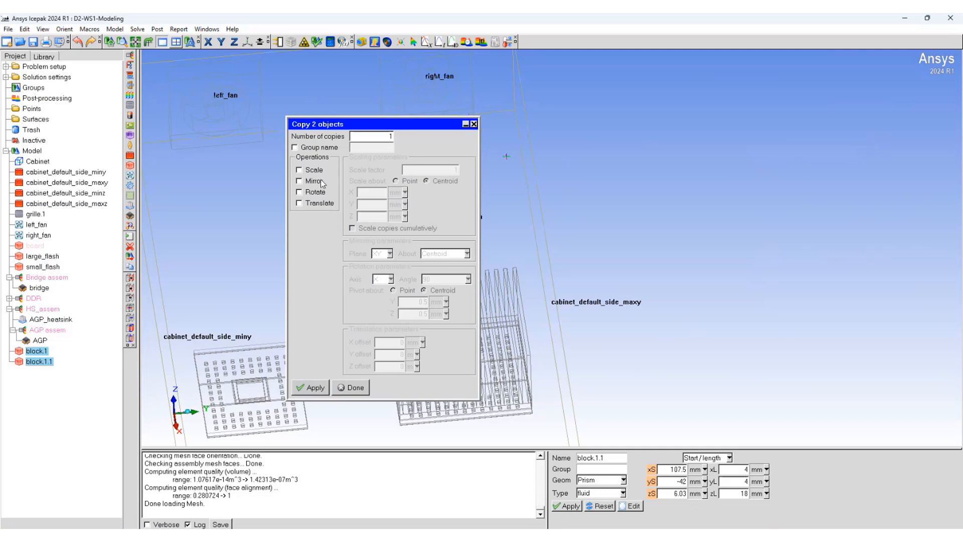
click(298, 204)
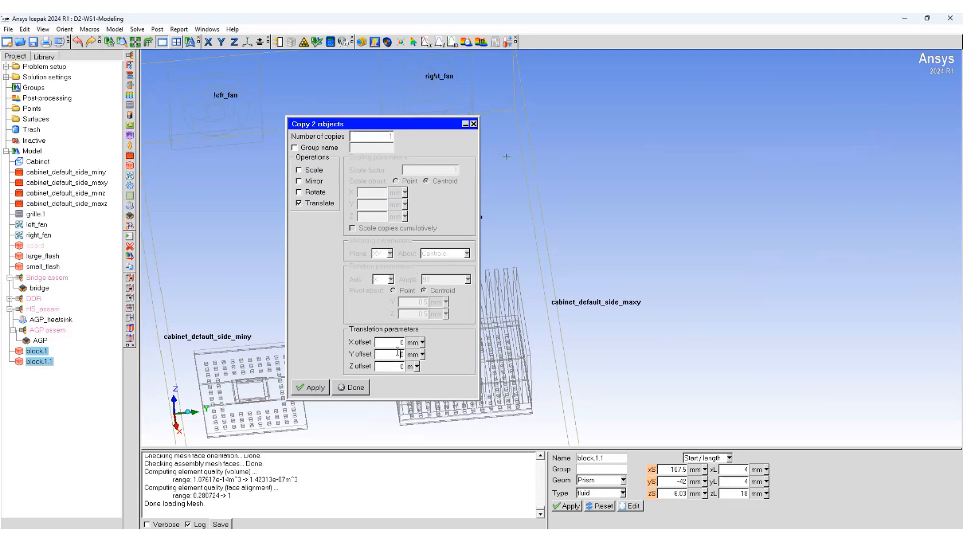
text(33.5)
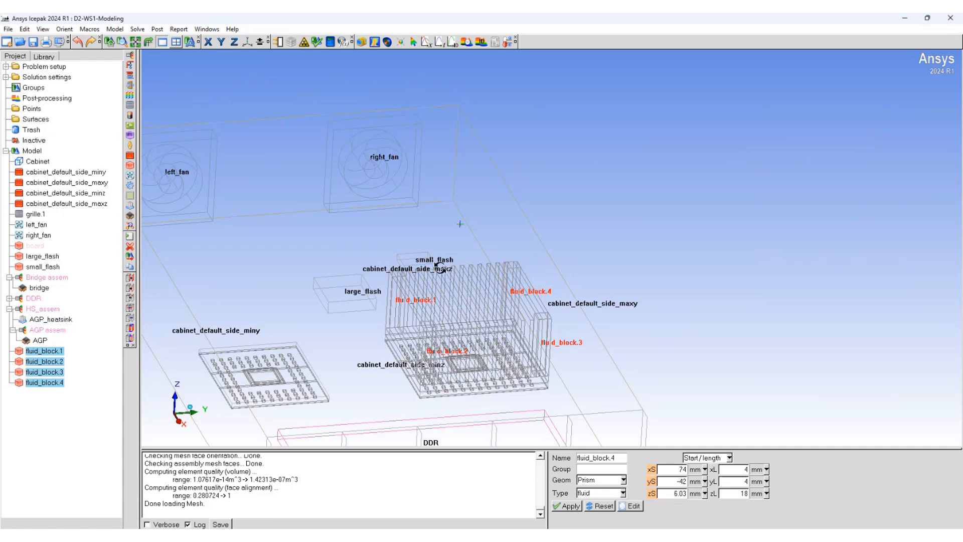
Step: Run the Automatic Case Check Tool checks, revealing the orphan-object warning for the fluid blocks
click(89, 29)
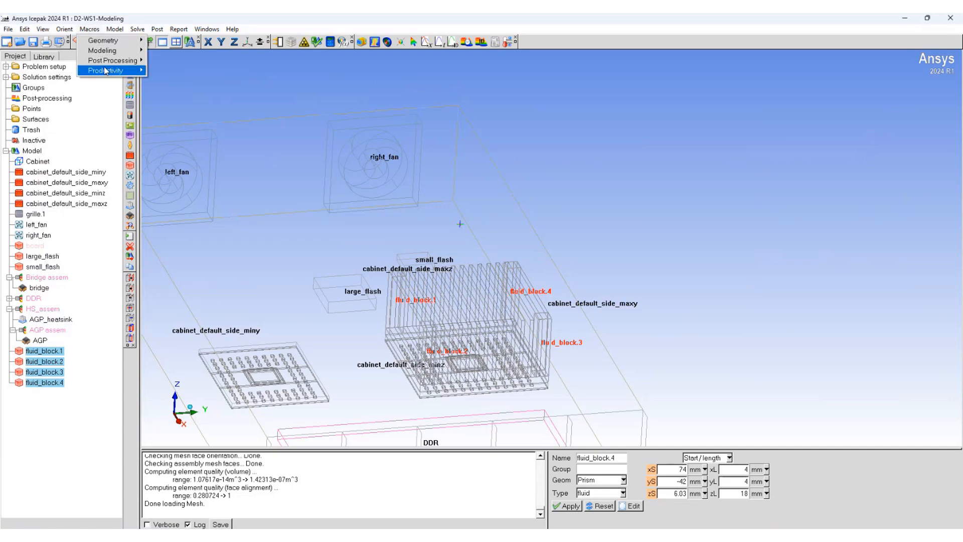
click(109, 71)
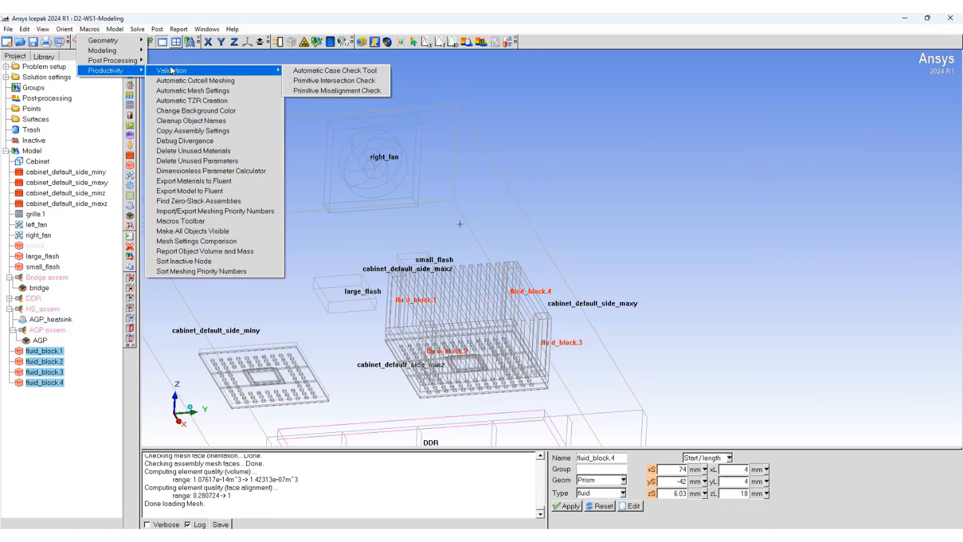
click(333, 70)
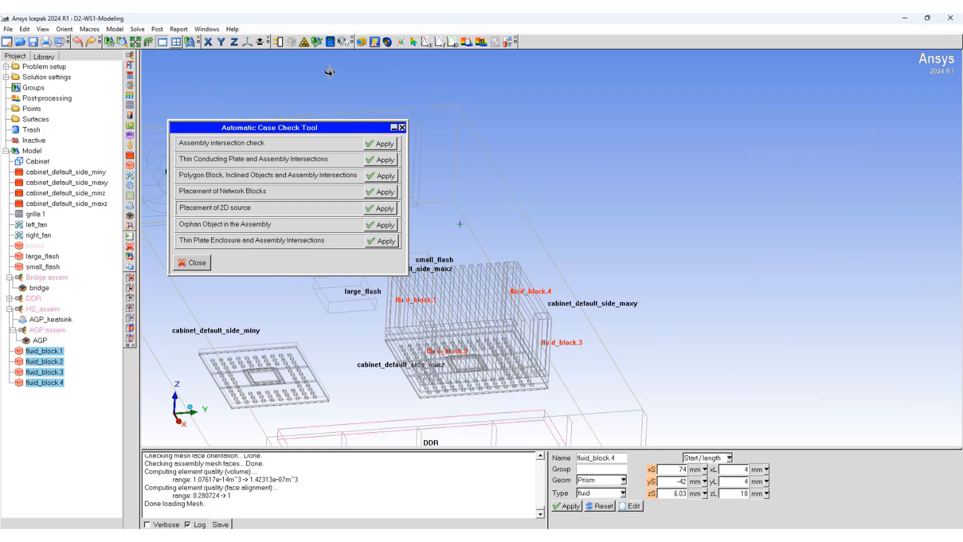
click(384, 142)
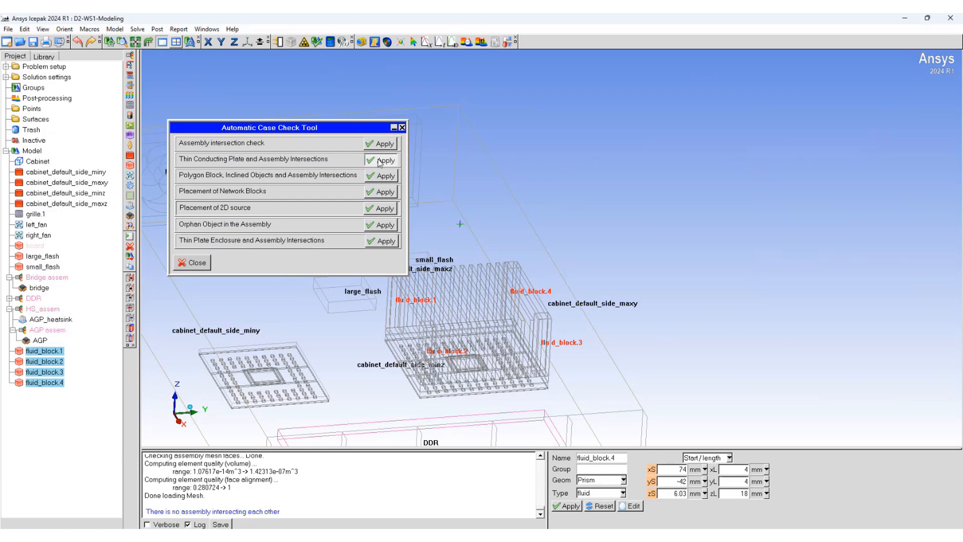
click(385, 160)
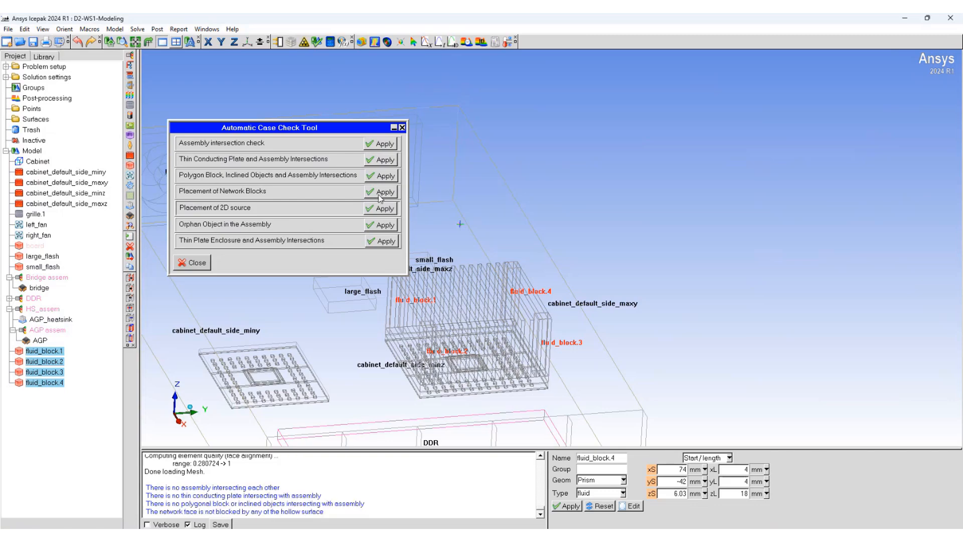
click(382, 223)
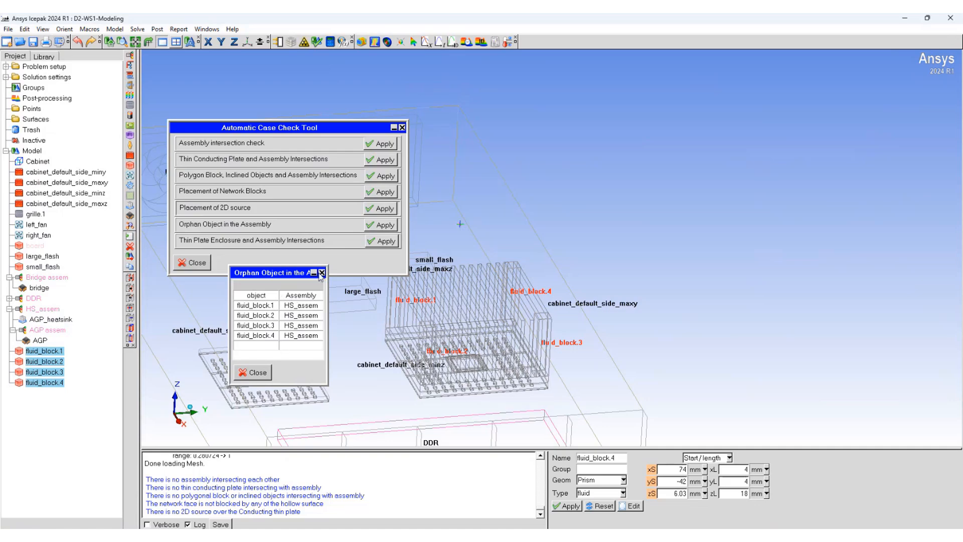
click(320, 273)
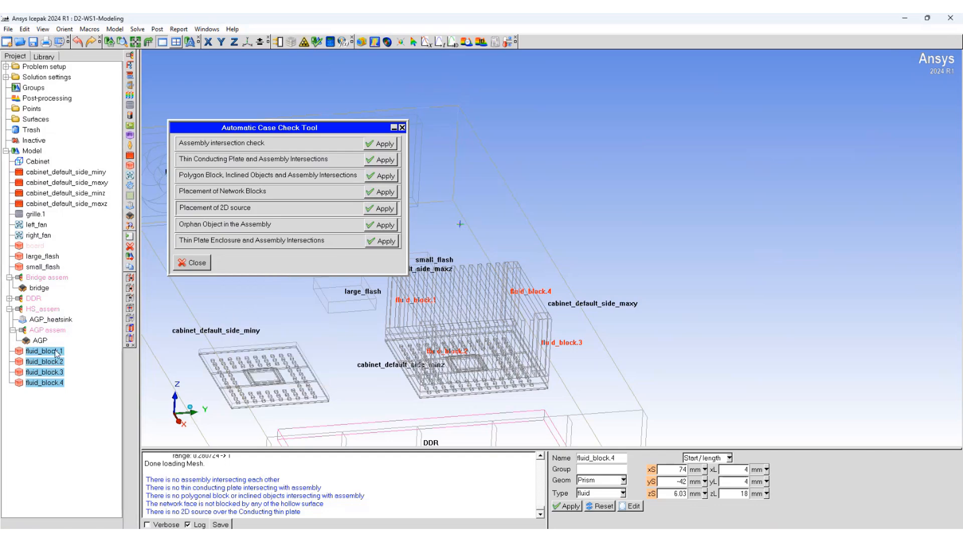
mouse_move(286, 253)
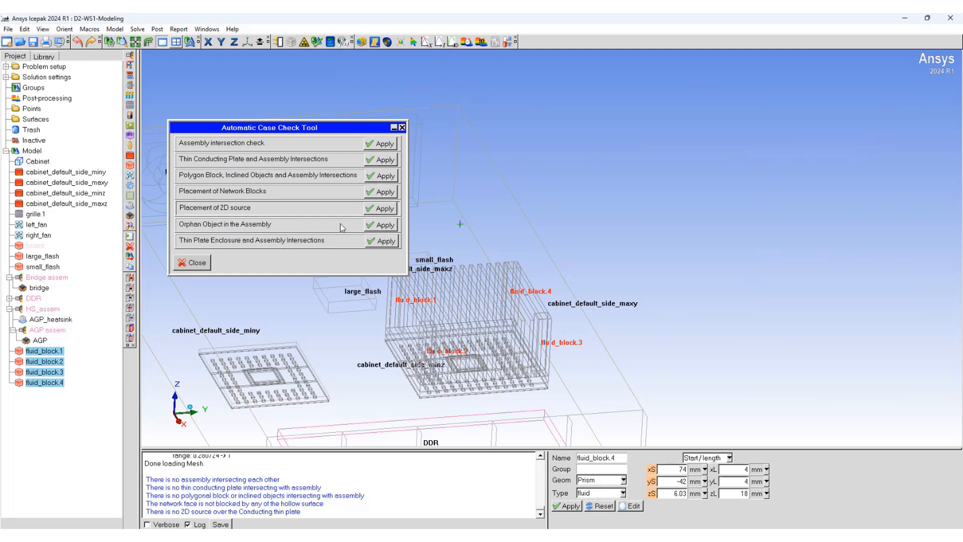
Step: Move the fluid blocks under AGP_heatsink and rerun the orphan-object check until no orphans are reported
click(385, 223)
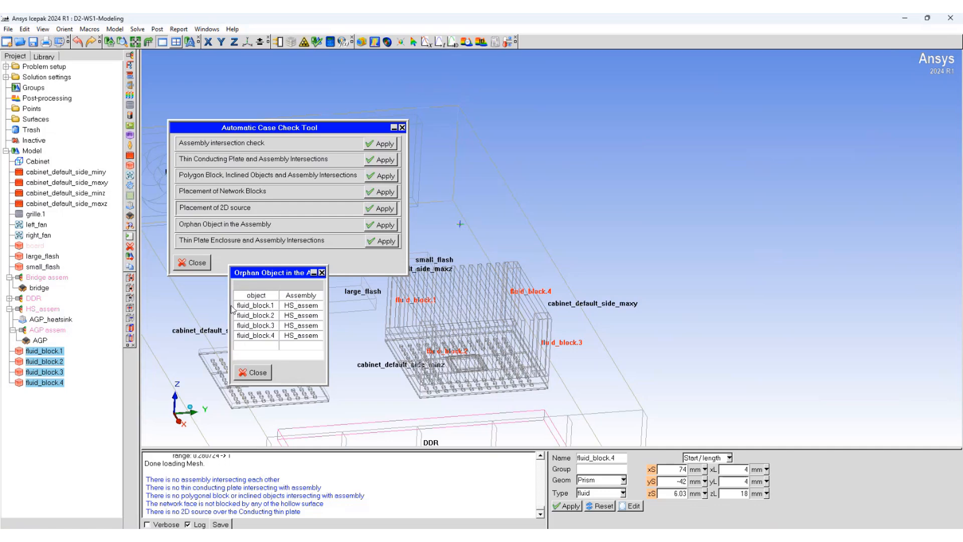
click(254, 371)
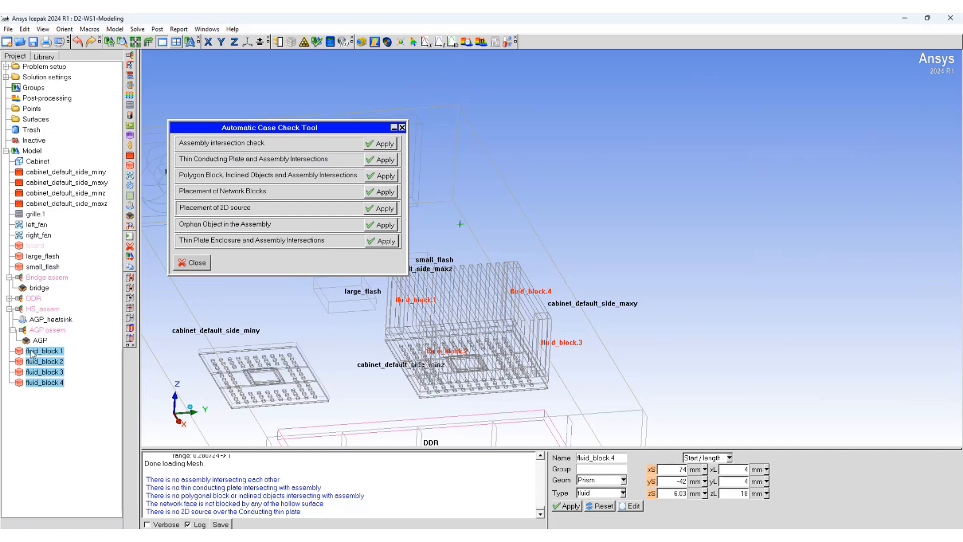
mouse_move(40, 313)
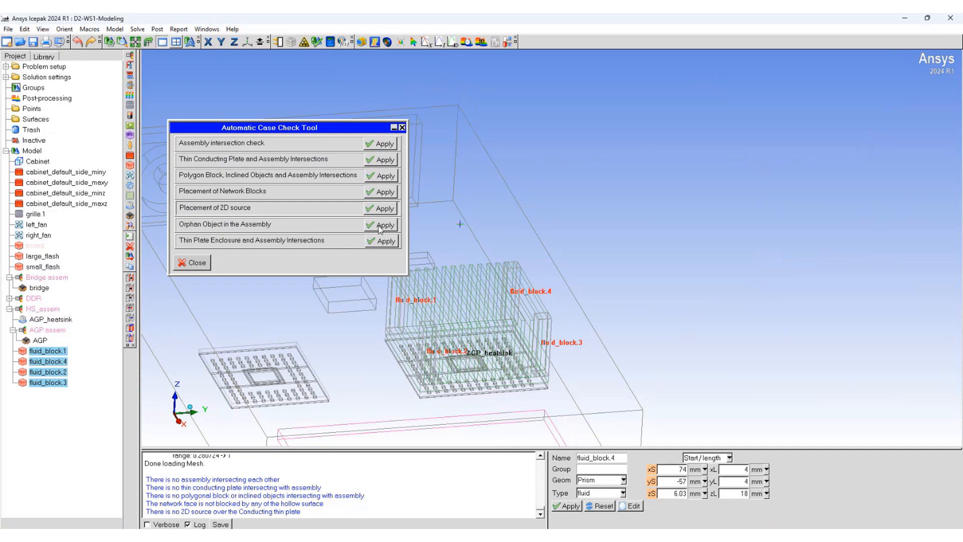
click(384, 224)
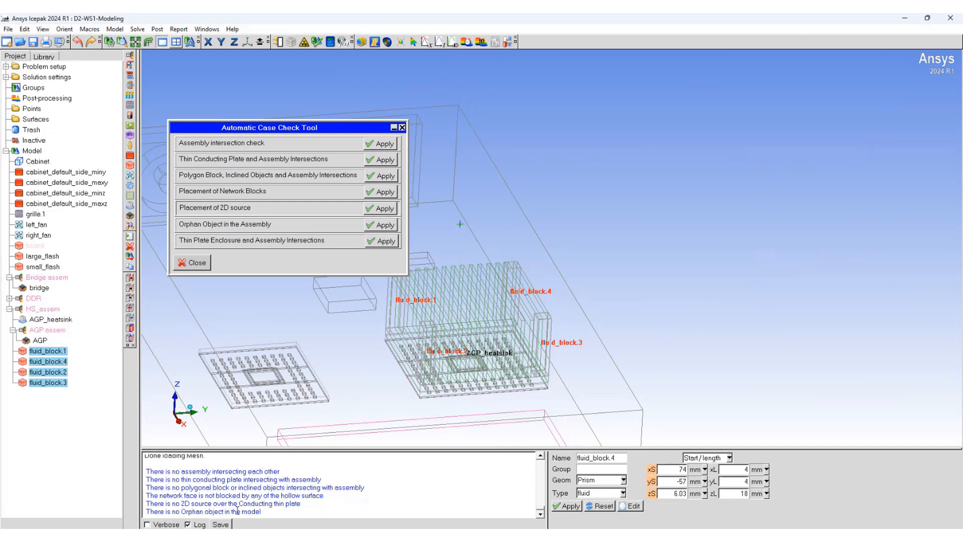
click(192, 261)
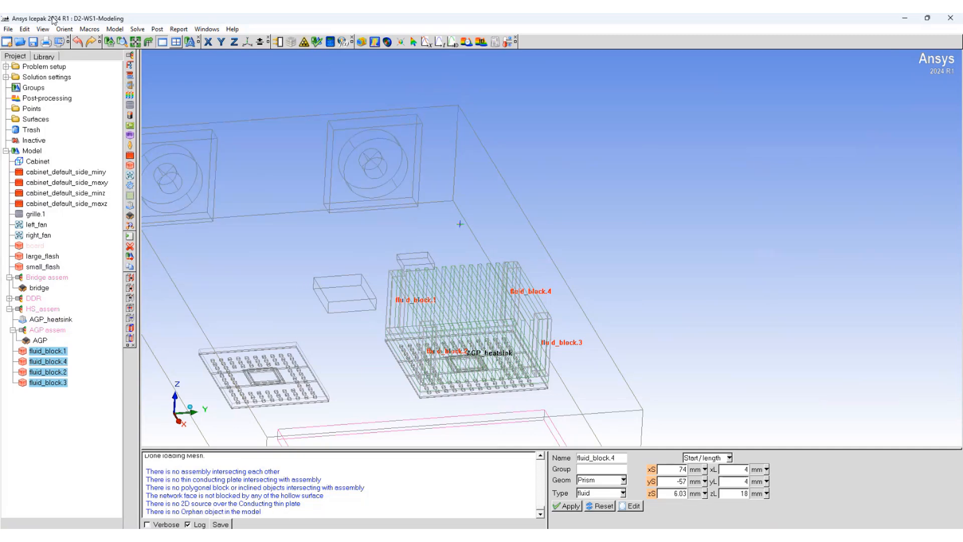
Step: Display surface and volume mesh on HS_assem's AGP_heatsink to inspect the fin meshing
click(282, 43)
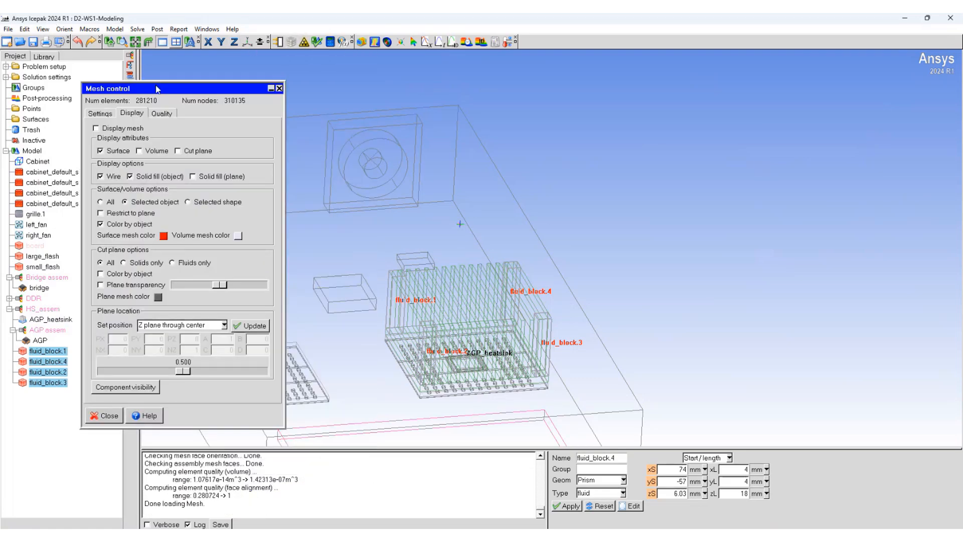
click(96, 127)
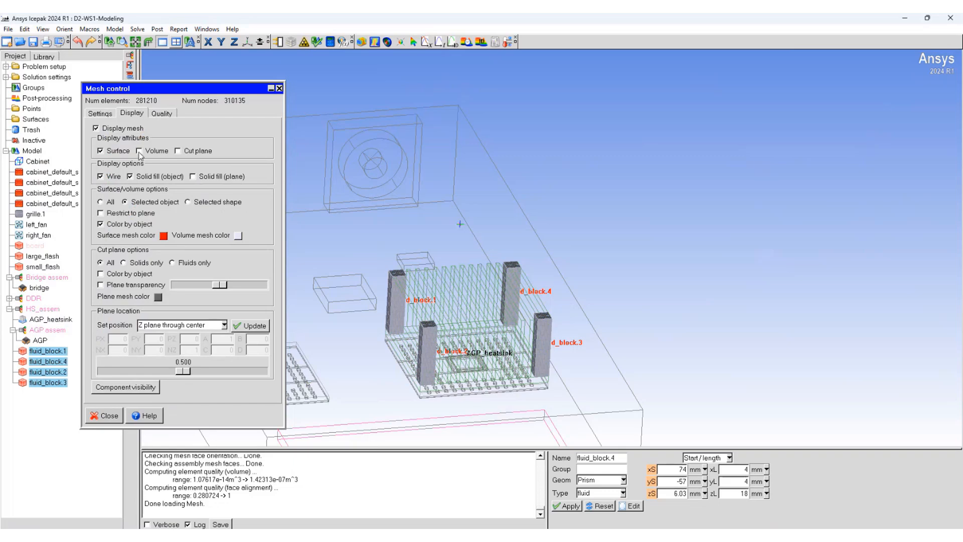
click(141, 151)
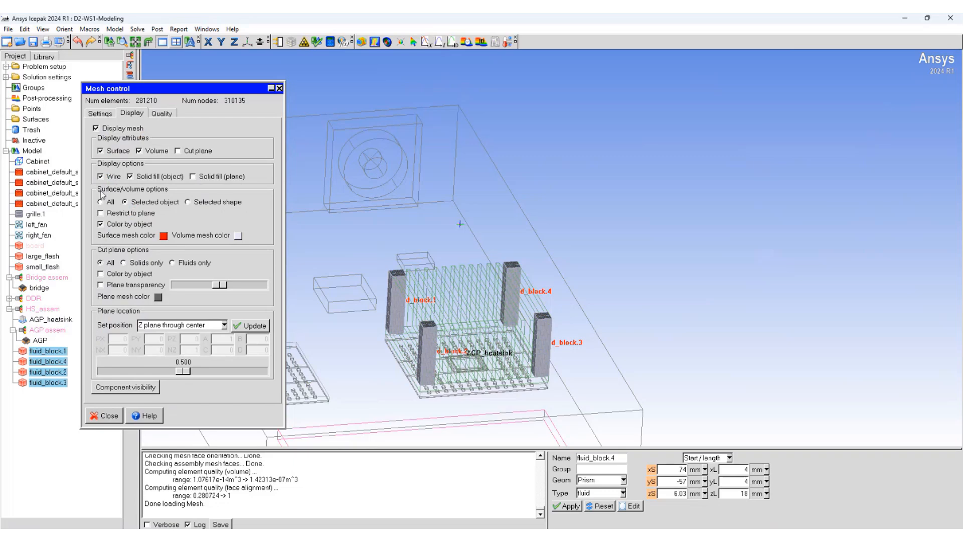
click(36, 308)
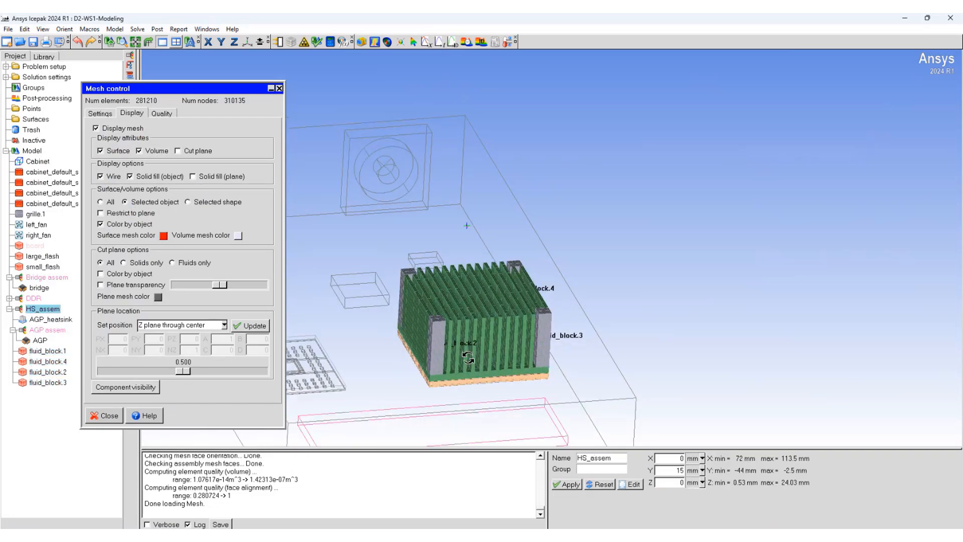
click(40, 319)
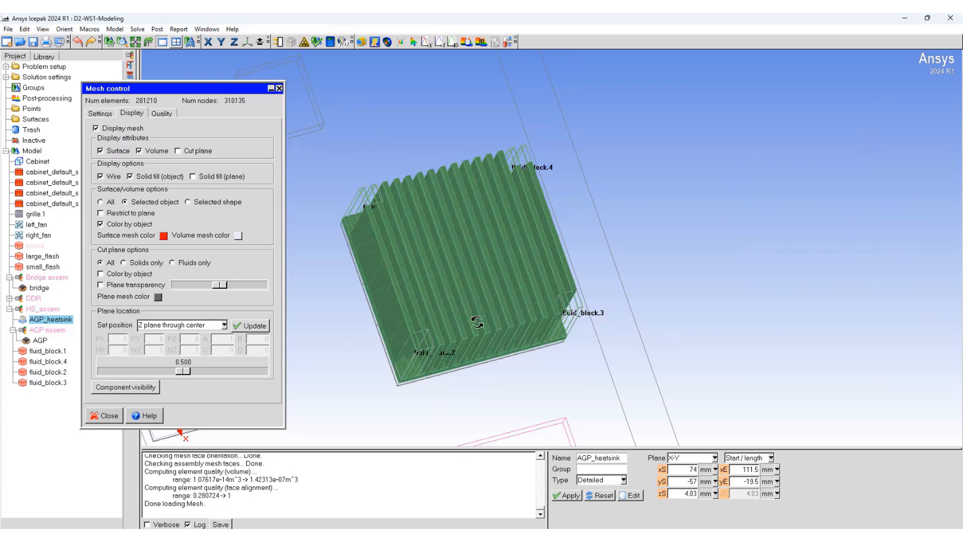
click(103, 415)
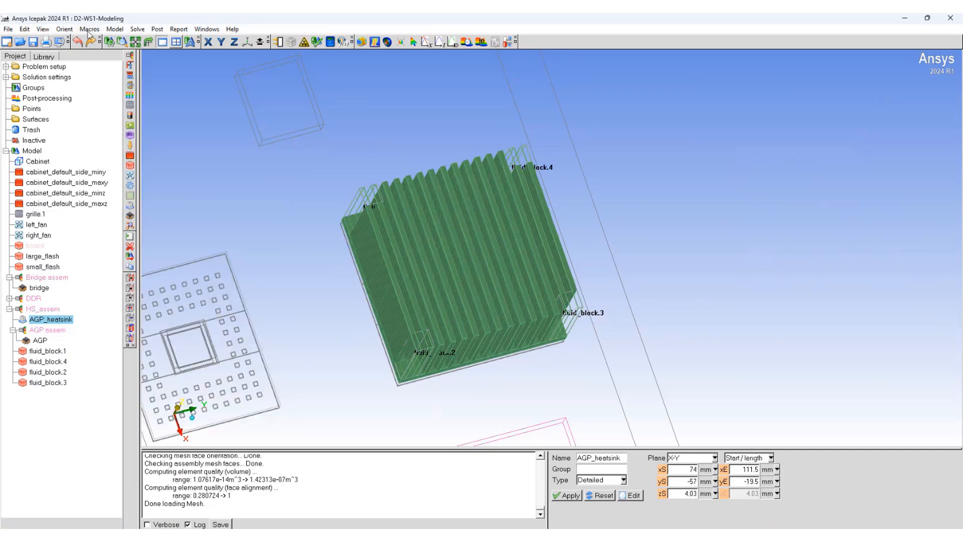
click(114, 29)
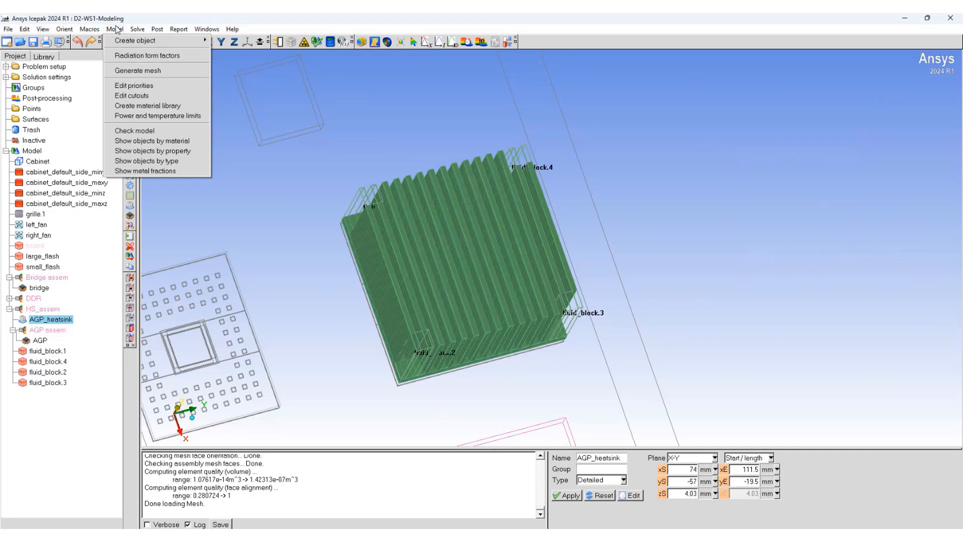
Step: Change AGP_heatsink's priority from 14 to 30 in Edit priorities and accept it
click(89, 29)
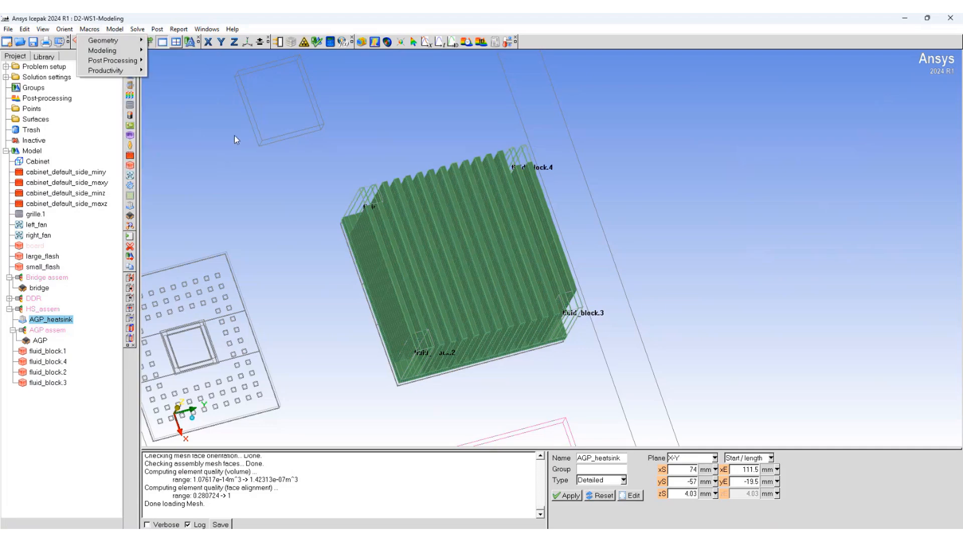
click(115, 29)
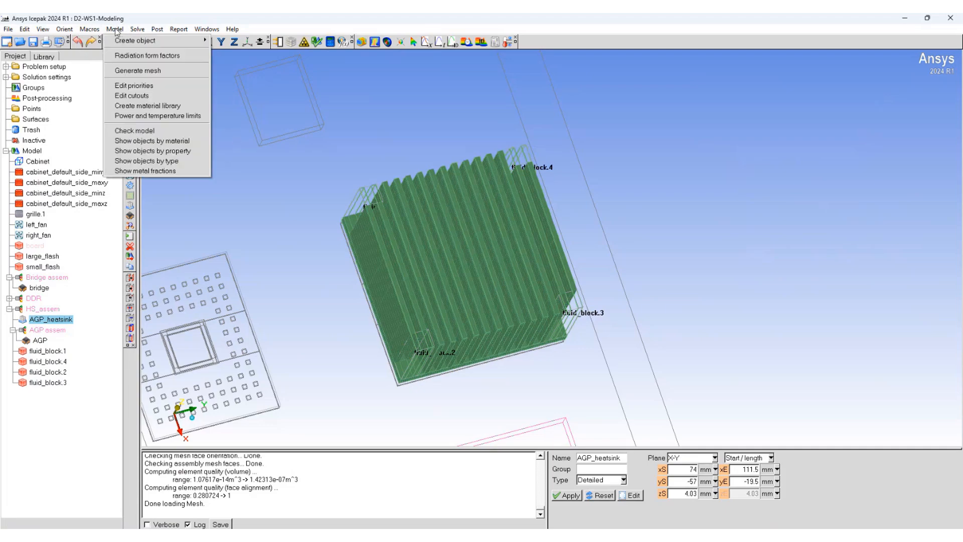
mouse_move(134, 86)
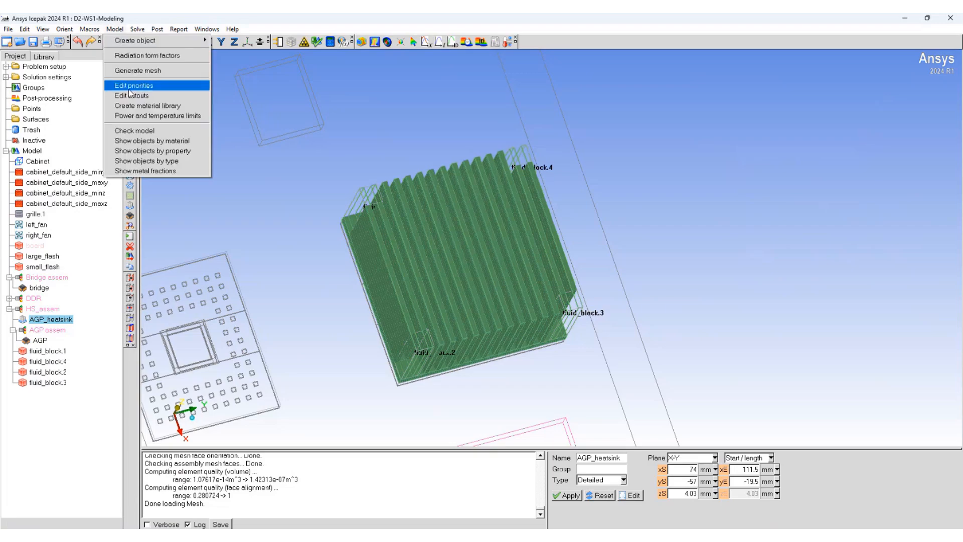
click(133, 86)
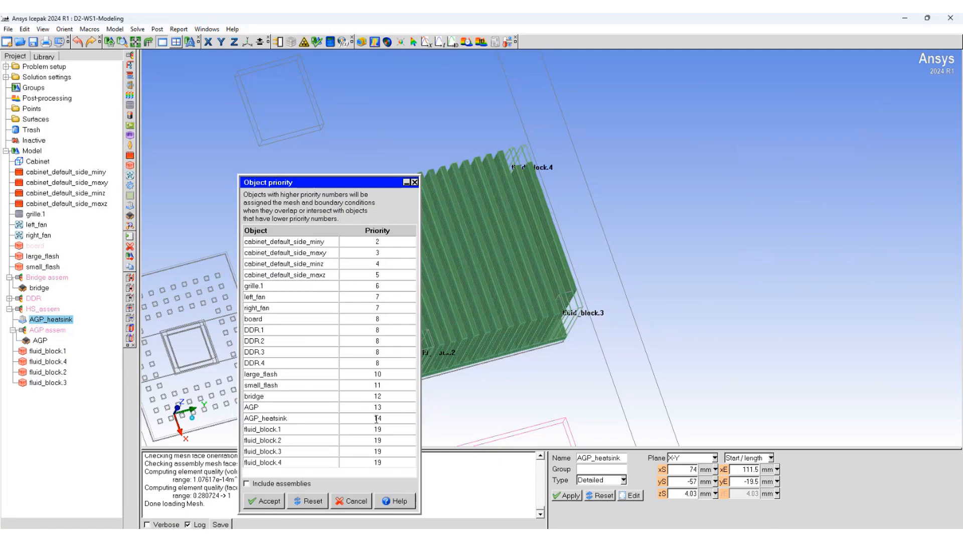
click(377, 418)
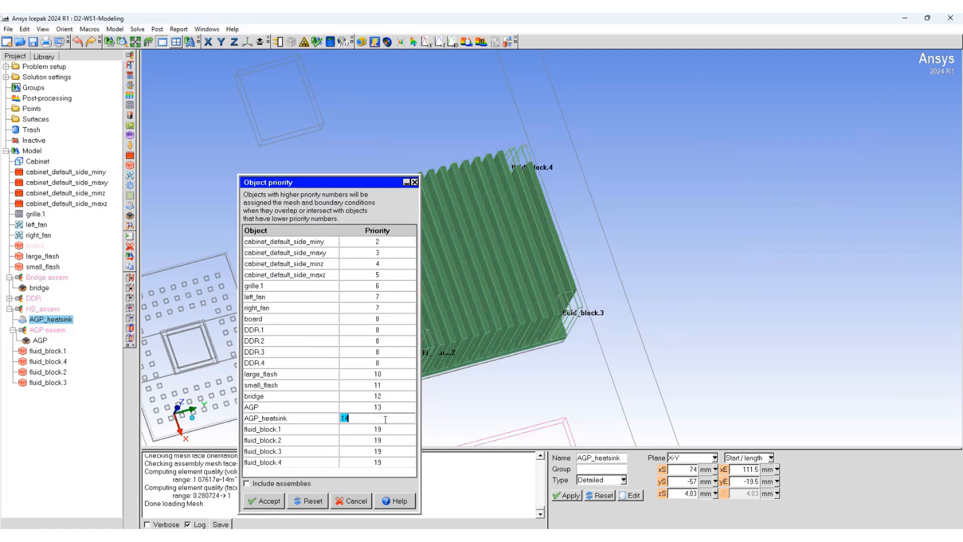
text(30)
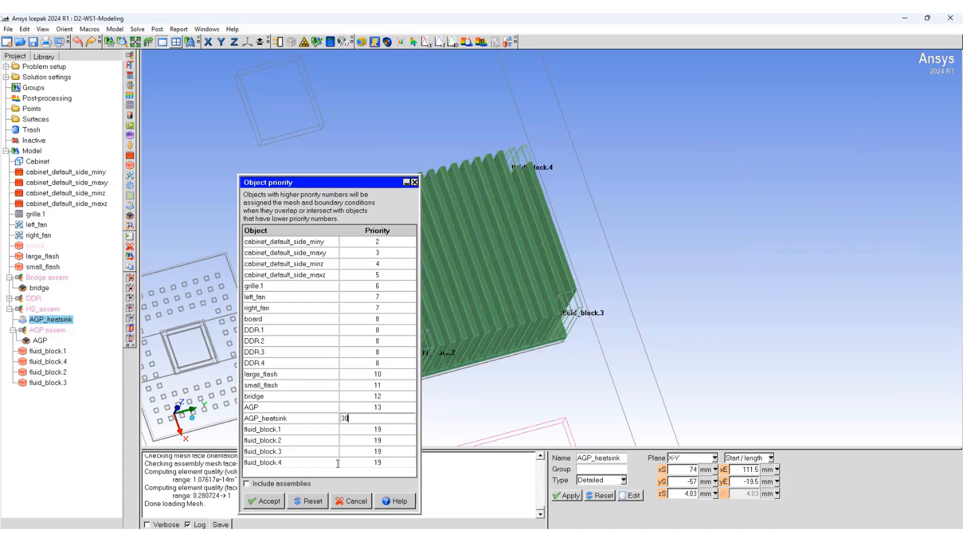
click(263, 500)
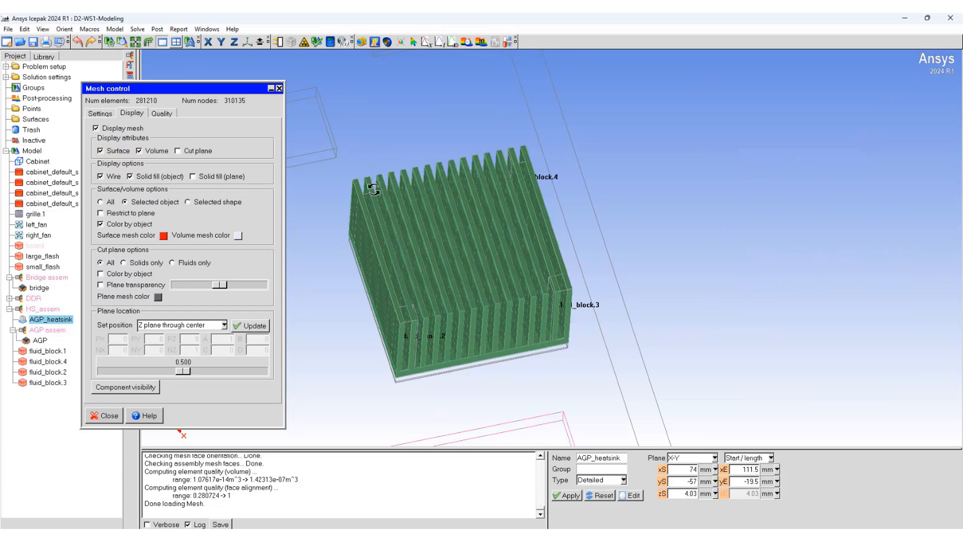
mouse_move(385, 252)
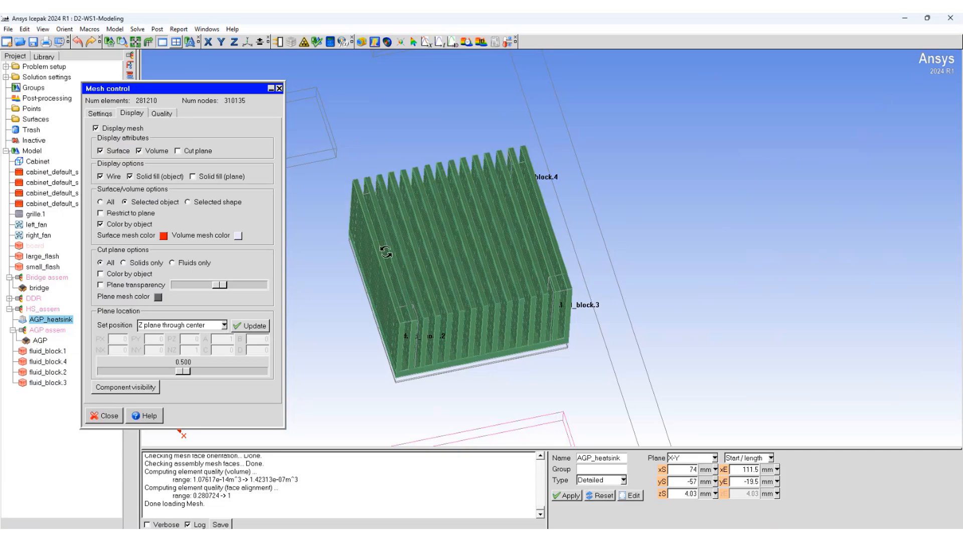
mouse_move(539, 178)
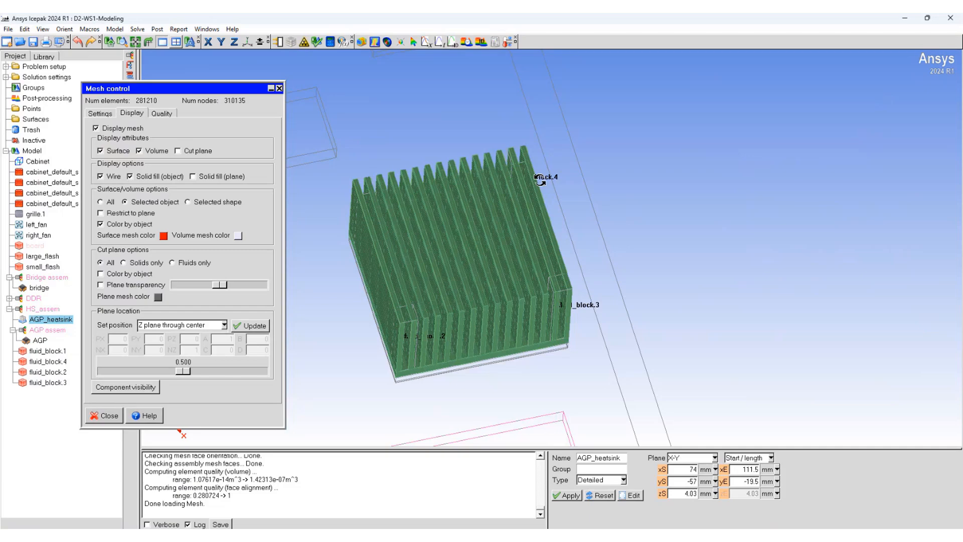
click(104, 416)
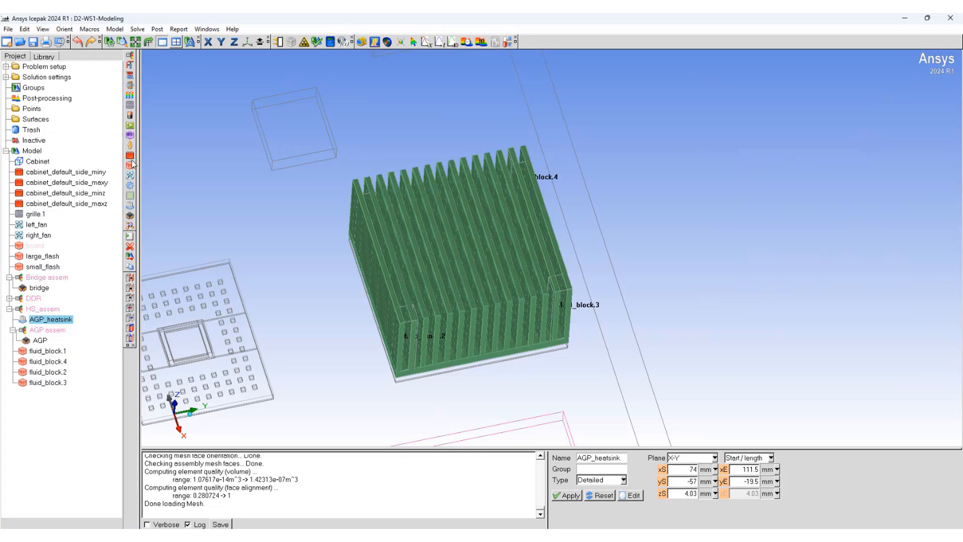
Step: Create hollow block.1 spanning x 70–175, y -12–5, z 23–25 mm and orbit to inspect it after remeshing
click(37, 393)
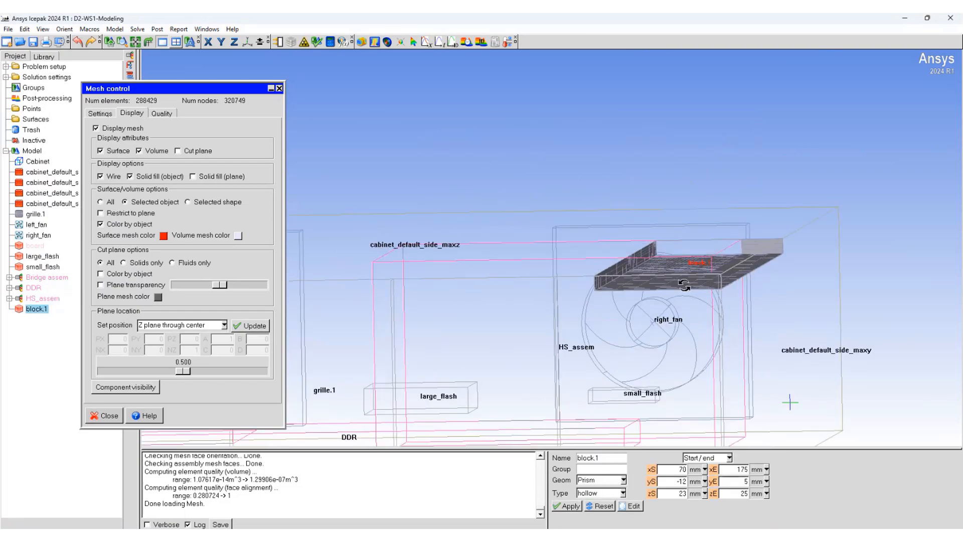
drag(685, 284, 817, 197)
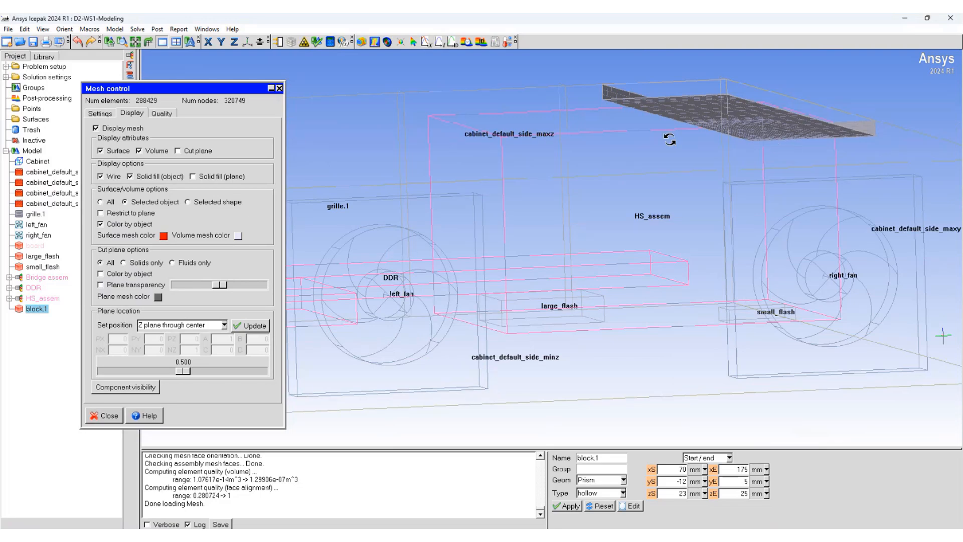
drag(669, 139, 770, 146)
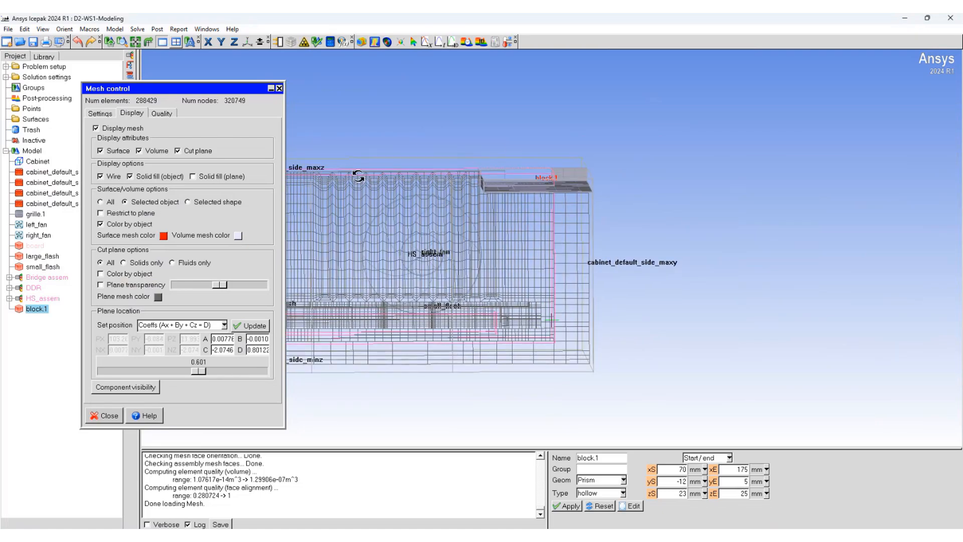
Step: Close Mesh control after reviewing the cut-plane section through the cabinet
click(104, 414)
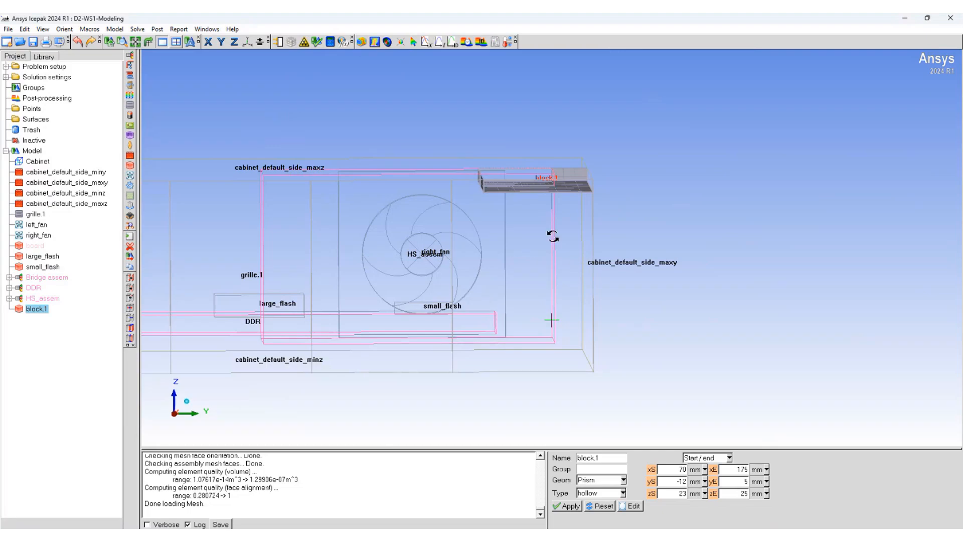